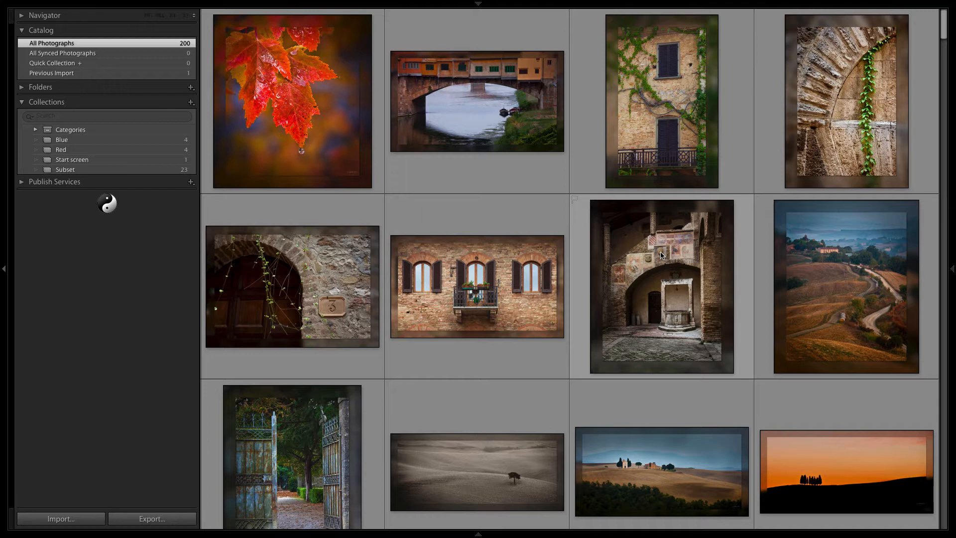
pyautogui.moveTo(587, 258)
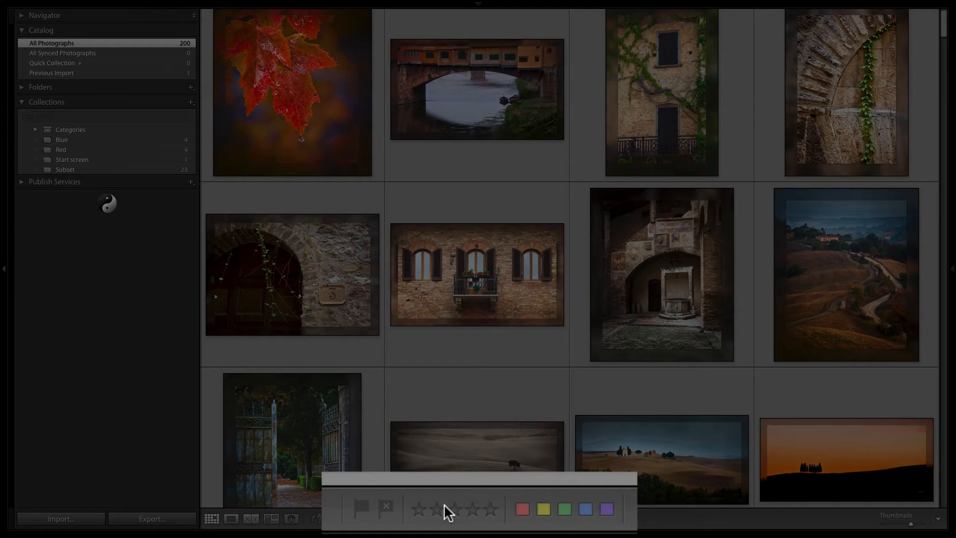
pyautogui.moveTo(565, 471)
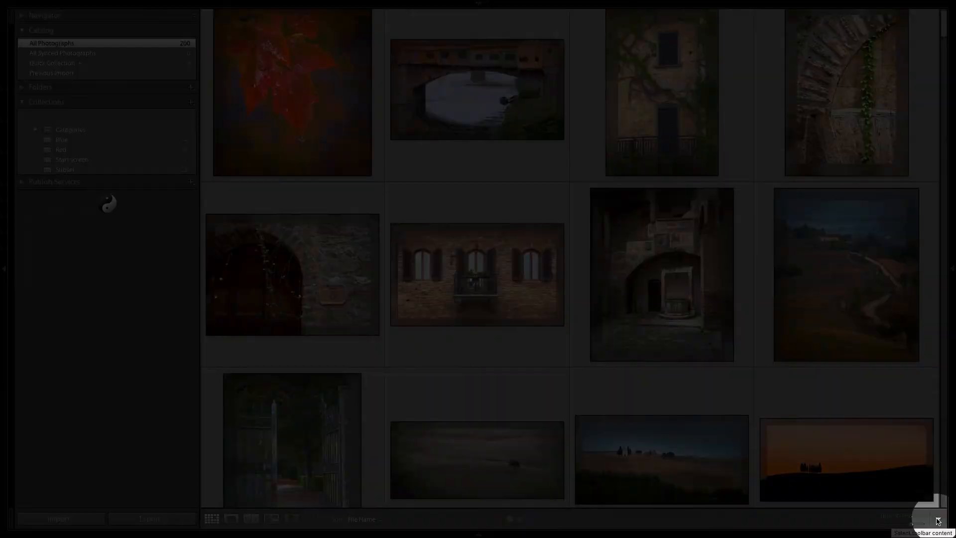
# Step: Adjust the toolbar's displayed tools, toggling the Flagging tools entry in the content list
pyautogui.click(937, 521)
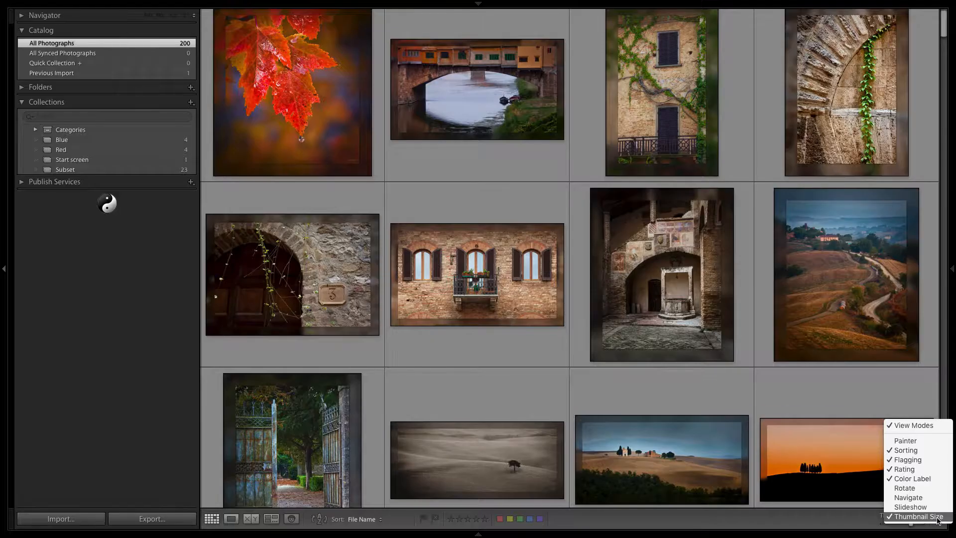
pyautogui.moveTo(913, 479)
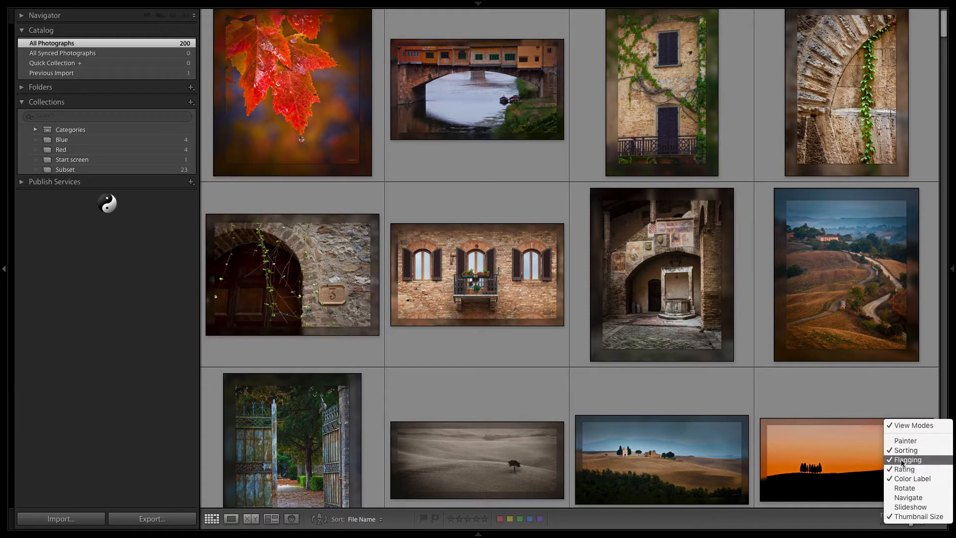
pyautogui.click(909, 459)
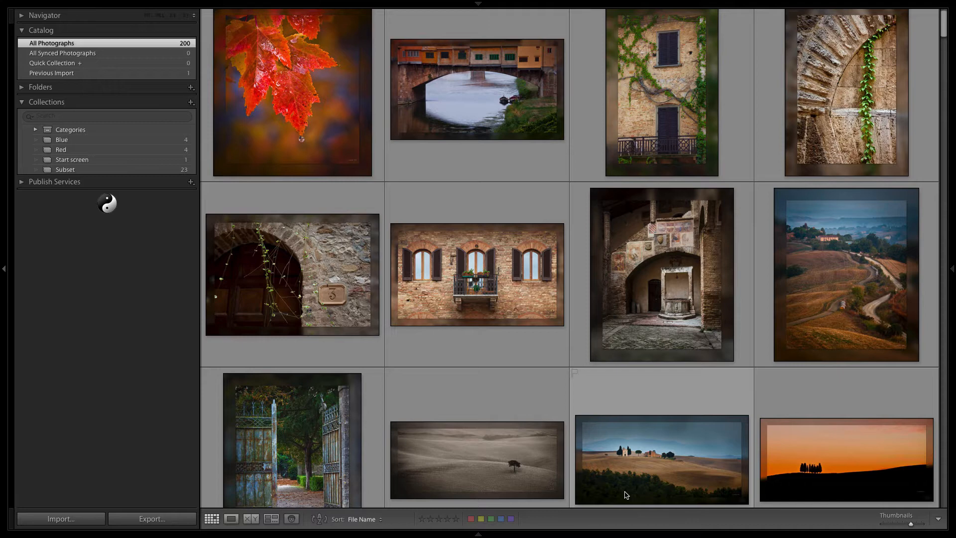
pyautogui.moveTo(715, 469)
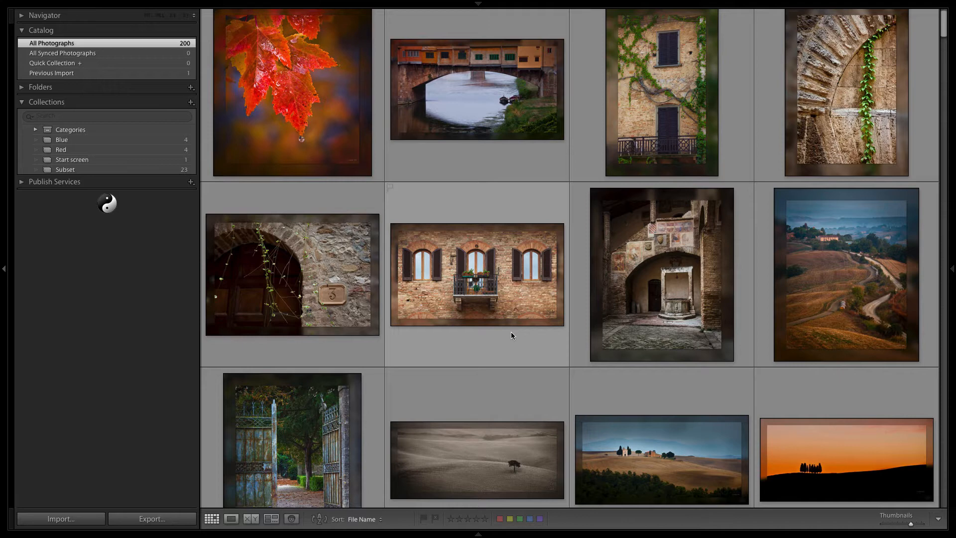
pyautogui.moveTo(487, 271)
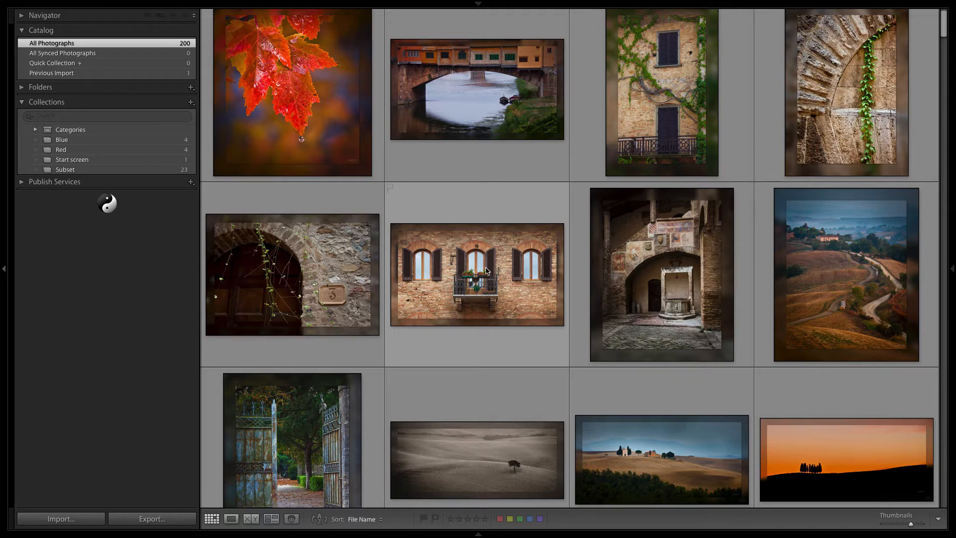
pyautogui.moveTo(488, 279)
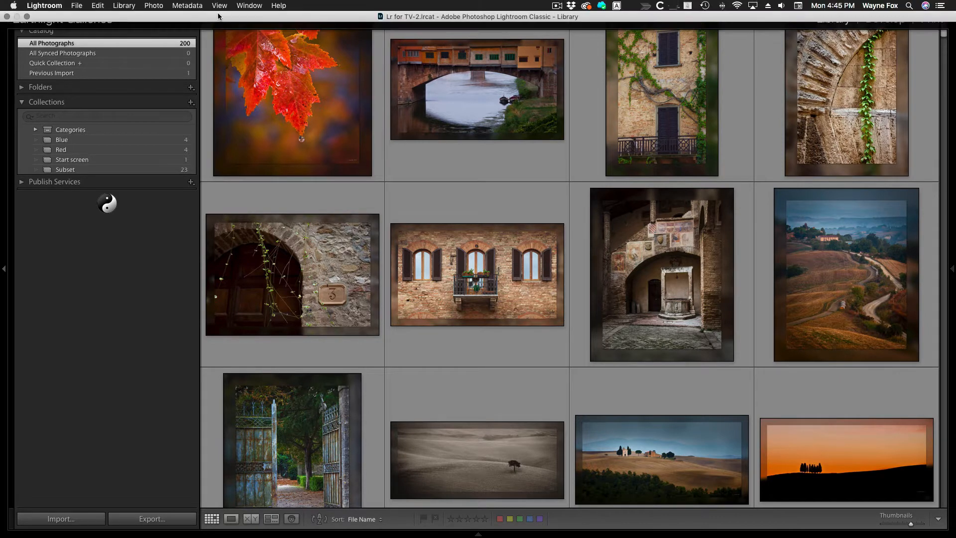
# Step: Enable Show Rating Footer with Include Color Label in the grid View Options
pyautogui.click(219, 6)
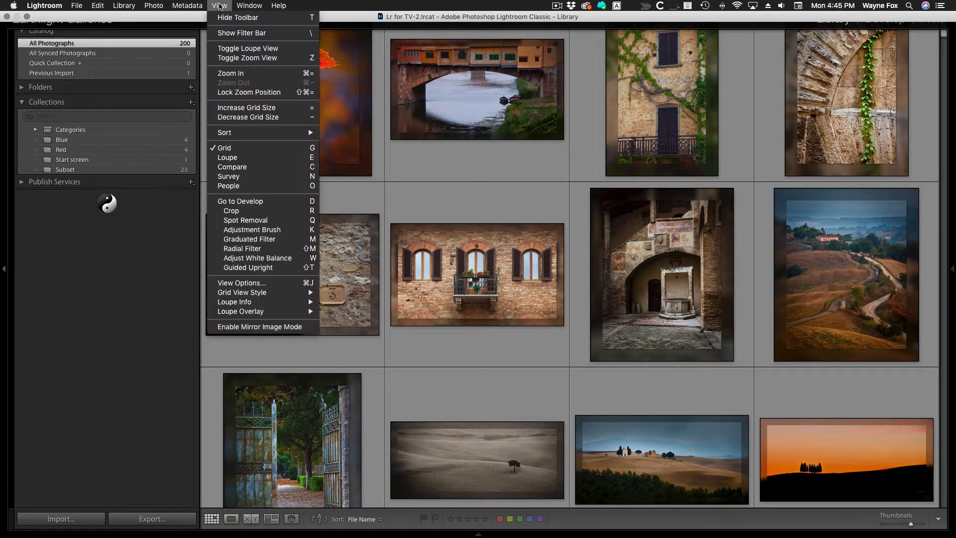
pyautogui.click(241, 282)
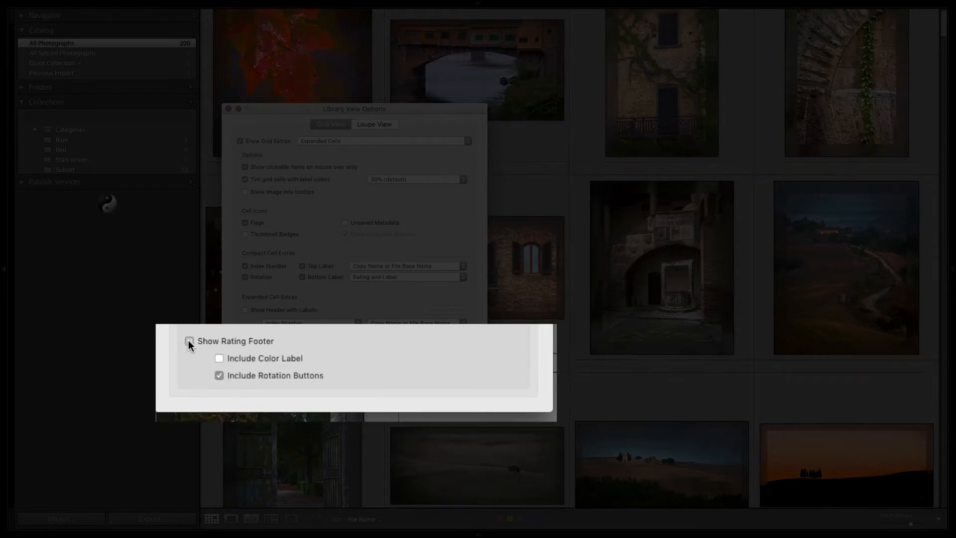
pyautogui.click(189, 341)
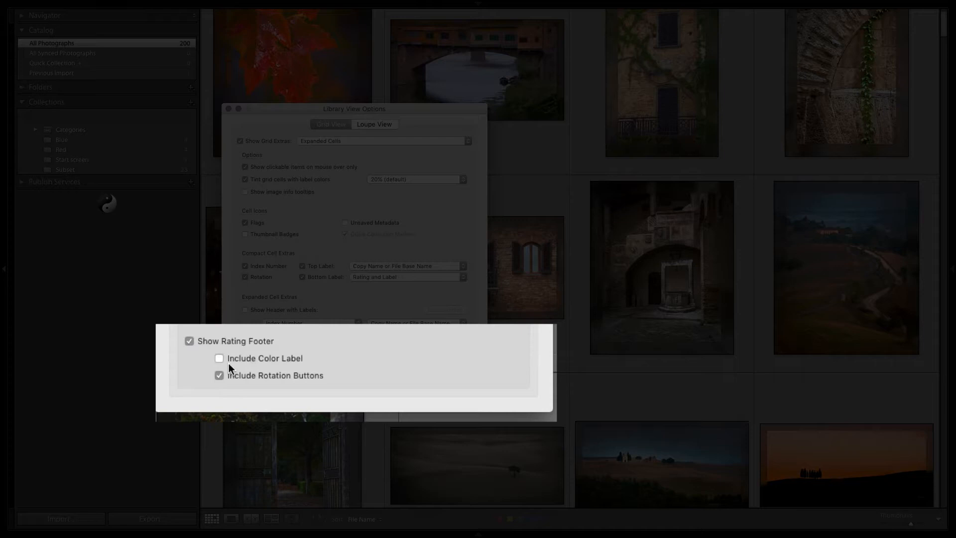
pyautogui.click(219, 357)
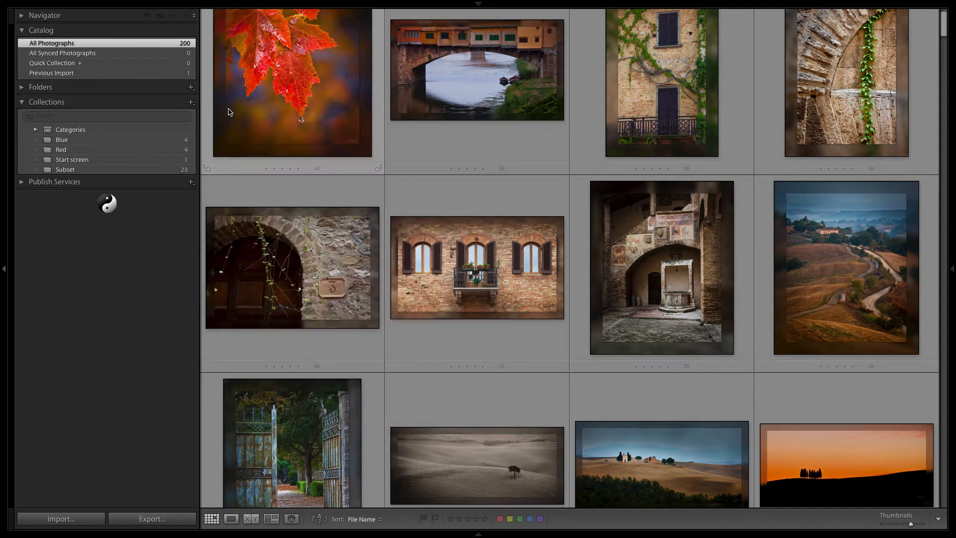
pyautogui.scroll(-3)
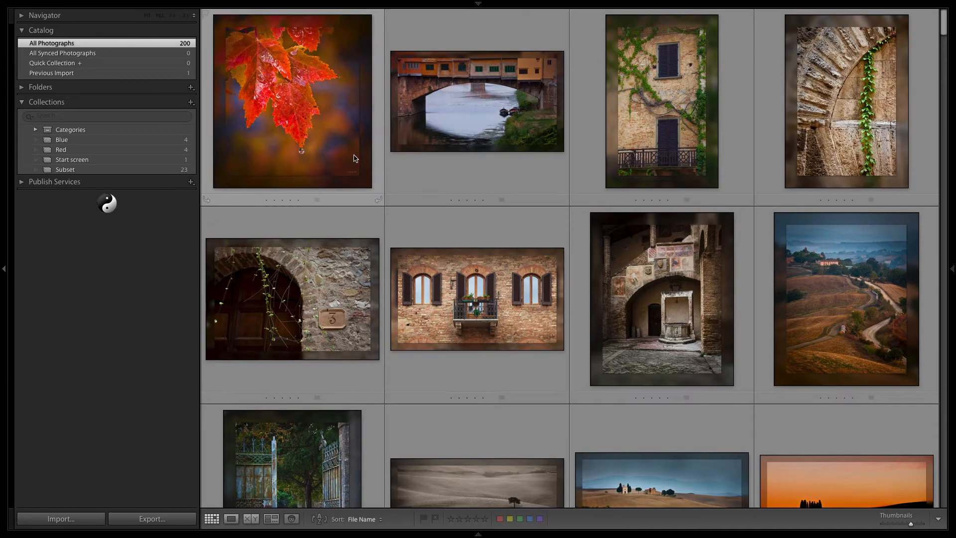
# Step: Rate the red maple leaf photo three stars and give it a green label from the toolbar
pyautogui.click(292, 101)
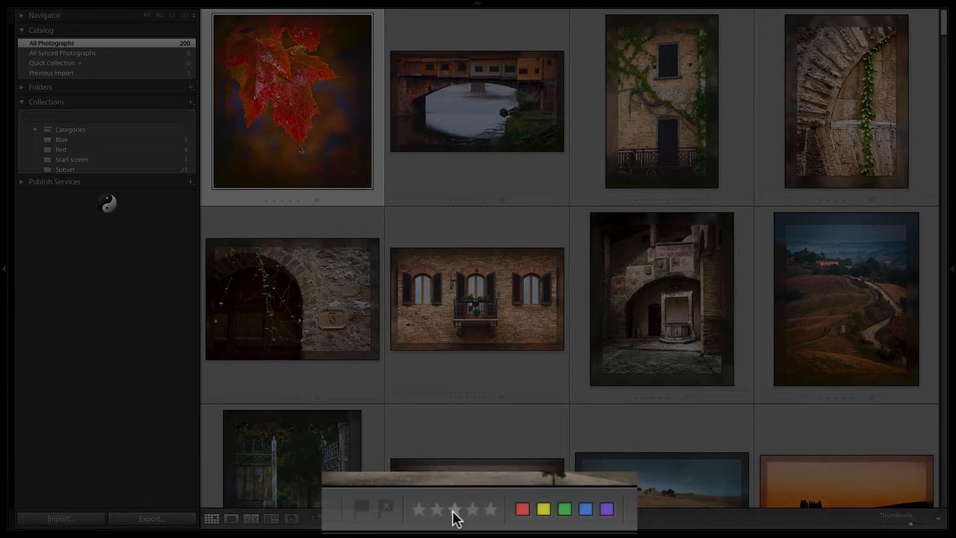
pyautogui.click(455, 509)
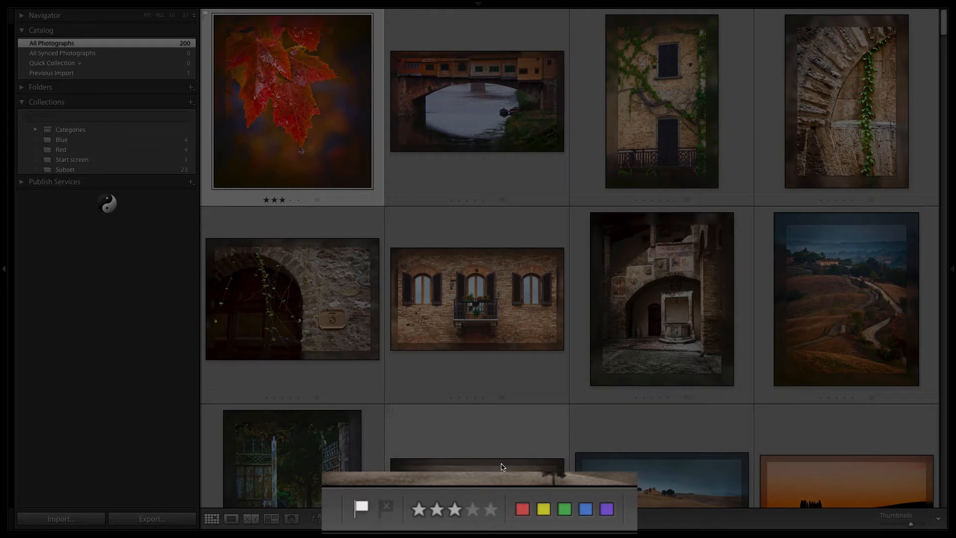
pyautogui.click(563, 509)
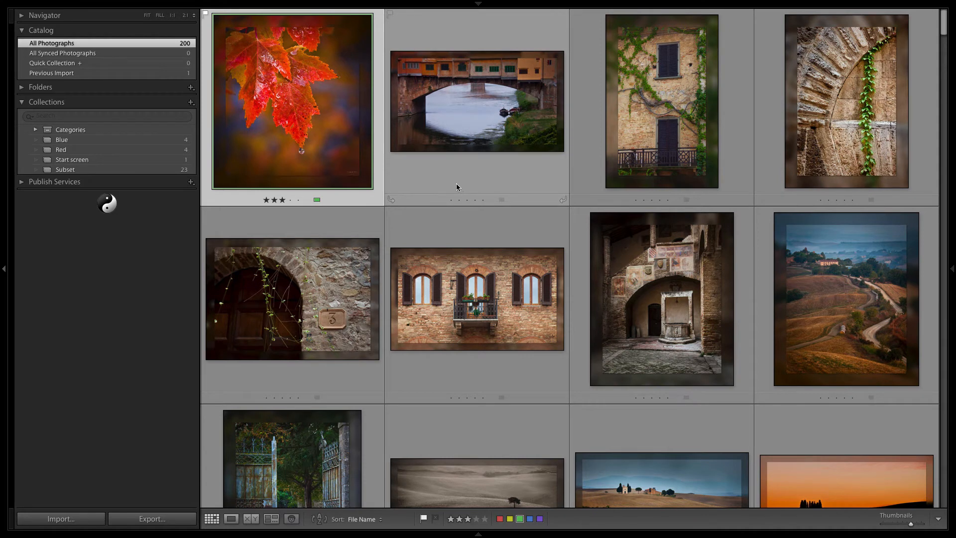
pyautogui.moveTo(392, 223)
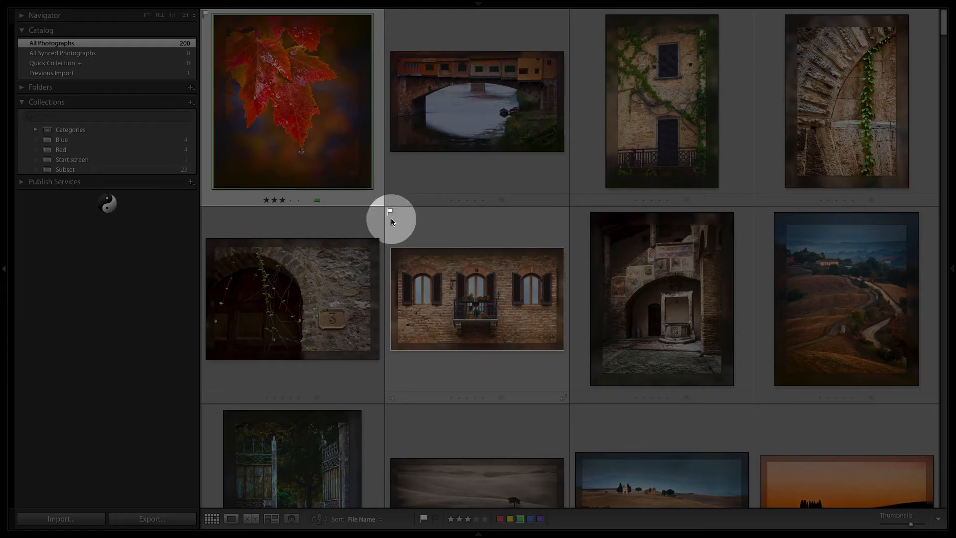
pyautogui.moveTo(409, 230)
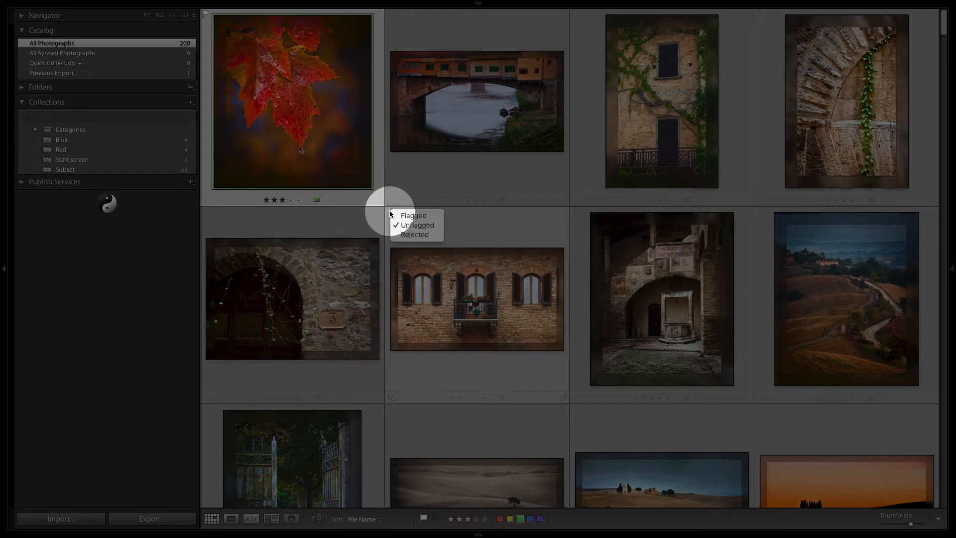
# Step: Flag the brick building photo and label it green directly on its thumbnail
pyautogui.click(418, 224)
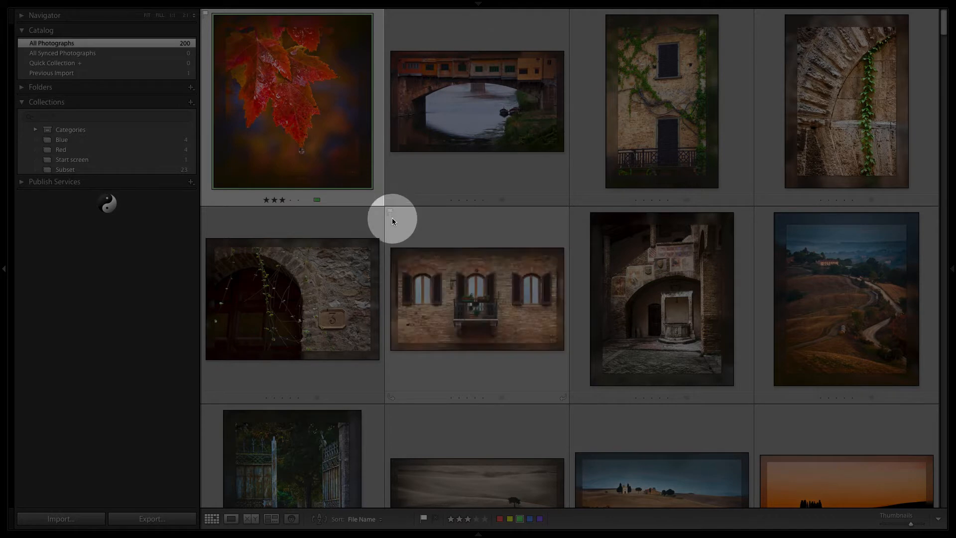
pyautogui.moveTo(390, 213)
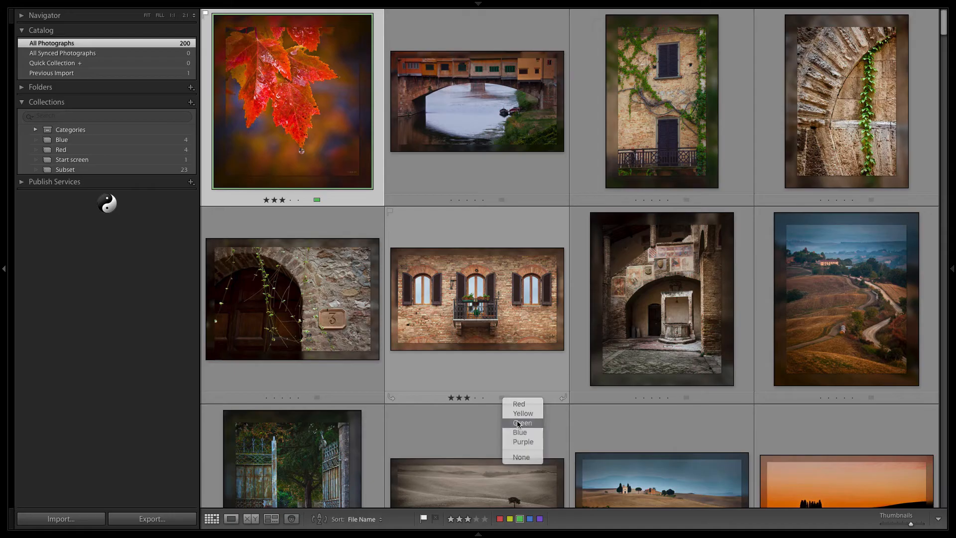
pyautogui.click(520, 422)
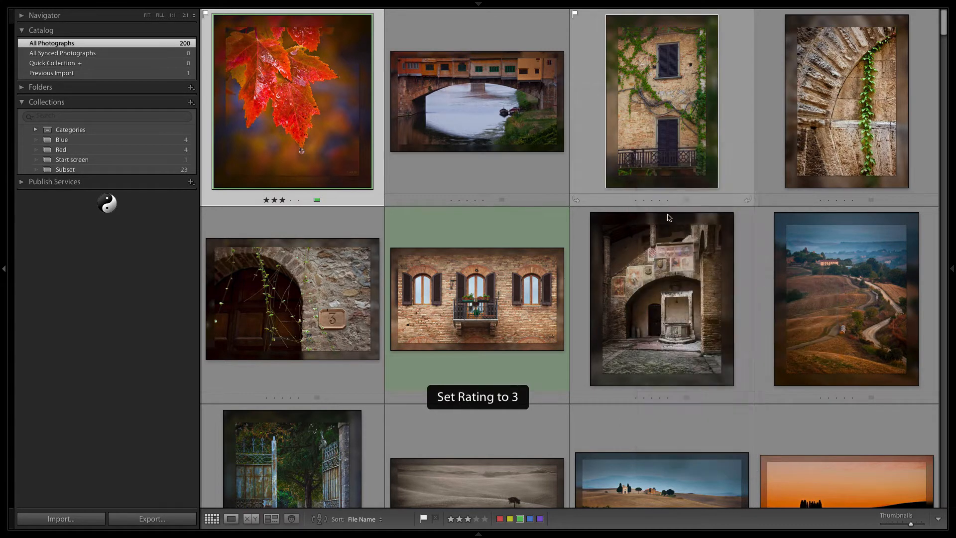
# Step: Label the ivy-covered building photo blue via its context menu, then select the bridge photo
pyautogui.rightClick(661, 298)
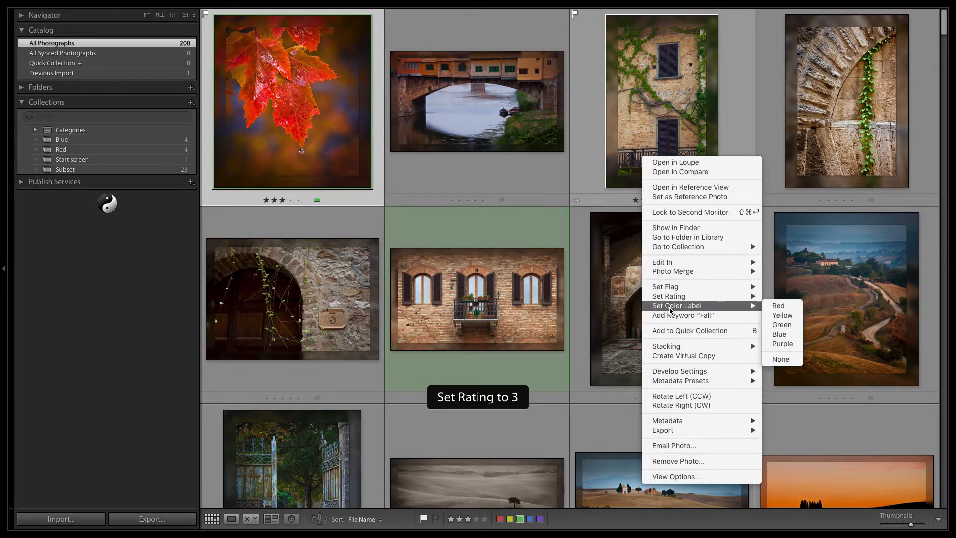
pyautogui.moveTo(780, 334)
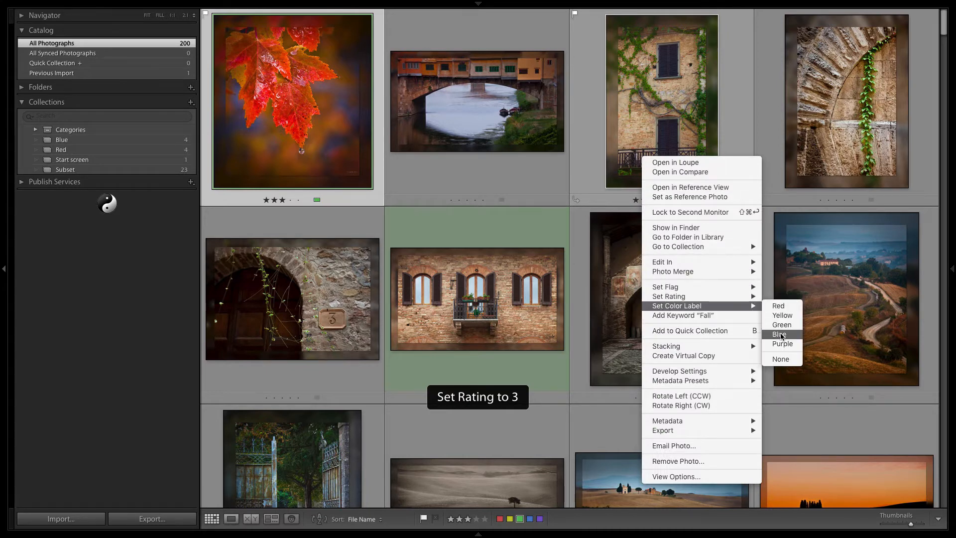
pyautogui.click(781, 334)
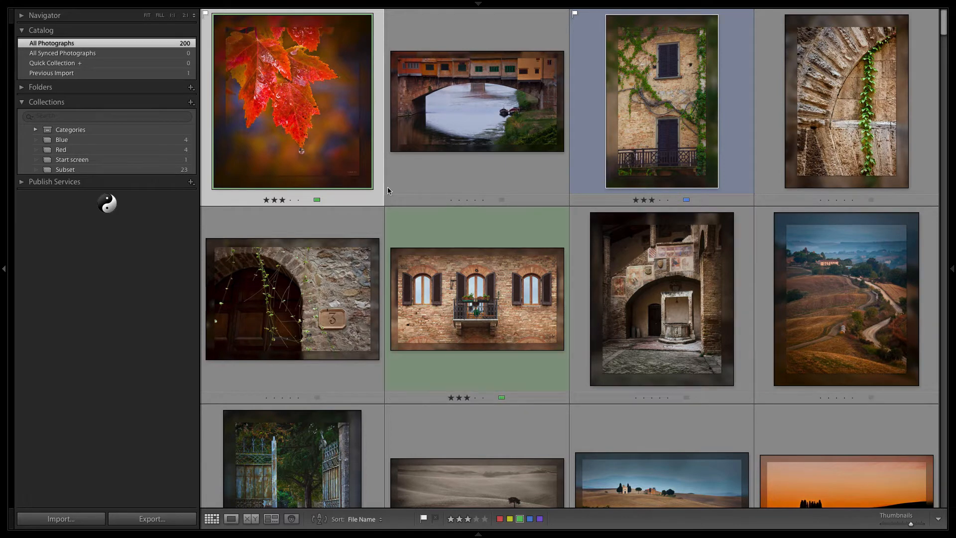
pyautogui.click(477, 102)
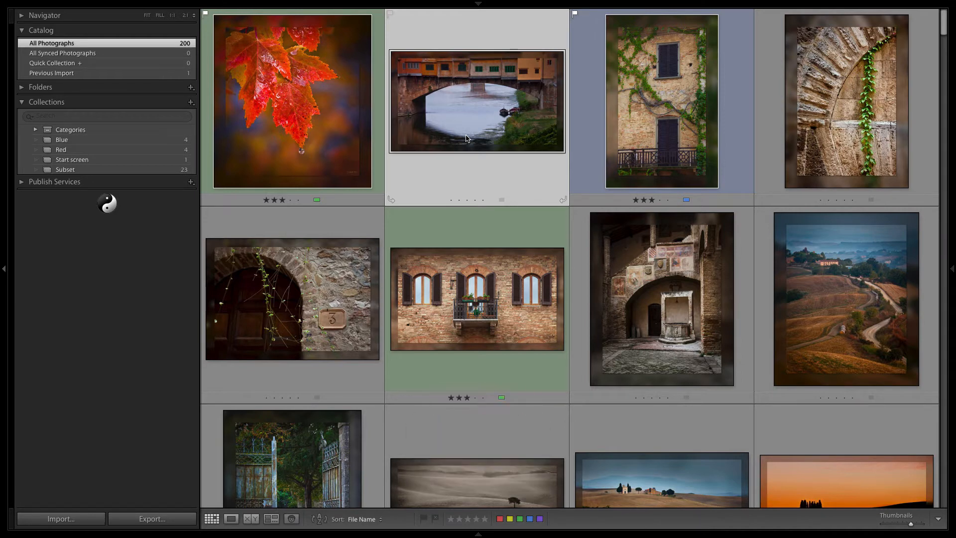
# Step: Rate the bridge photo up to five stars and cycle its label red, yellow, green, blue, ending on purple
pyautogui.press('1')
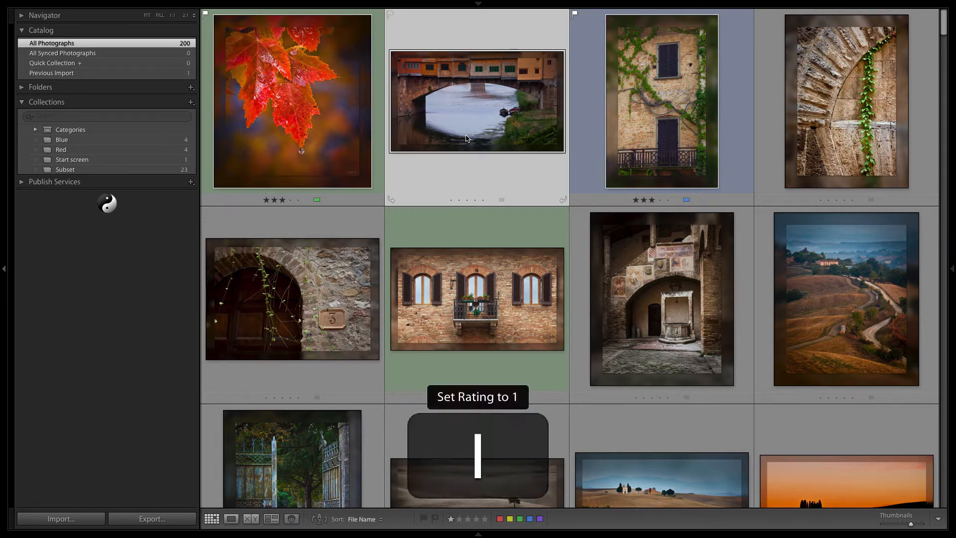
pyautogui.press('3')
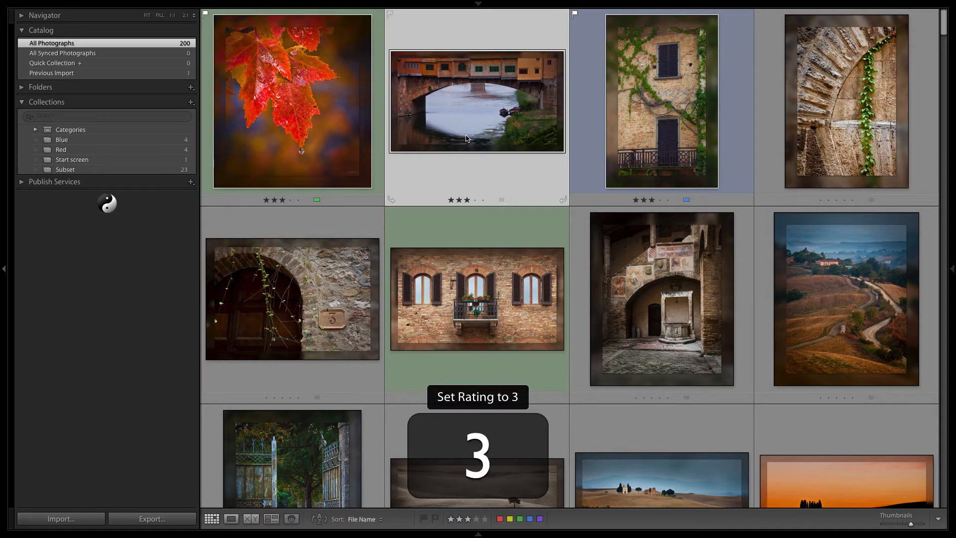
pyautogui.press('5')
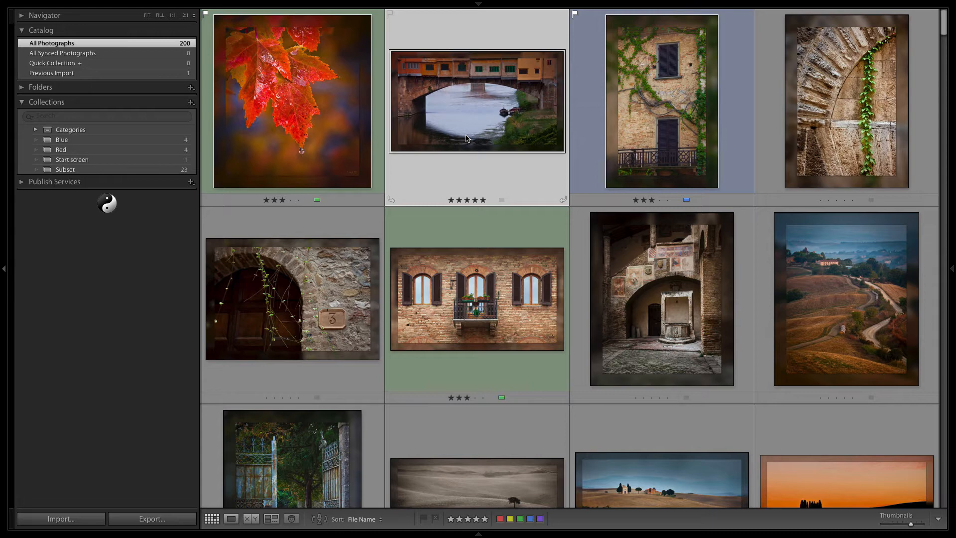
pyautogui.press('6')
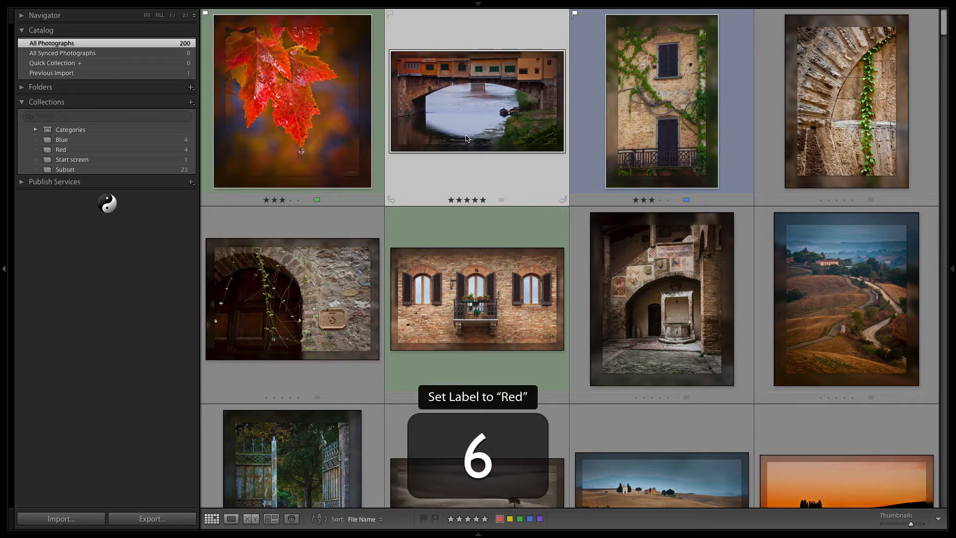
pyautogui.press('7')
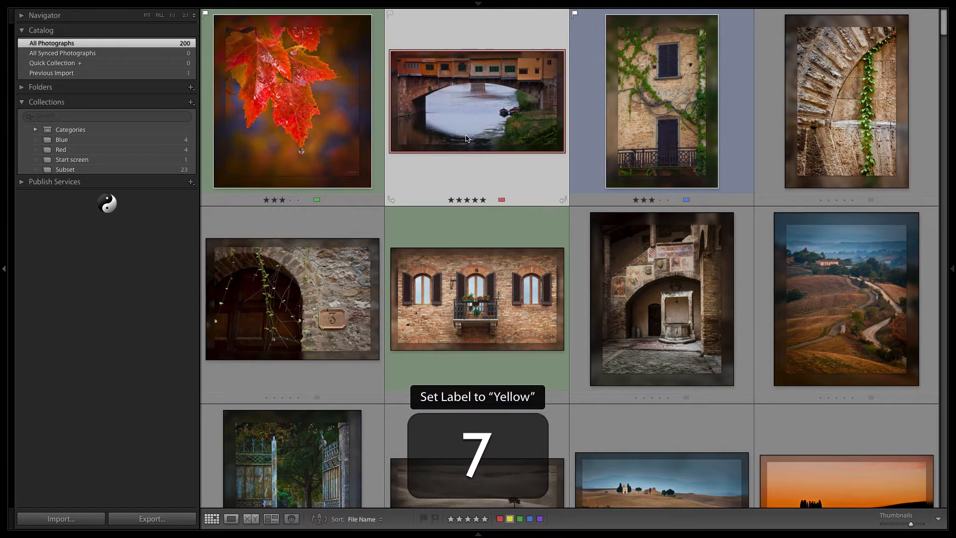
pyautogui.press('9')
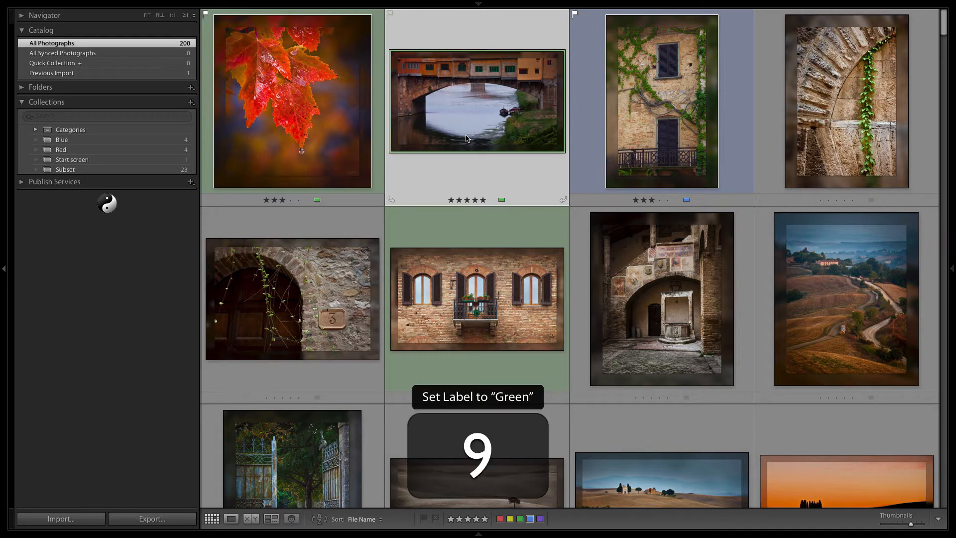
pyautogui.press('9')
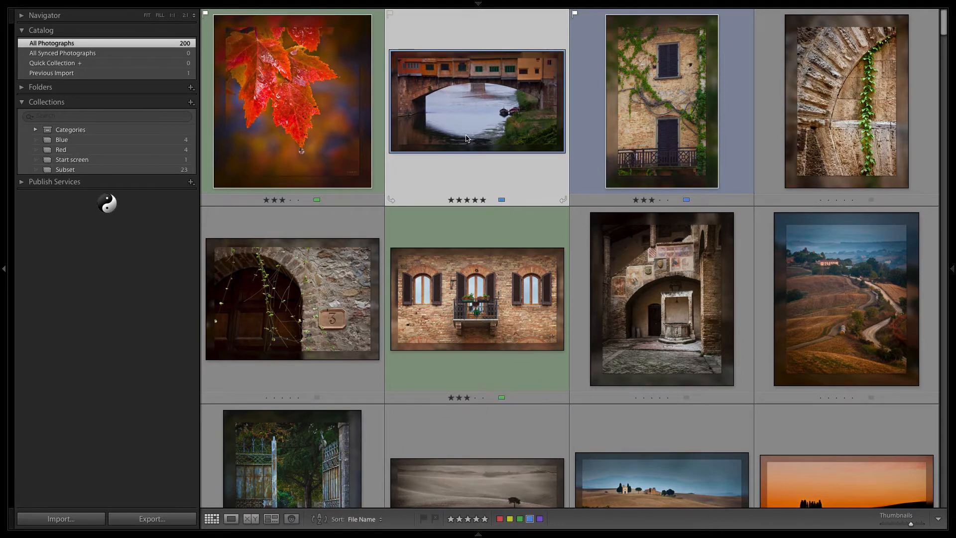
pyautogui.moveTo(547, 521)
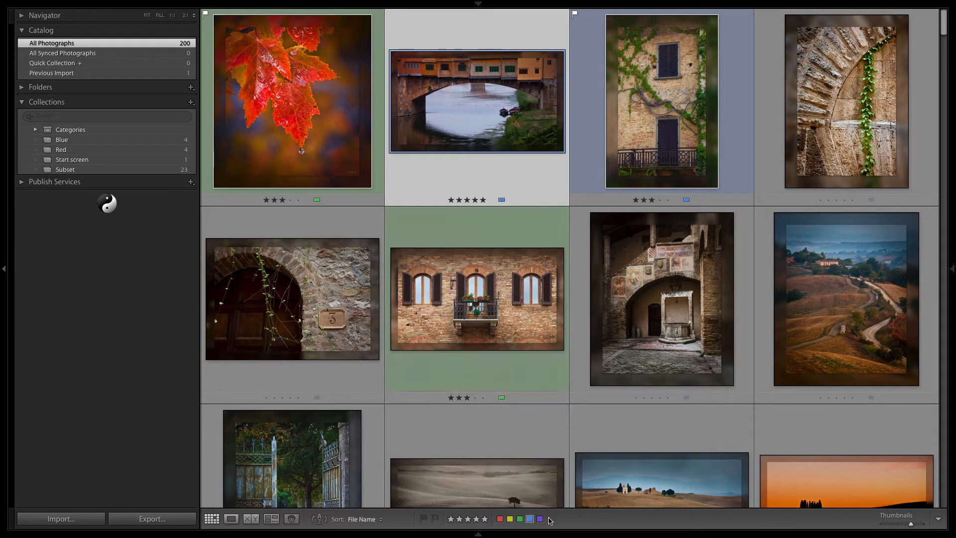
pyautogui.click(539, 518)
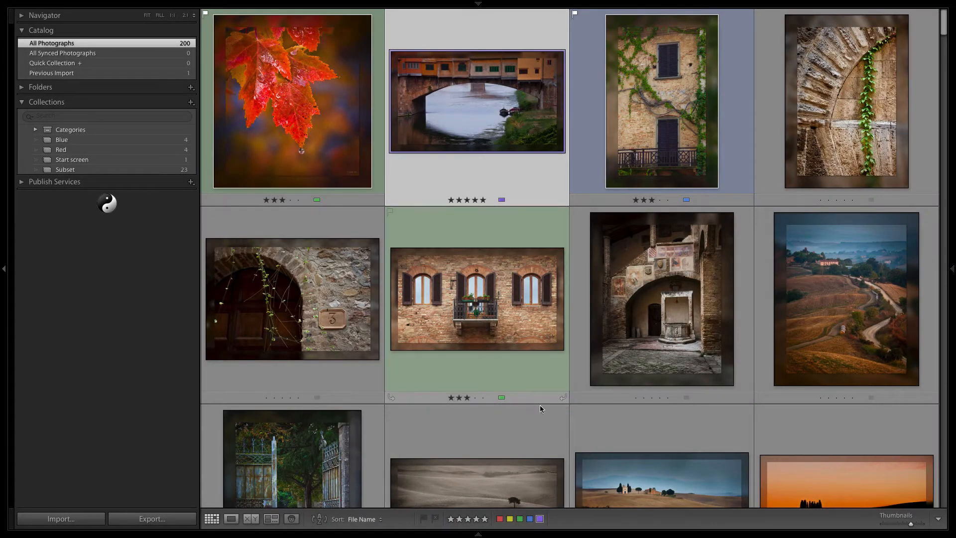
pyautogui.moveTo(548, 439)
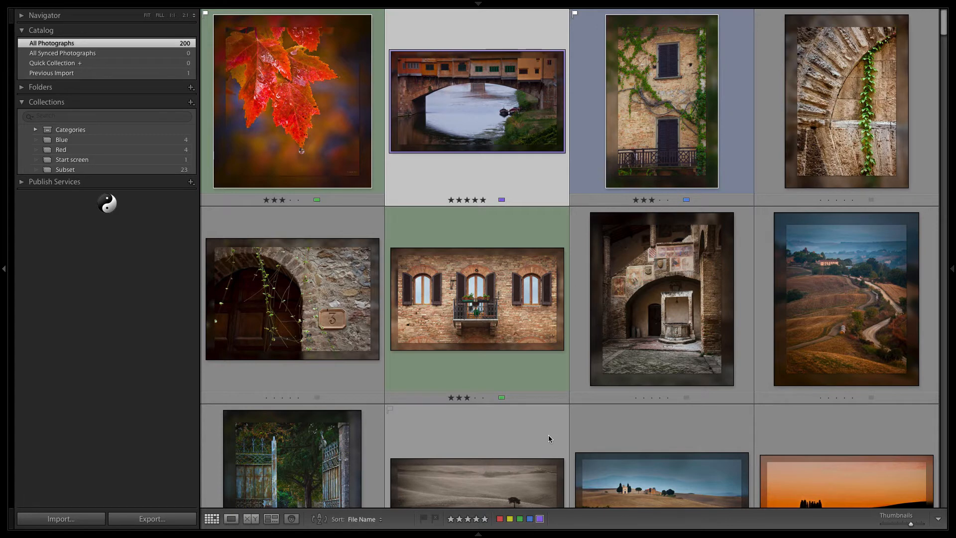
pyautogui.moveTo(332, 198)
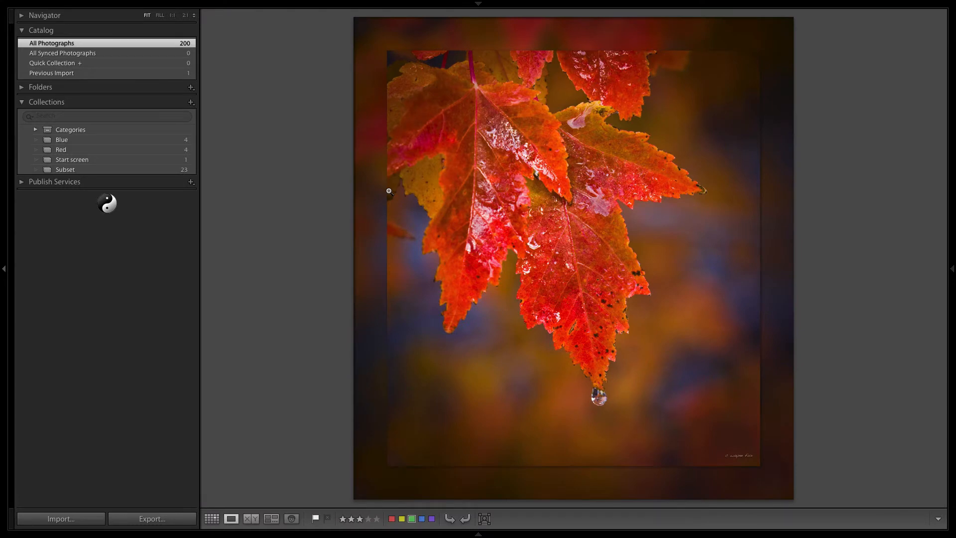
# Step: With auto-advance, flag the bridge photo, label the ivy window yellow and rate the arch, road and field photos
pyautogui.press('shift')
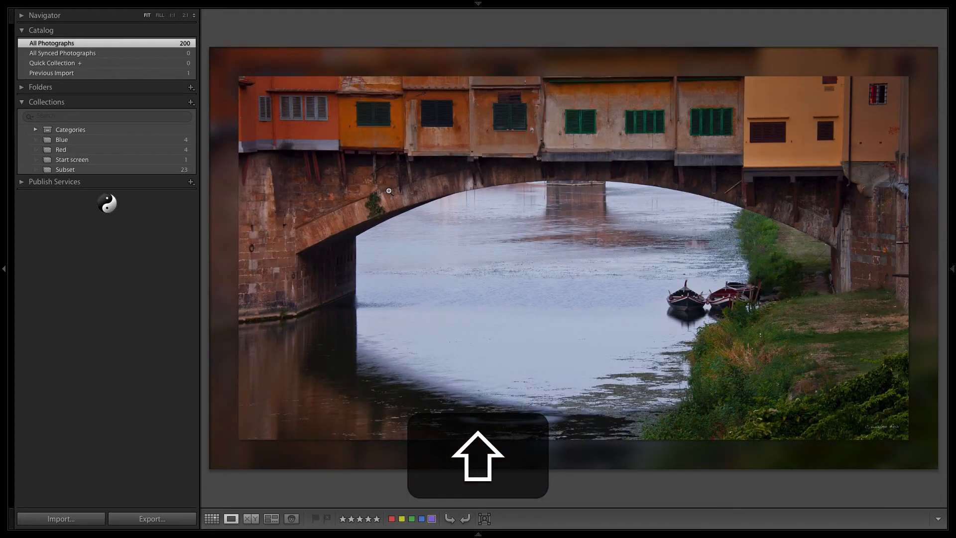
pyautogui.press('p')
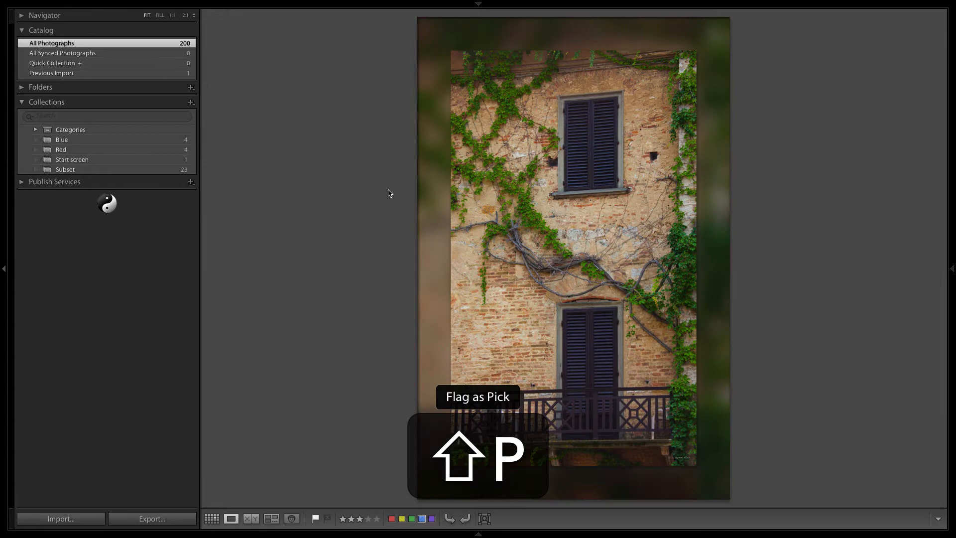
pyautogui.press('shift+7')
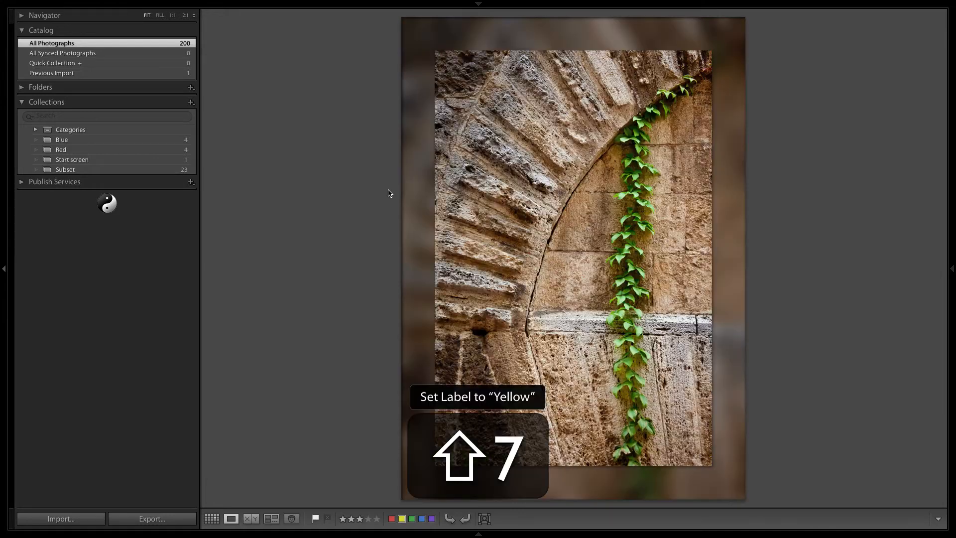
pyautogui.press('7')
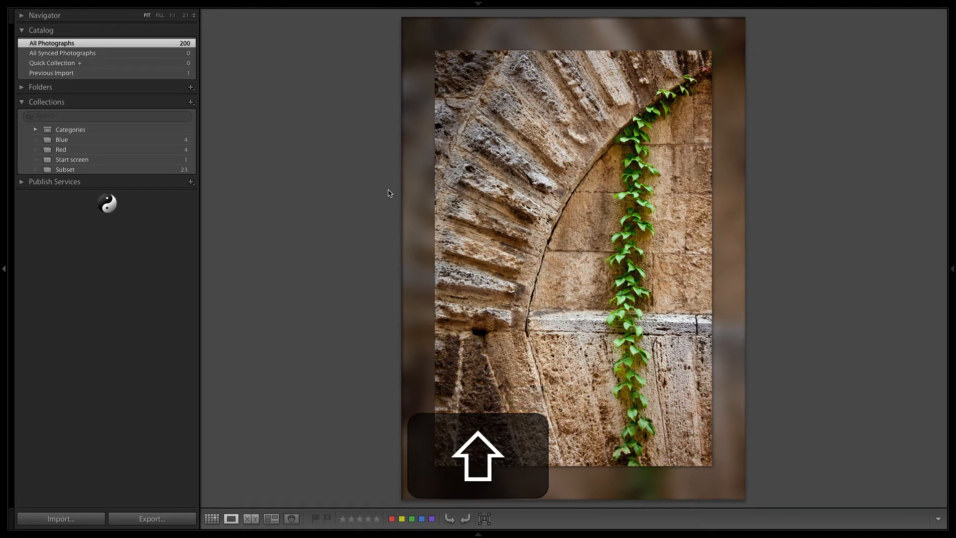
pyautogui.press('3')
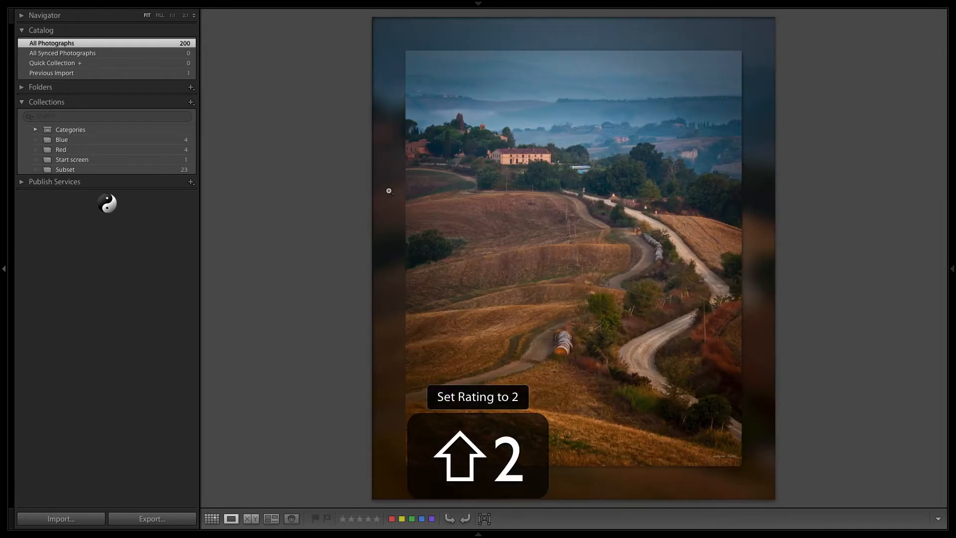
pyautogui.press('3')
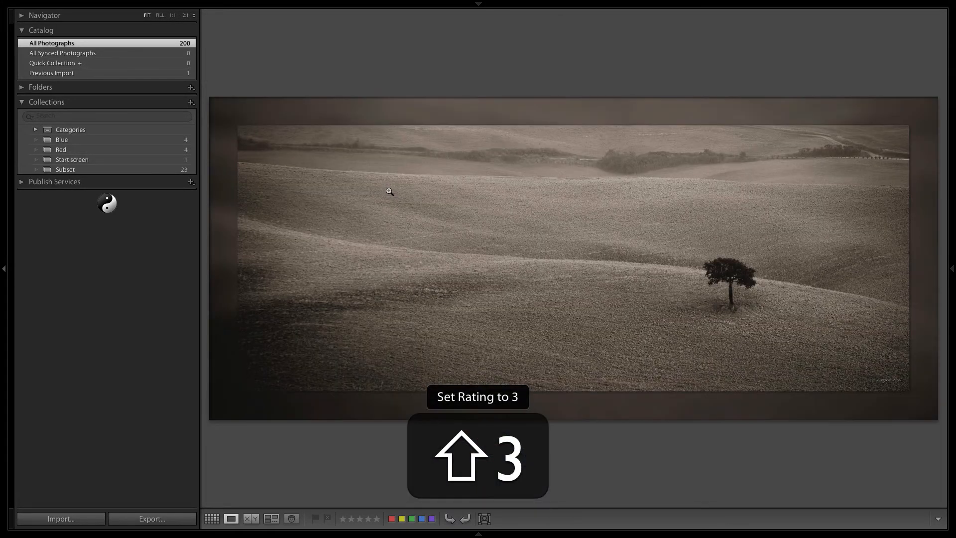
pyautogui.press('1')
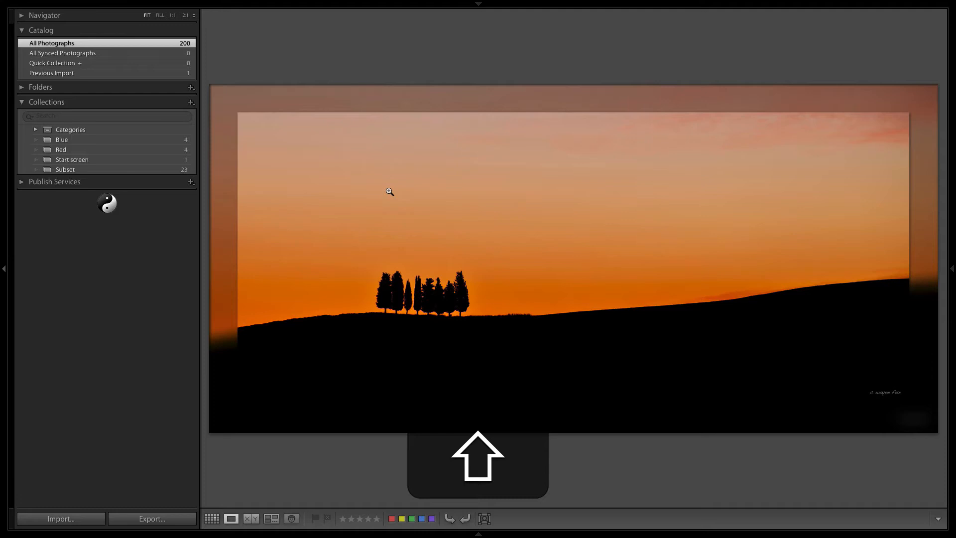
# Step: Back in Grid view, rate the forest stream photo one star and mark the ocean sunrise photo
pyautogui.click(211, 519)
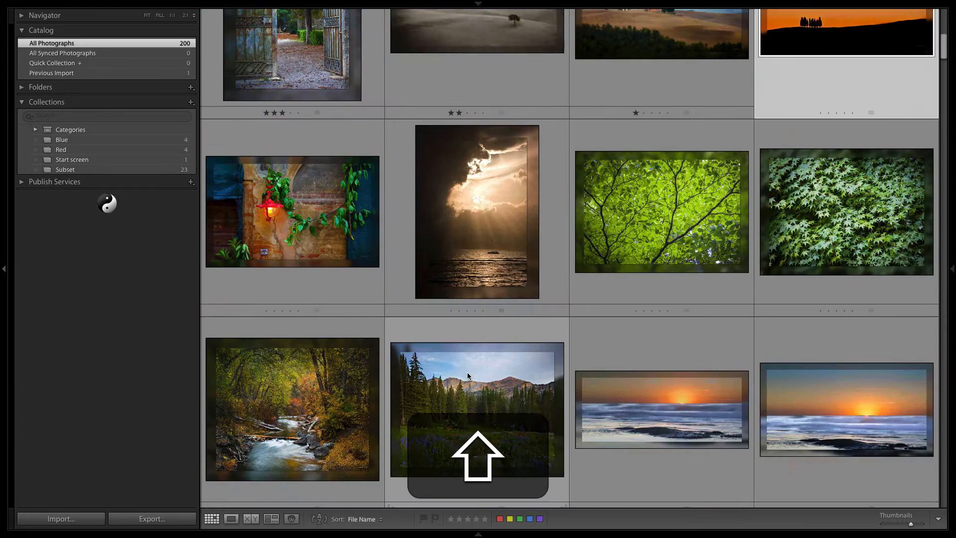
pyautogui.scroll(-3)
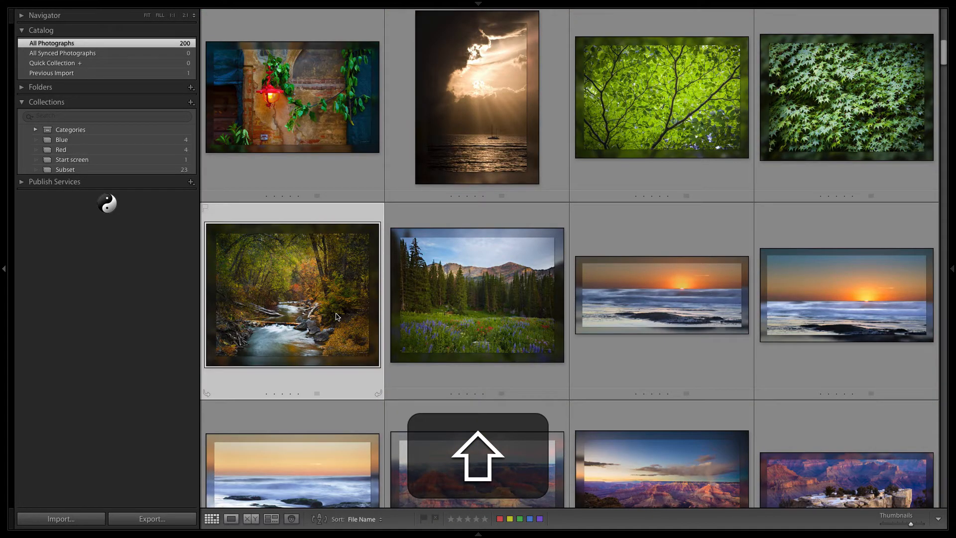
pyautogui.click(477, 295)
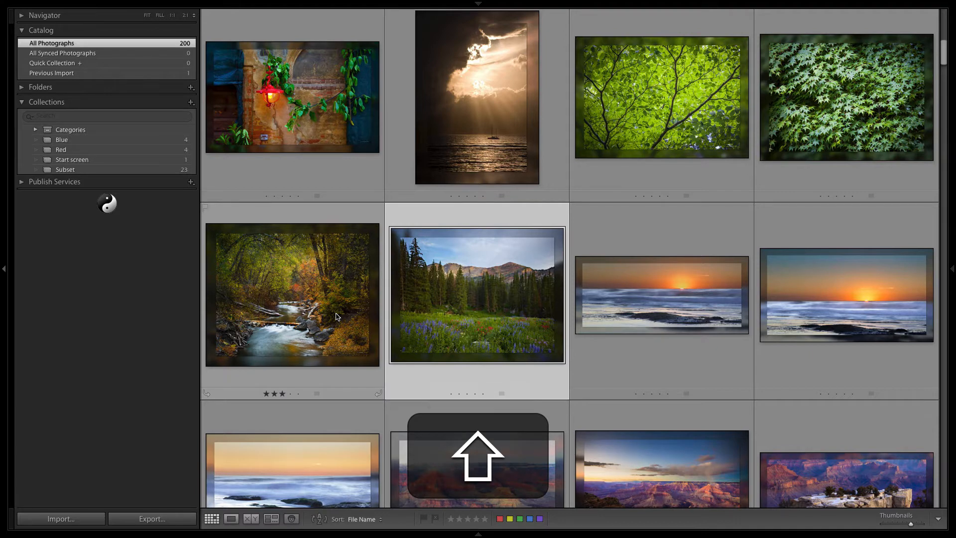
pyautogui.press('1')
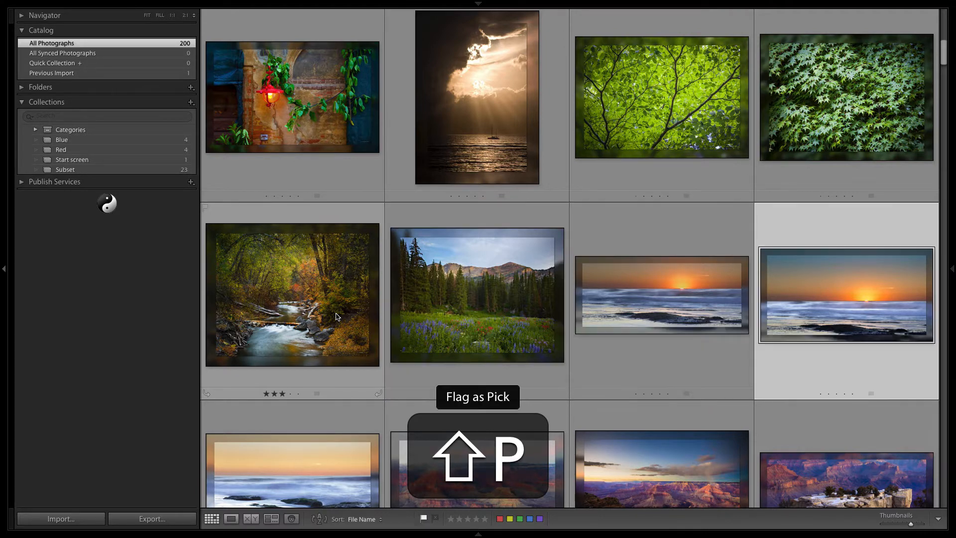
pyautogui.press('8')
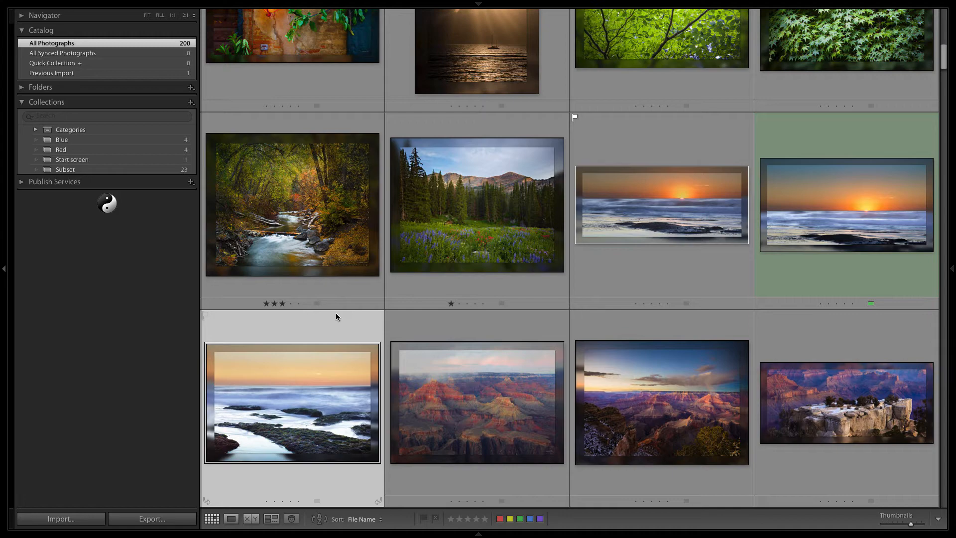
pyautogui.moveTo(323, 245)
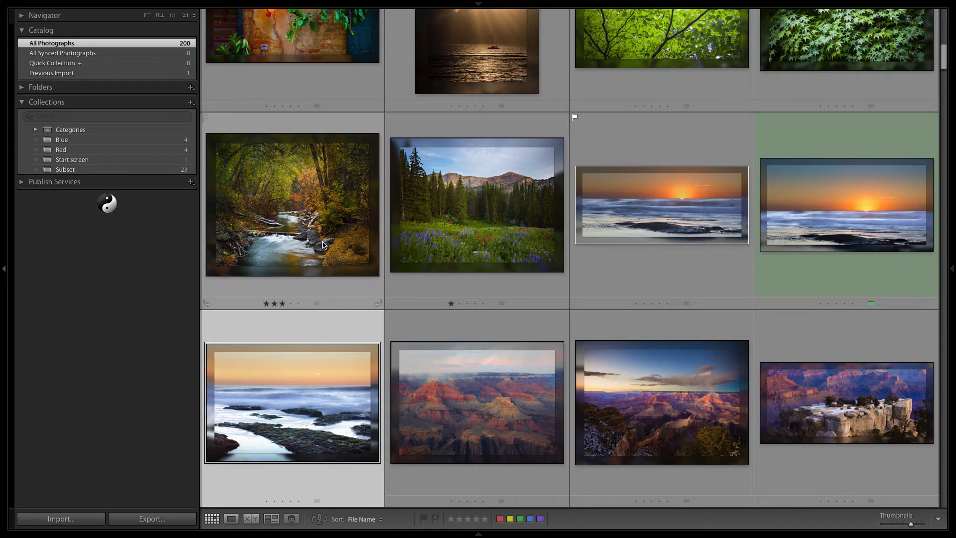
# Step: Give the leaf, bridge, ivy-window and stone-arch photos in the top row a red label
pyautogui.scroll(3)
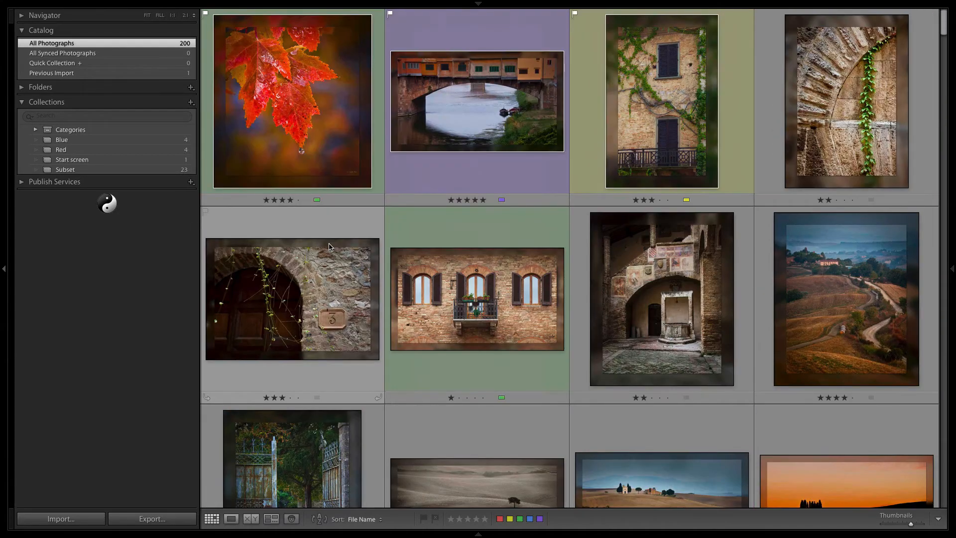
pyautogui.moveTo(370, 258)
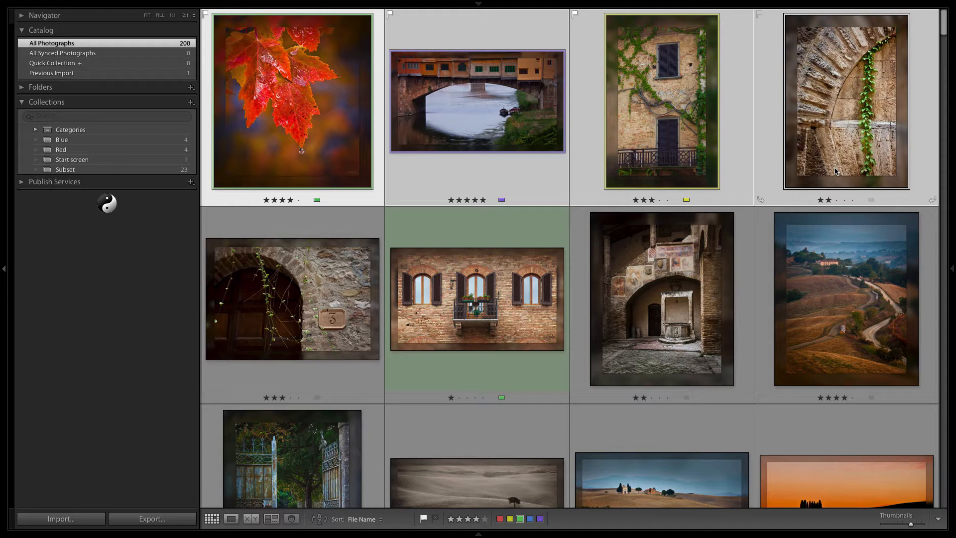
pyautogui.moveTo(538, 193)
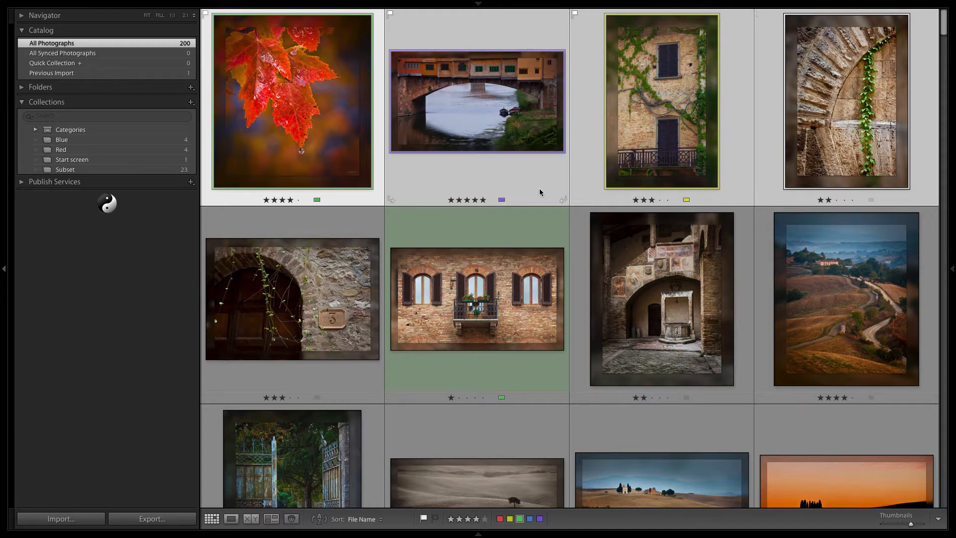
pyautogui.click(501, 200)
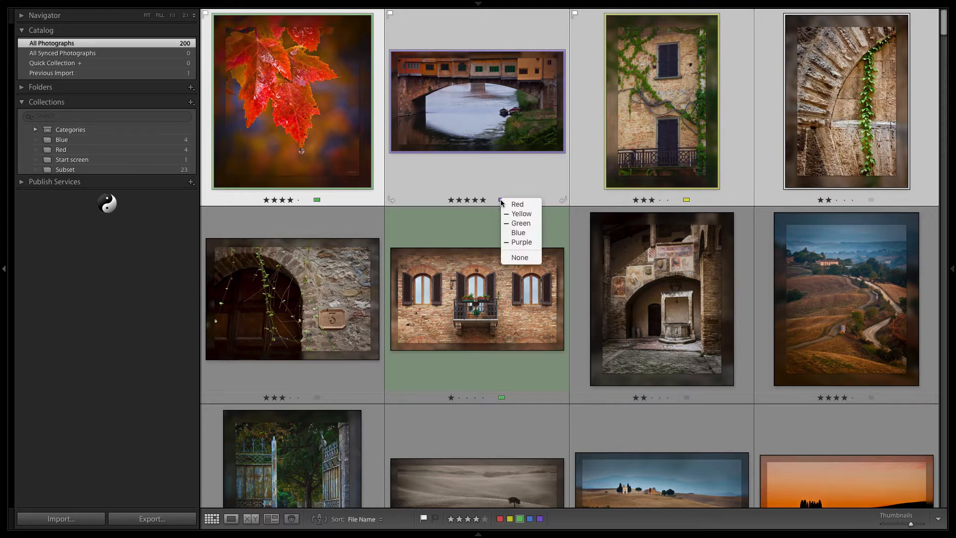
pyautogui.click(517, 204)
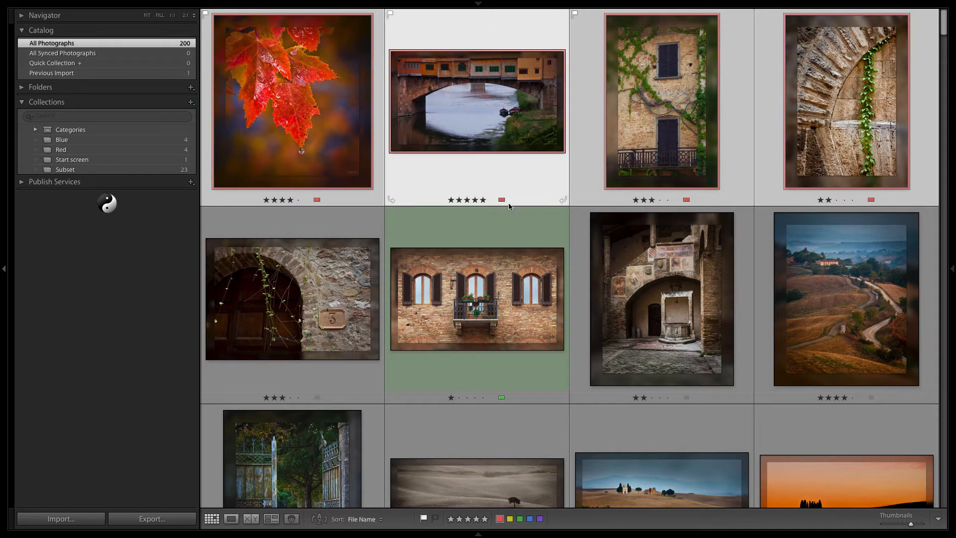
pyautogui.moveTo(613, 202)
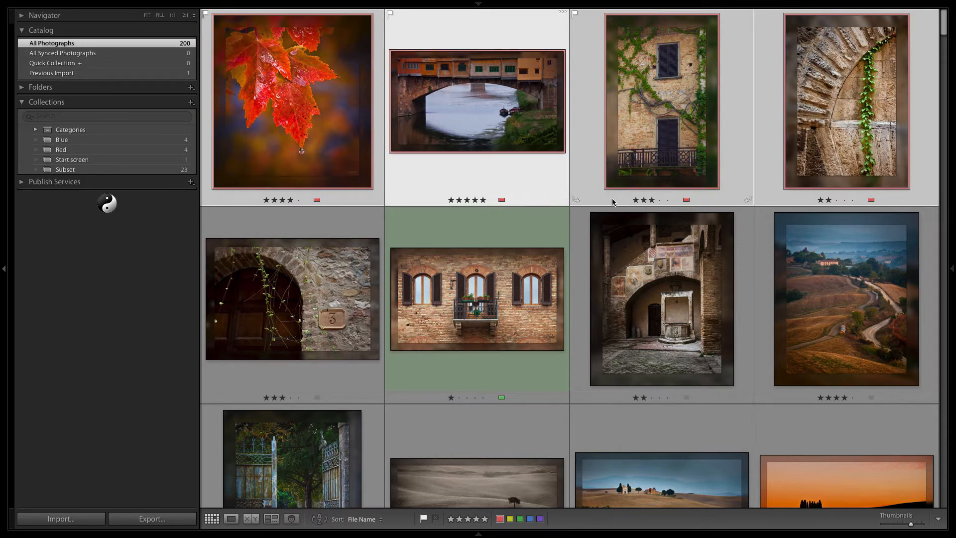
pyautogui.moveTo(458, 205)
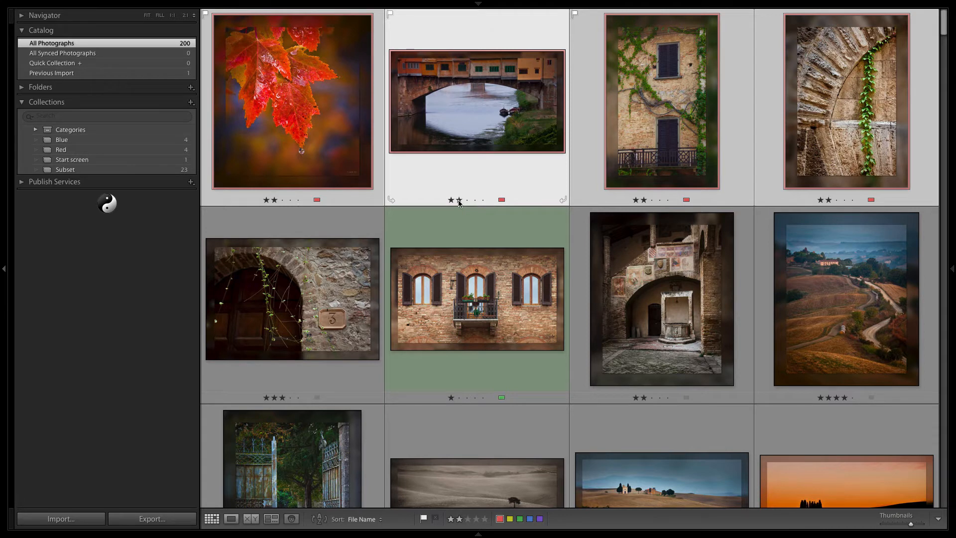
pyautogui.moveTo(442, 213)
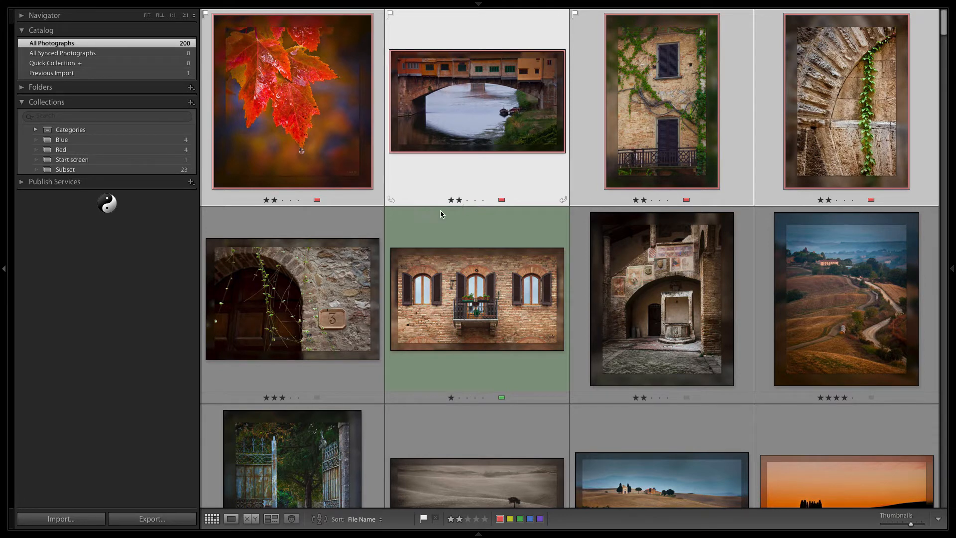
# Step: Label the stone archway, courtyard and cypress-hill photos yellow and rate the courtyard three stars
pyautogui.click(292, 300)
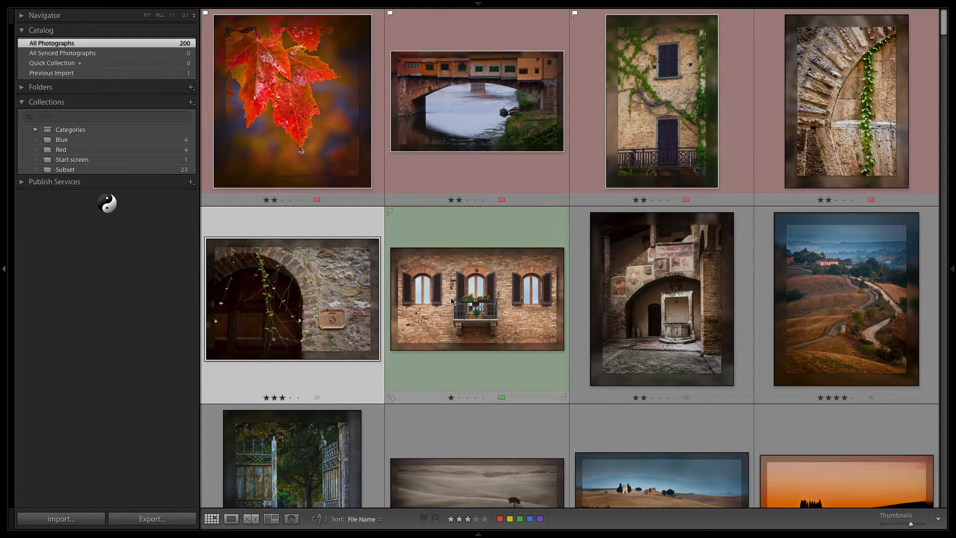
pyautogui.moveTo(636, 322)
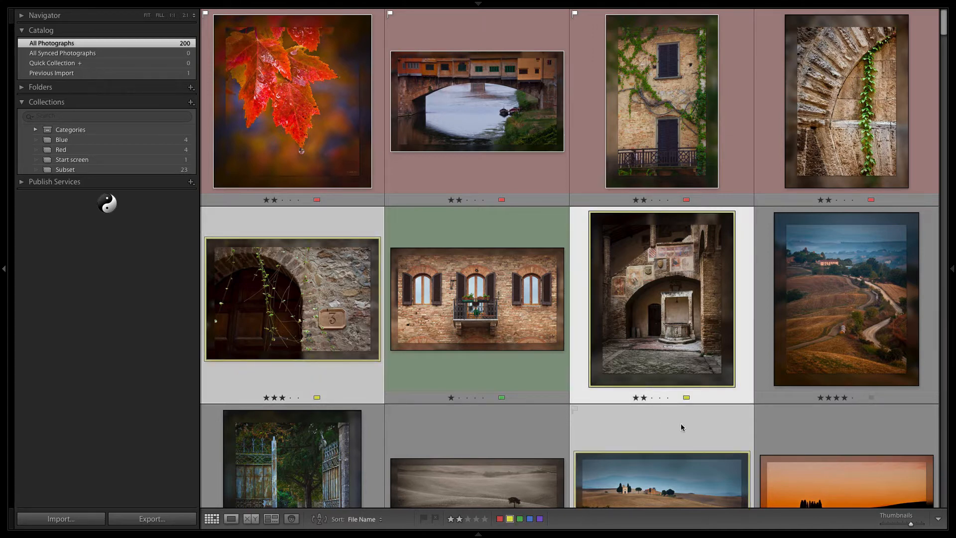
pyautogui.scroll(-3)
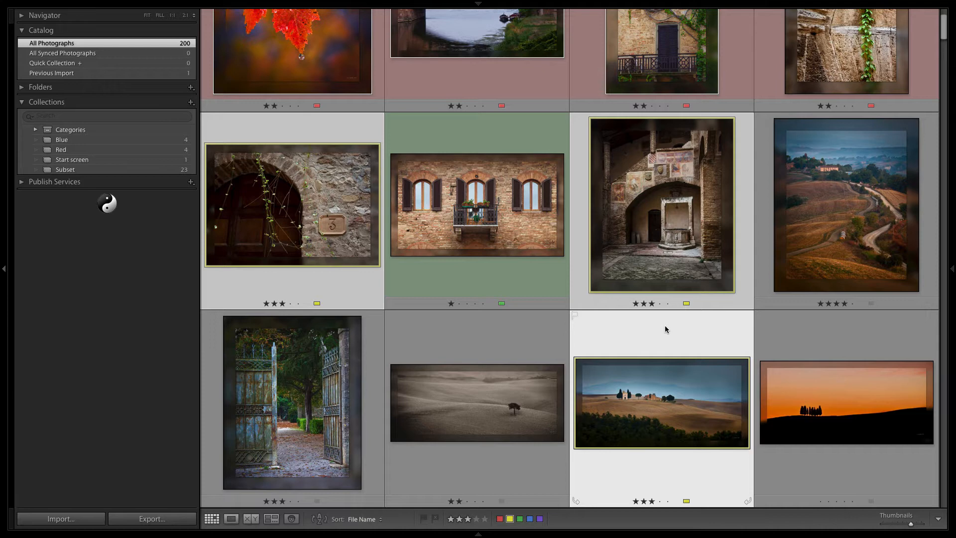
pyautogui.moveTo(639, 273)
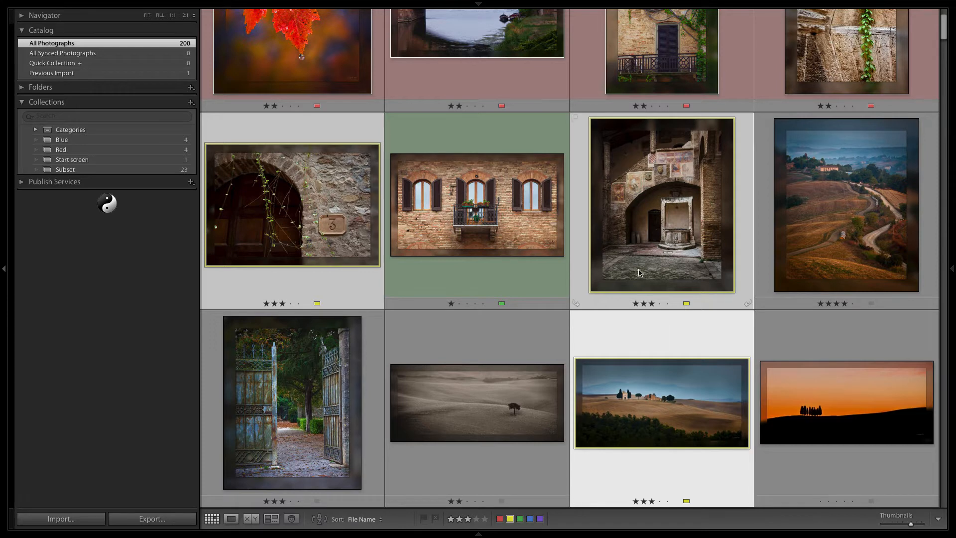
pyautogui.scroll(3)
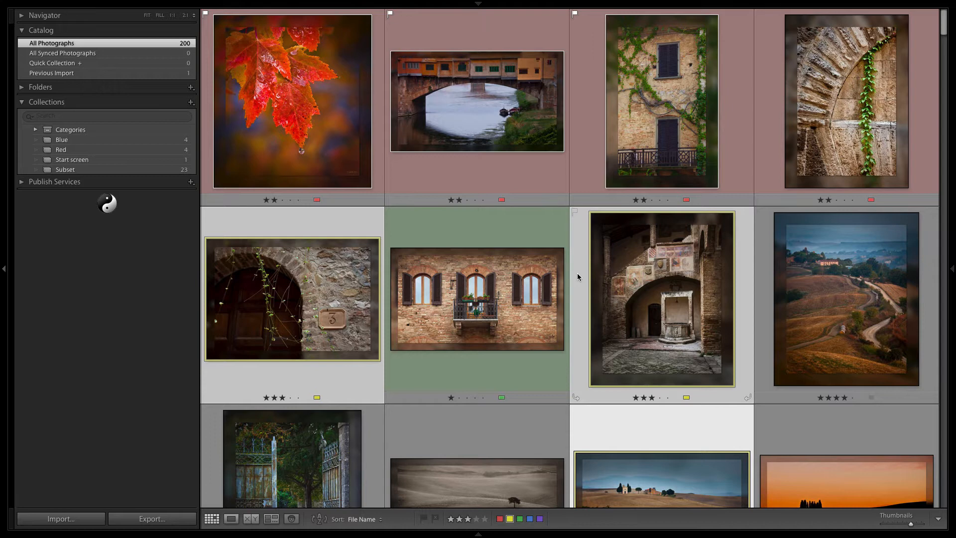
pyautogui.moveTo(560, 279)
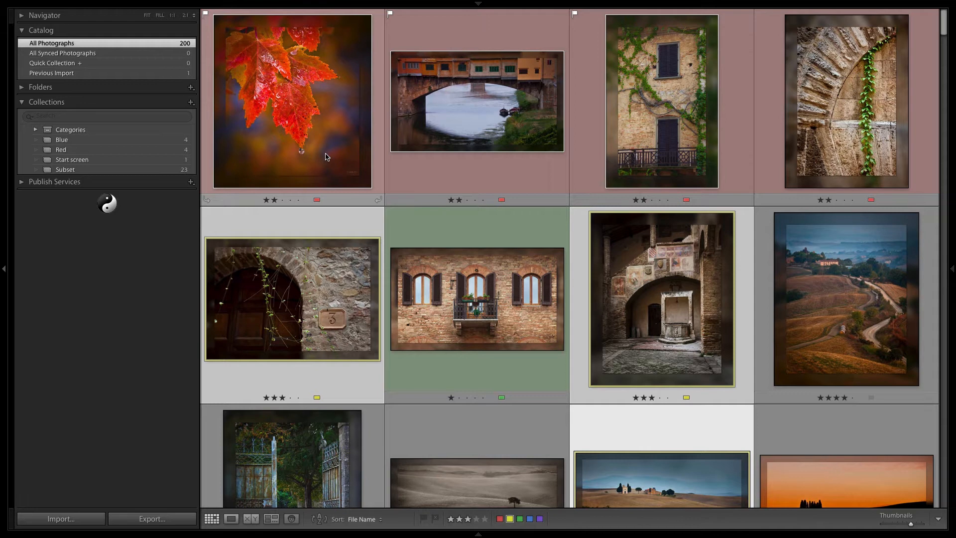
# Step: In the colour label set editor, choose the Review Status preset (To Delete through To Print)
pyautogui.click(187, 6)
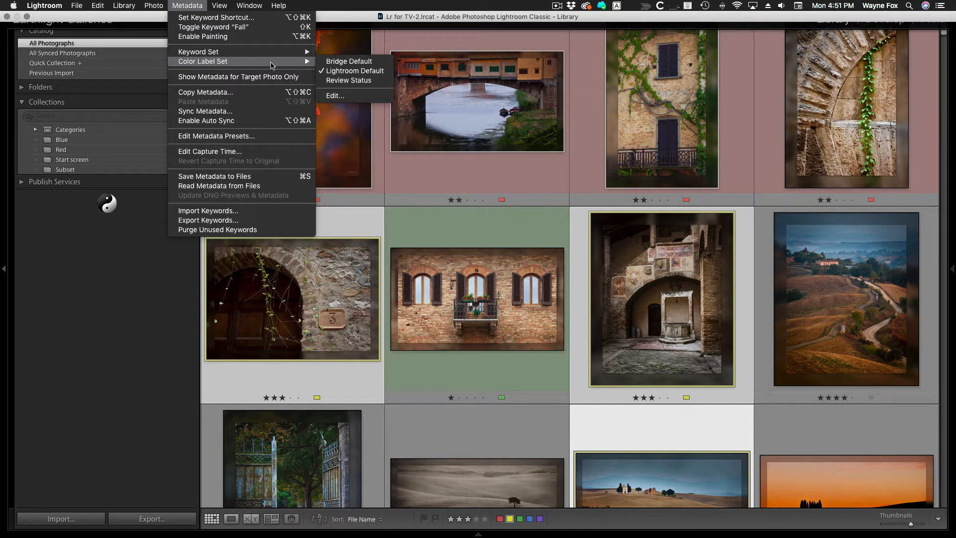
pyautogui.click(335, 96)
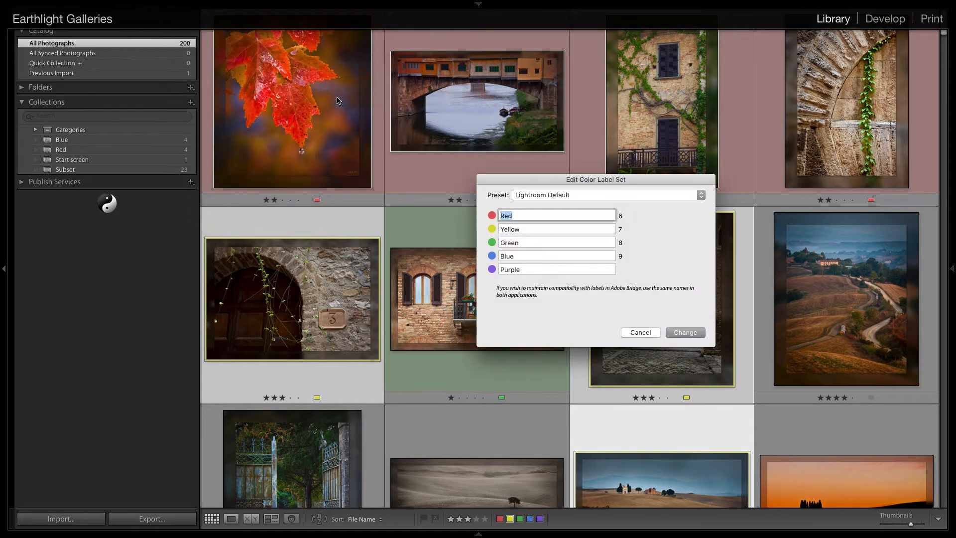
pyautogui.moveTo(537, 227)
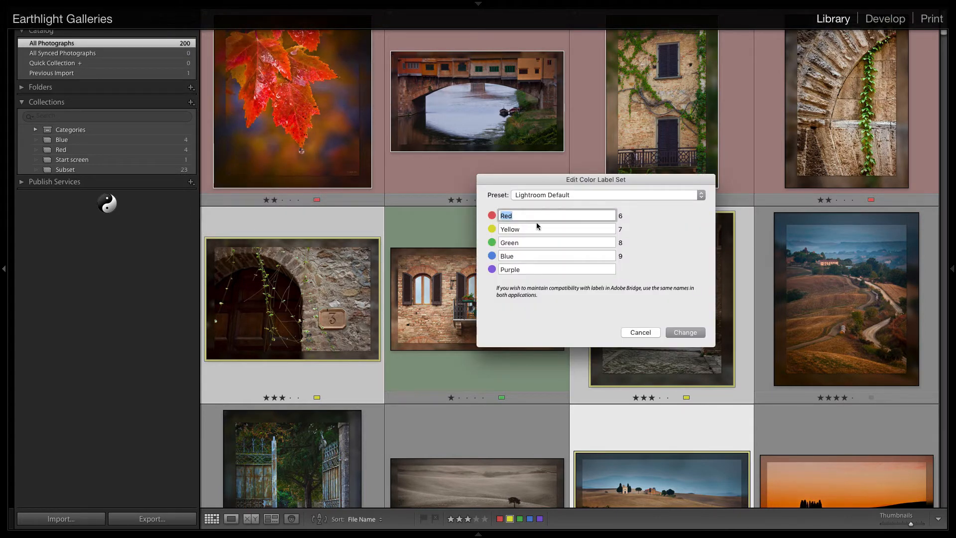
pyautogui.moveTo(535, 215)
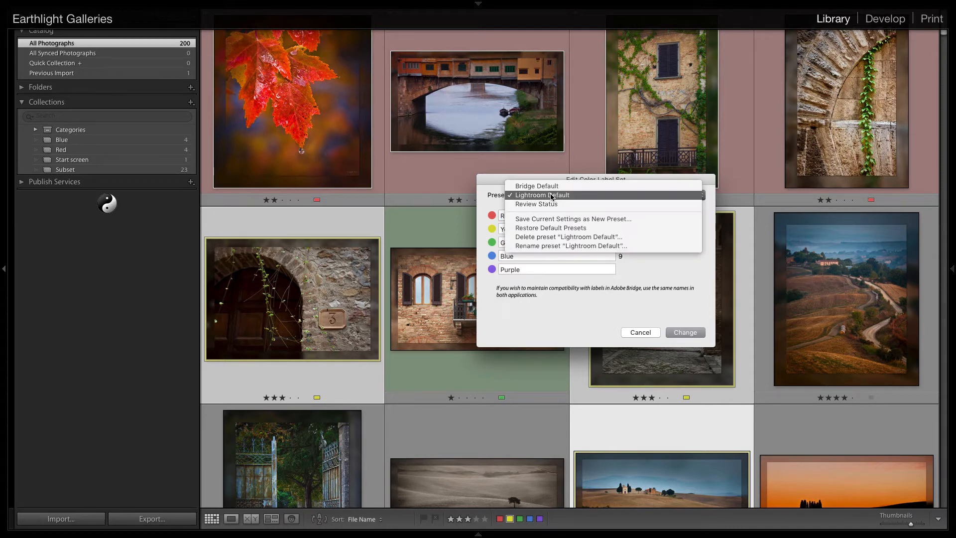
pyautogui.click(536, 203)
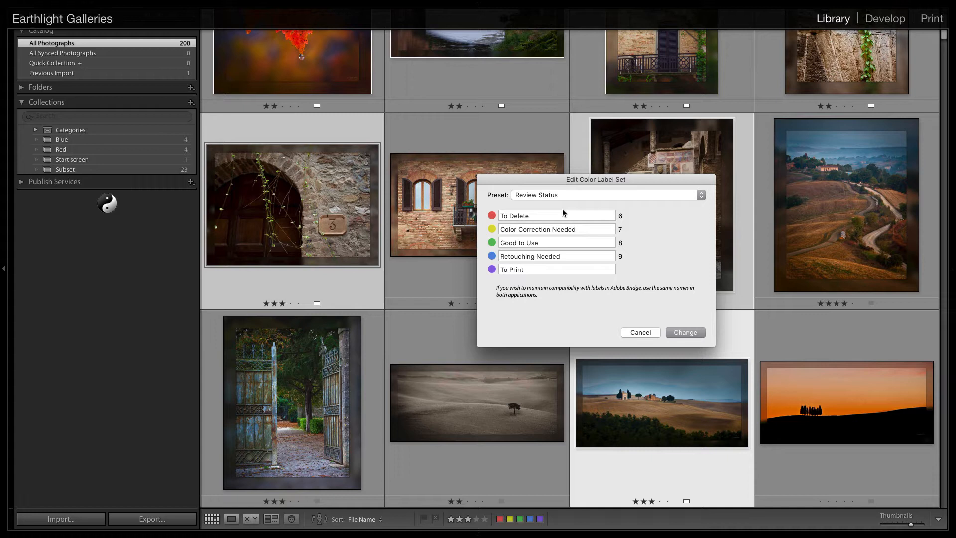
pyautogui.moveTo(566, 225)
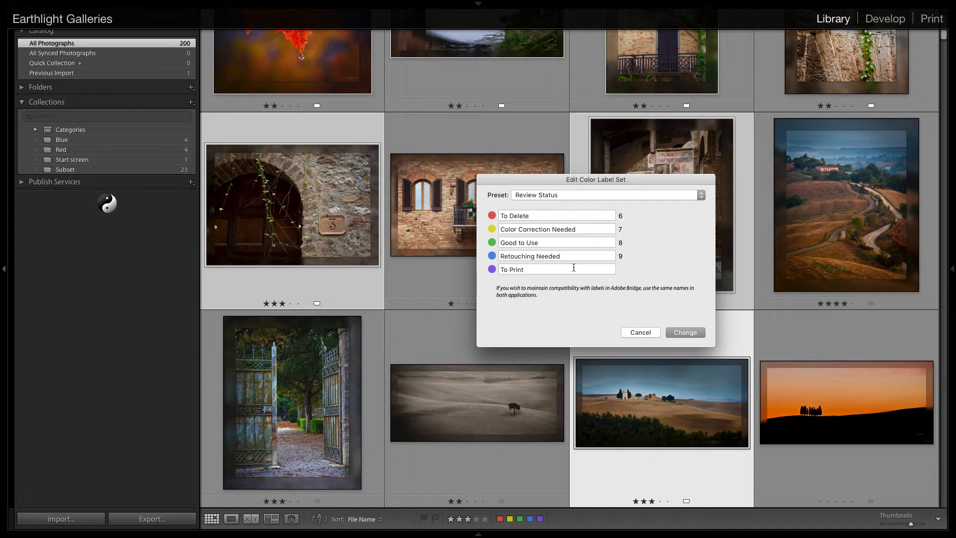
pyautogui.moveTo(654, 319)
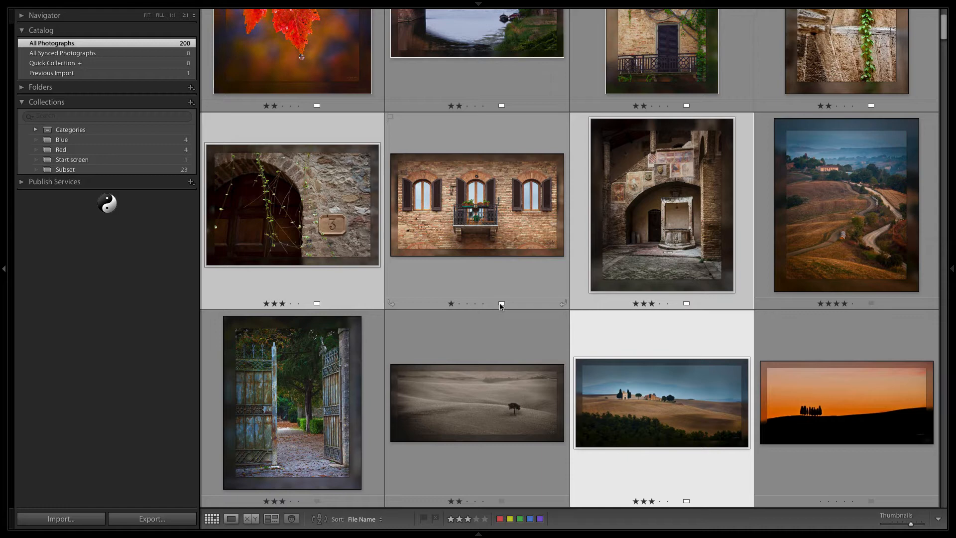
pyautogui.moveTo(547, 303)
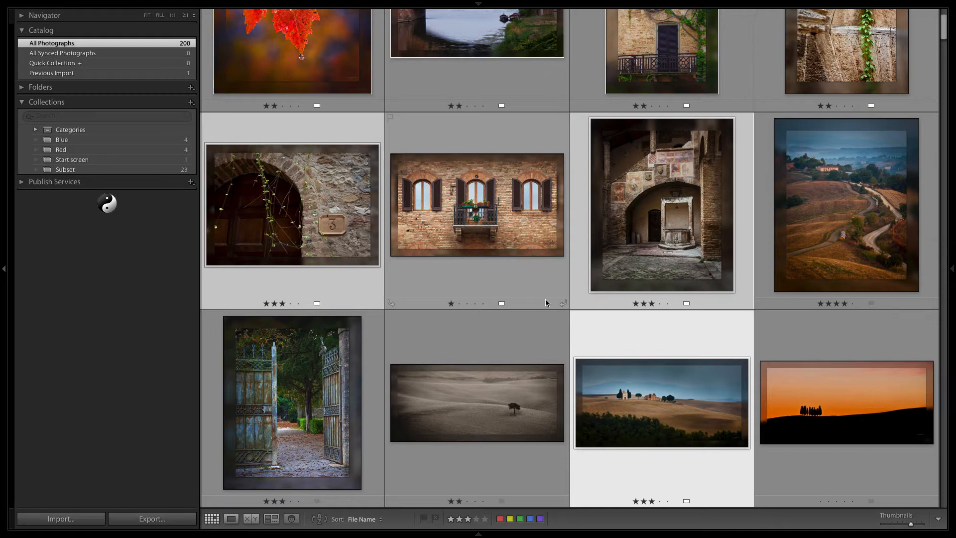
# Step: Select only the balcony photo and show its Metadata panel, where the blue label reads Retouching
pyautogui.click(661, 205)
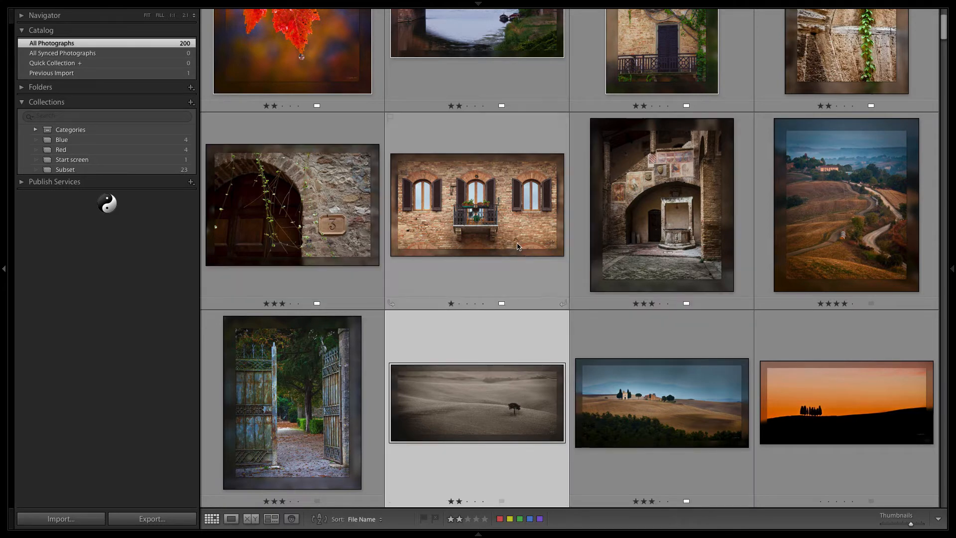
pyautogui.click(477, 205)
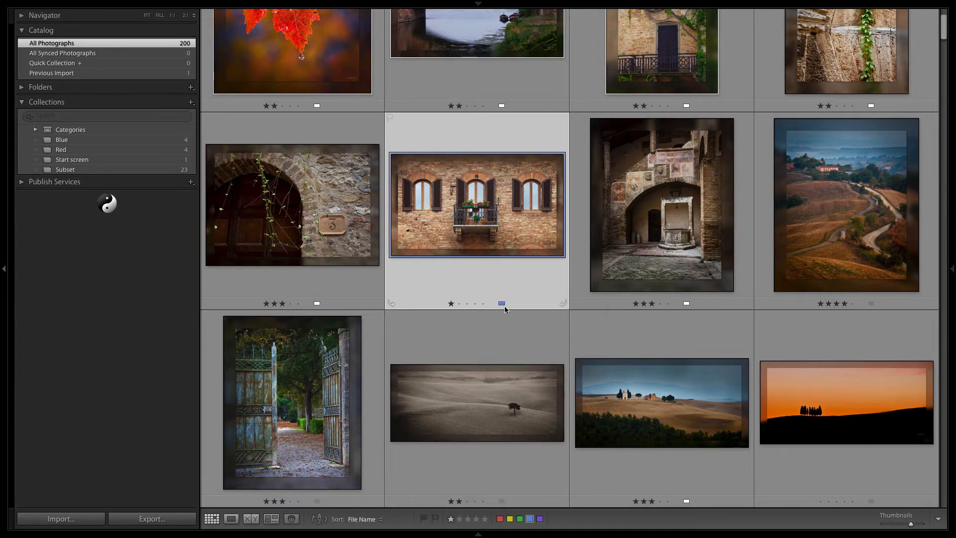
pyautogui.moveTo(894, 287)
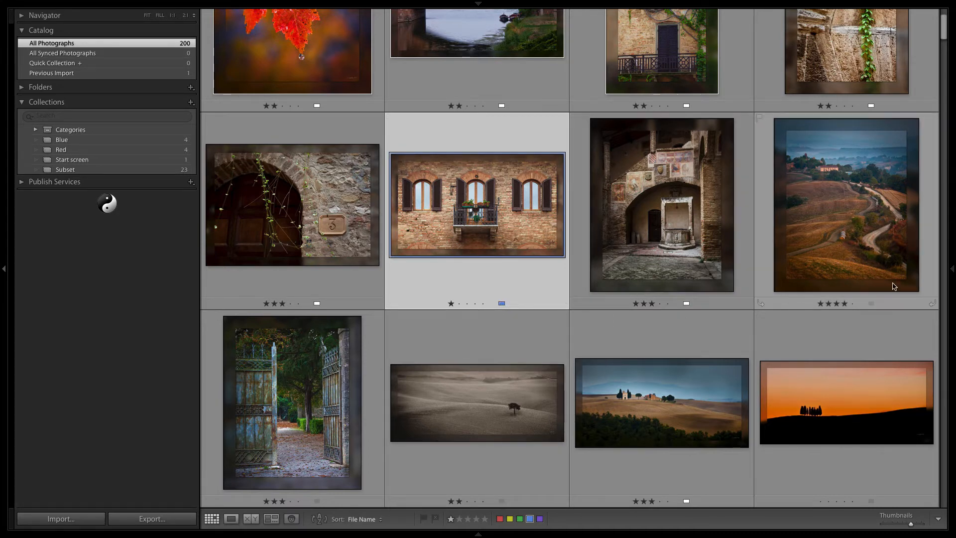
pyautogui.click(953, 268)
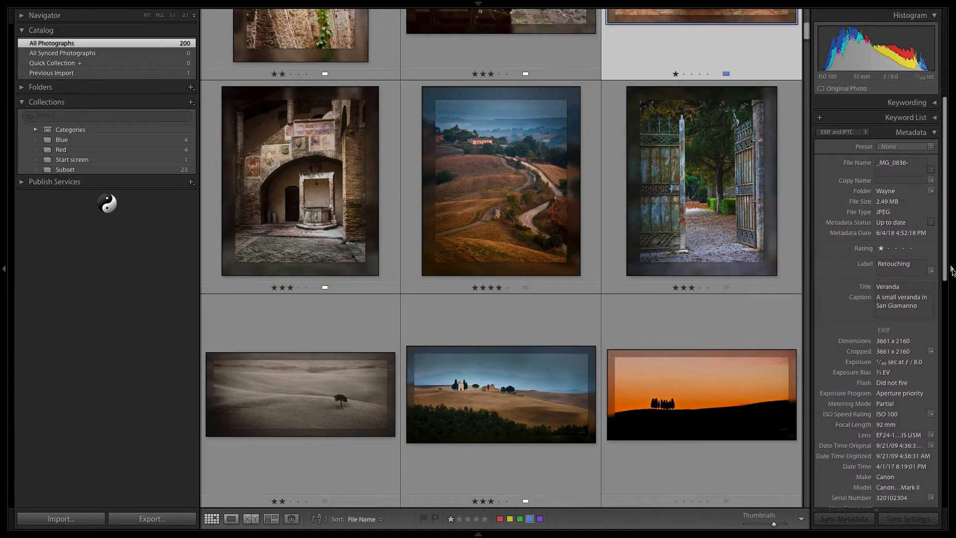
pyautogui.scroll(3)
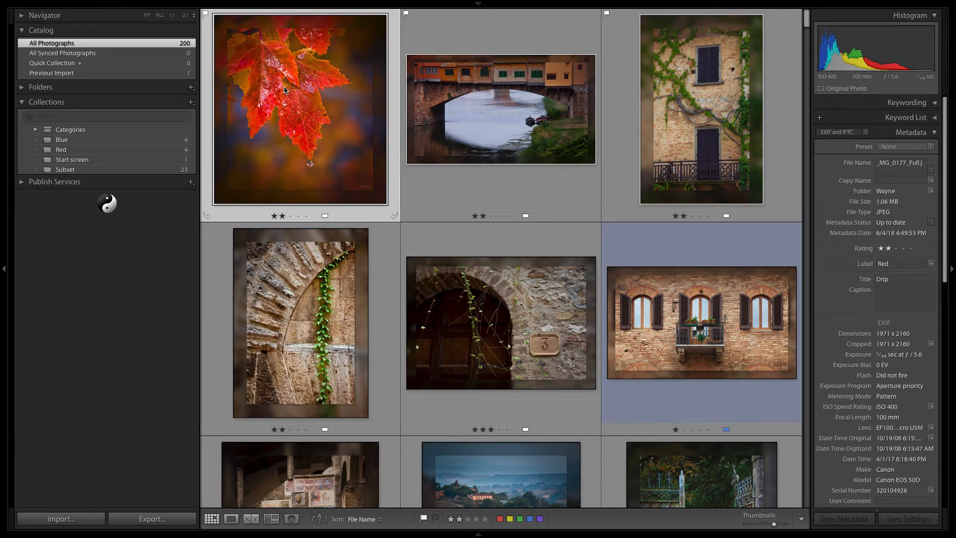
# Step: Set the photo's Label field to the custom name My Label from the recent-entries list
pyautogui.scroll(-3)
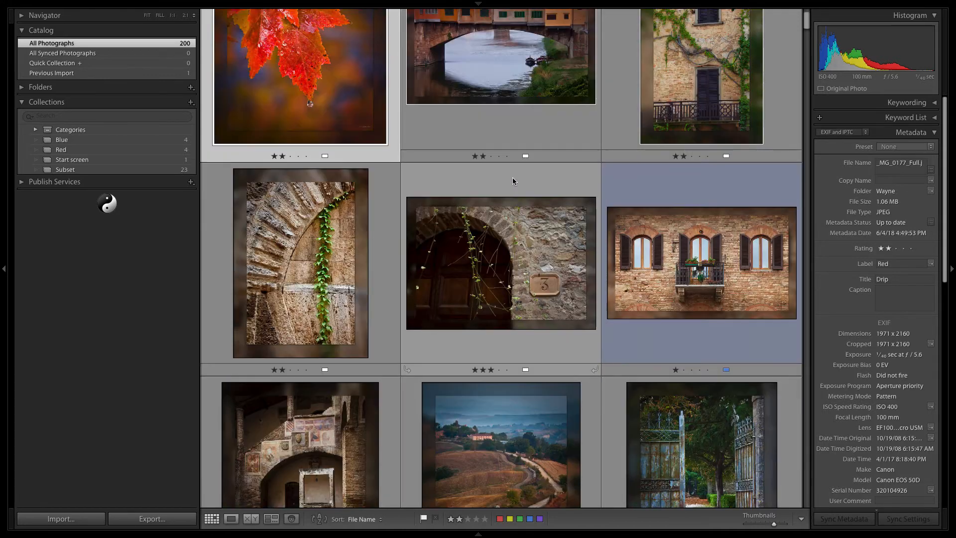
pyautogui.scroll(-3)
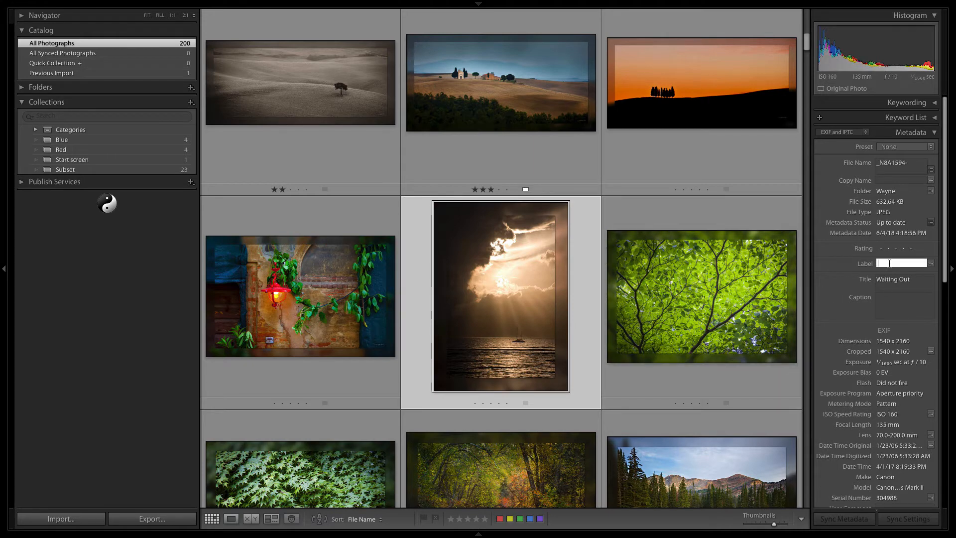
pyautogui.write('My Label')
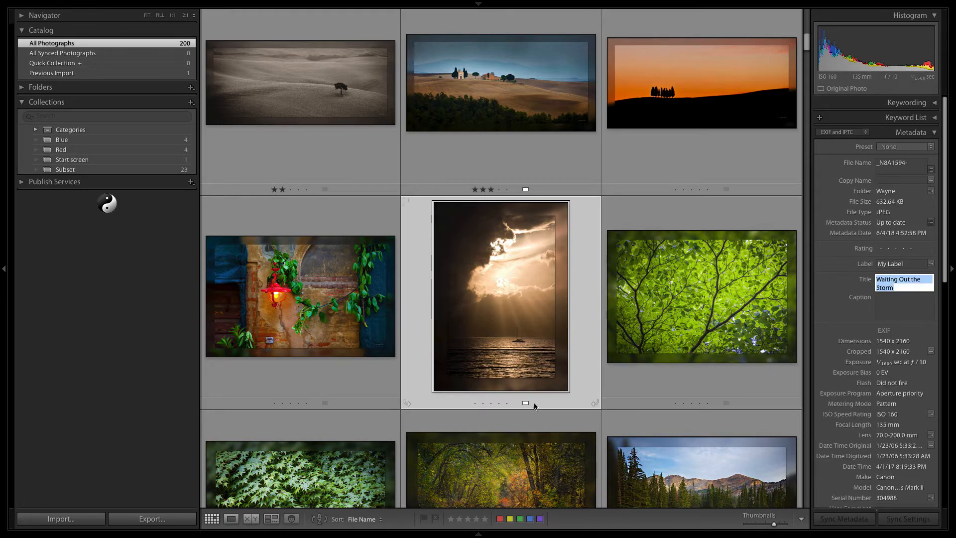
pyautogui.moveTo(552, 406)
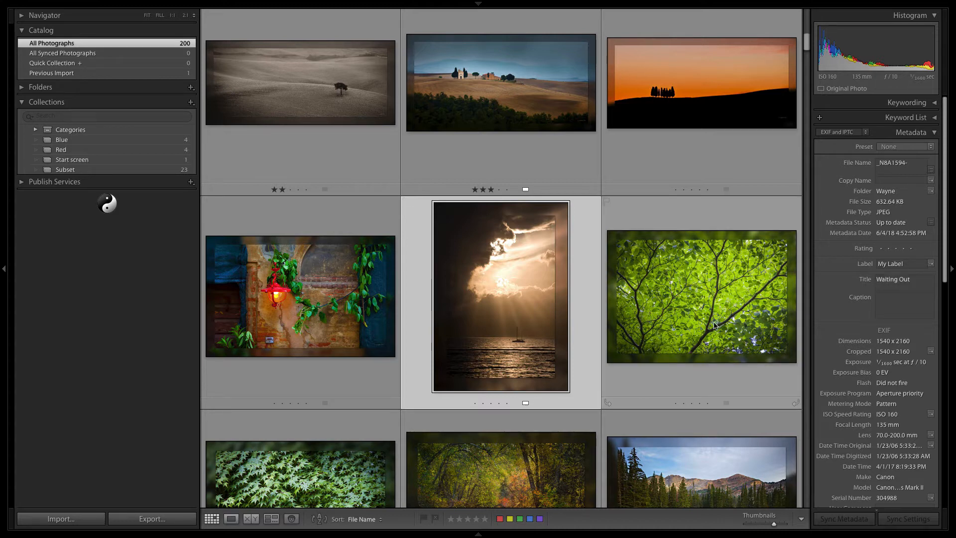
pyautogui.click(700, 295)
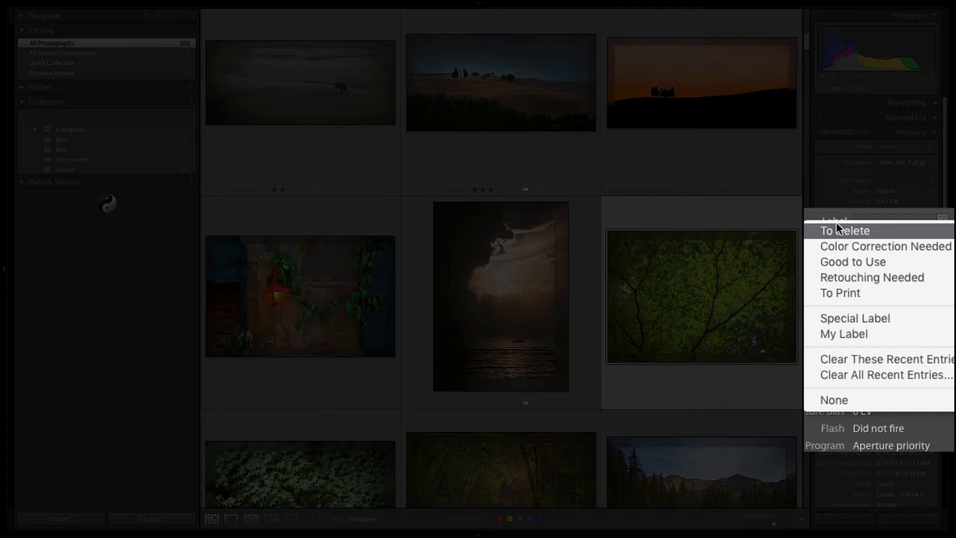
pyautogui.moveTo(853, 317)
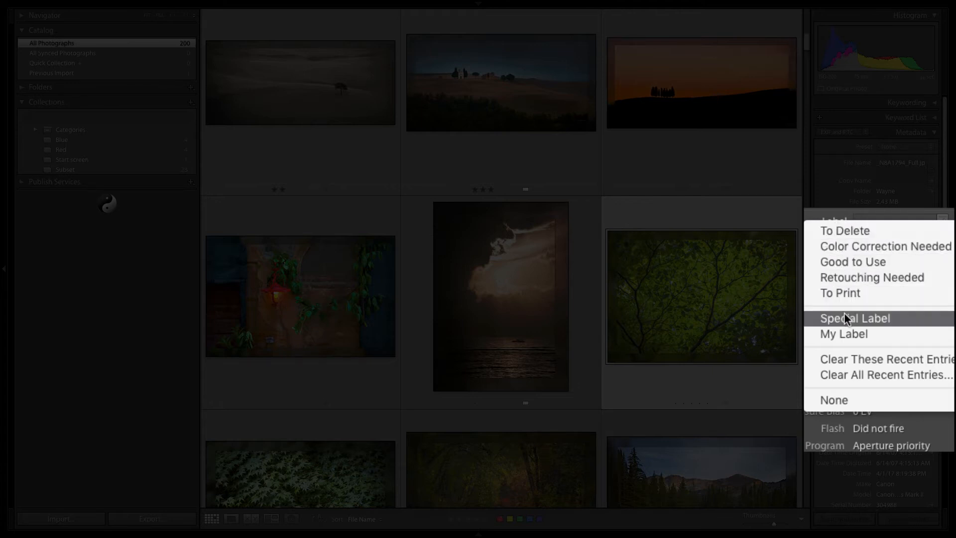
pyautogui.moveTo(852, 262)
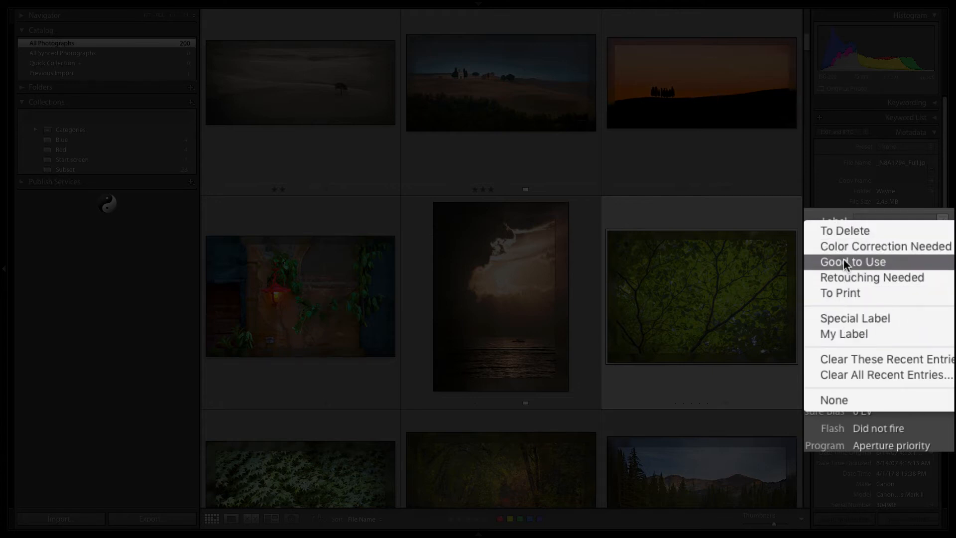
pyautogui.moveTo(844, 334)
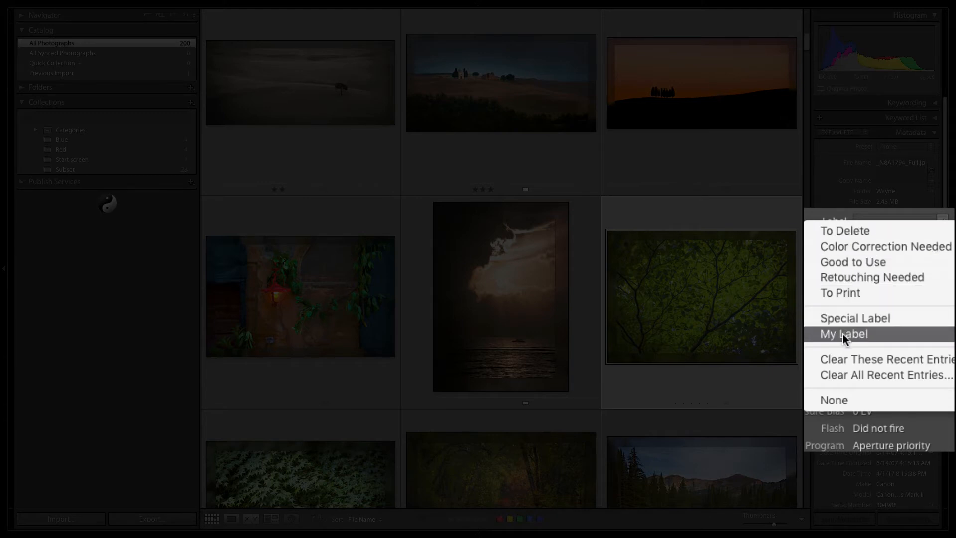
pyautogui.click(843, 333)
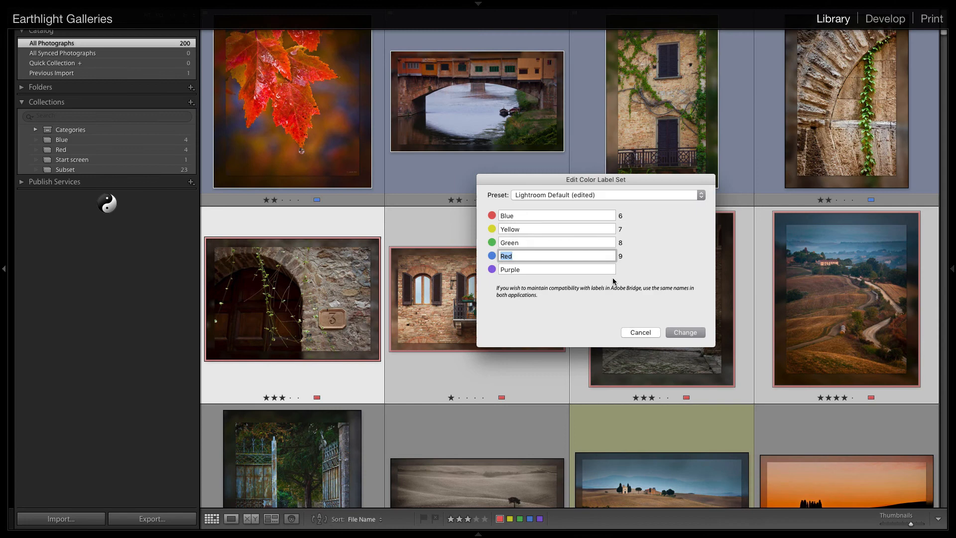
# Step: Confirm the changed label names, then reopen the editor, rename Red and Blue, and cancel those renames
pyautogui.click(684, 333)
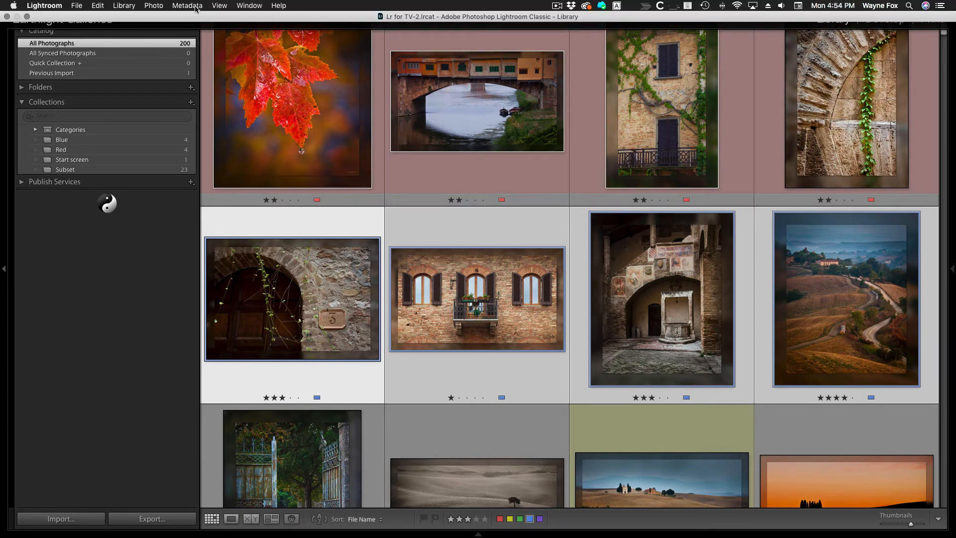
pyautogui.click(187, 6)
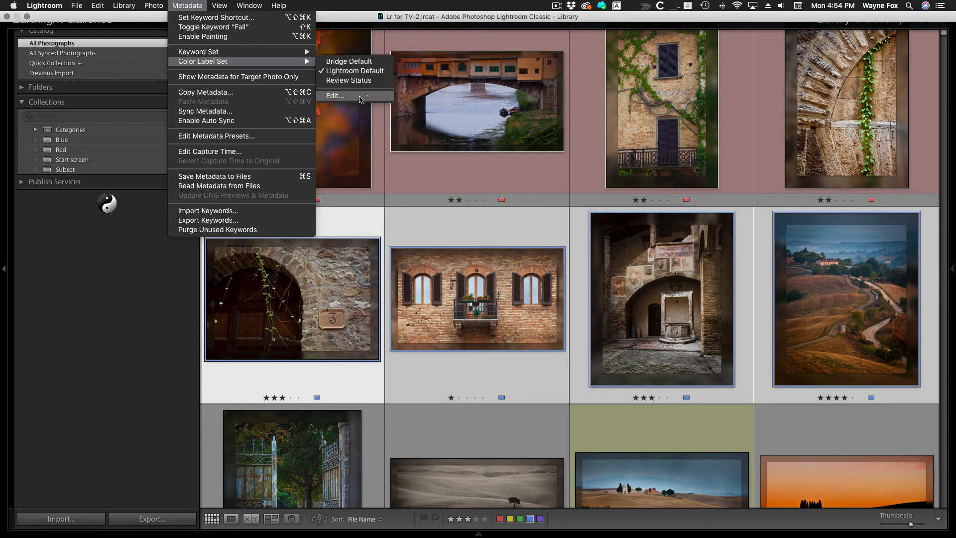
pyautogui.click(335, 95)
pyautogui.write('Toss')
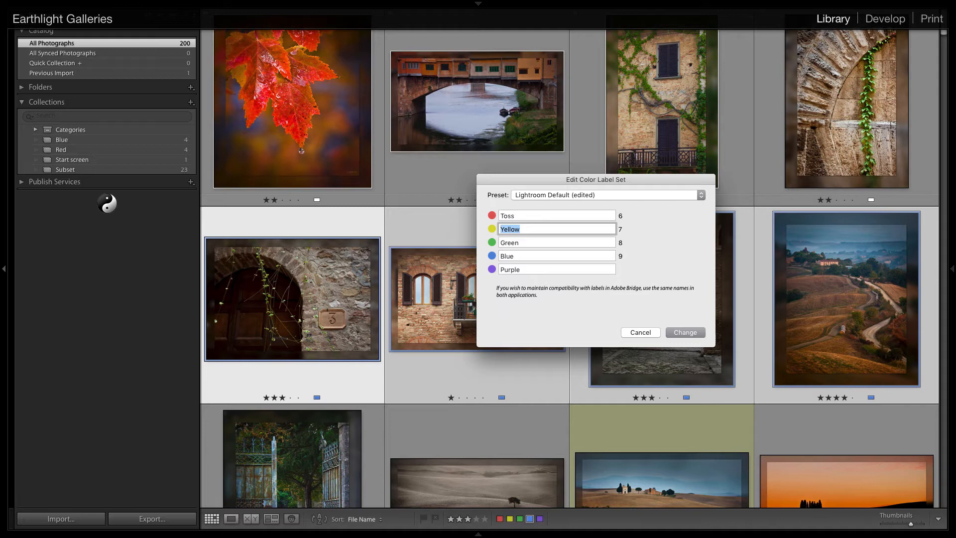
pyautogui.click(555, 242)
pyautogui.write('Export')
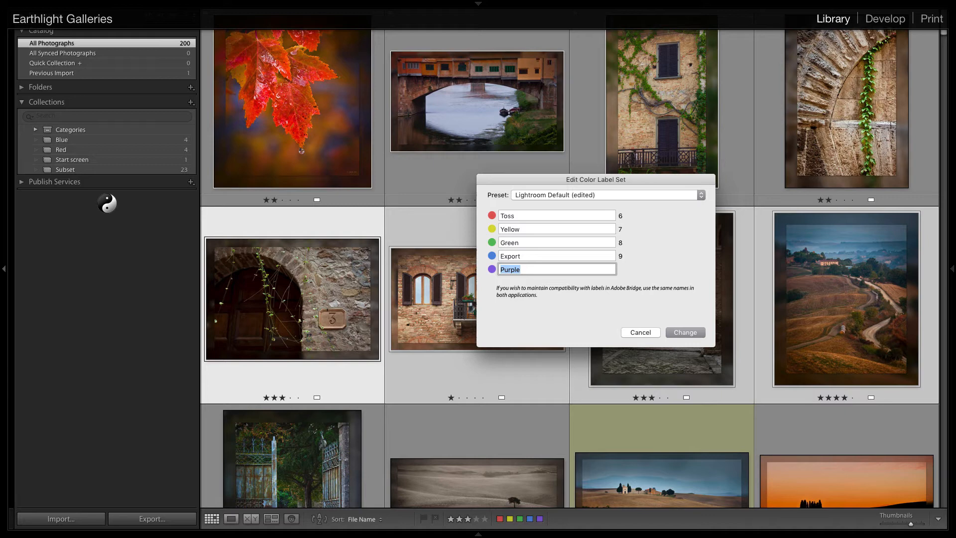
pyautogui.moveTo(560, 319)
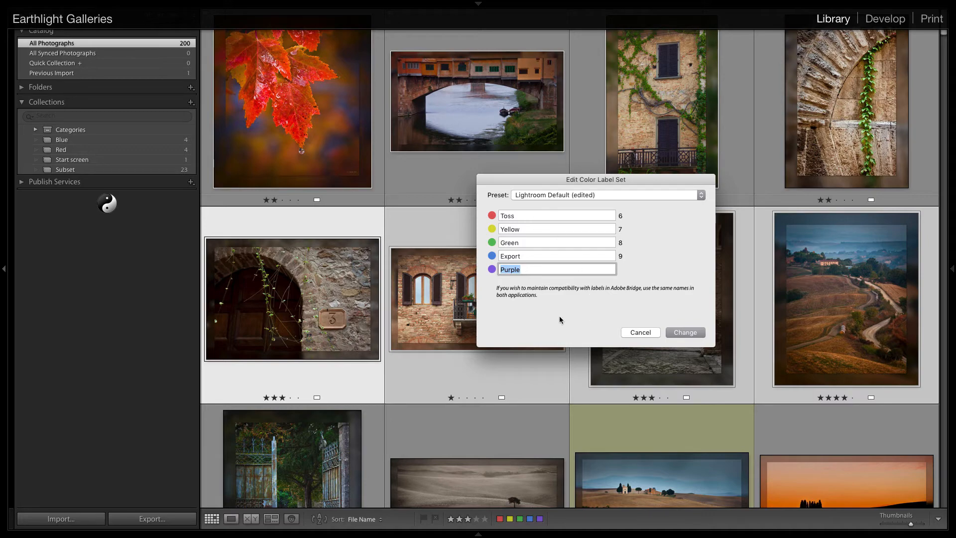
pyautogui.moveTo(641, 333)
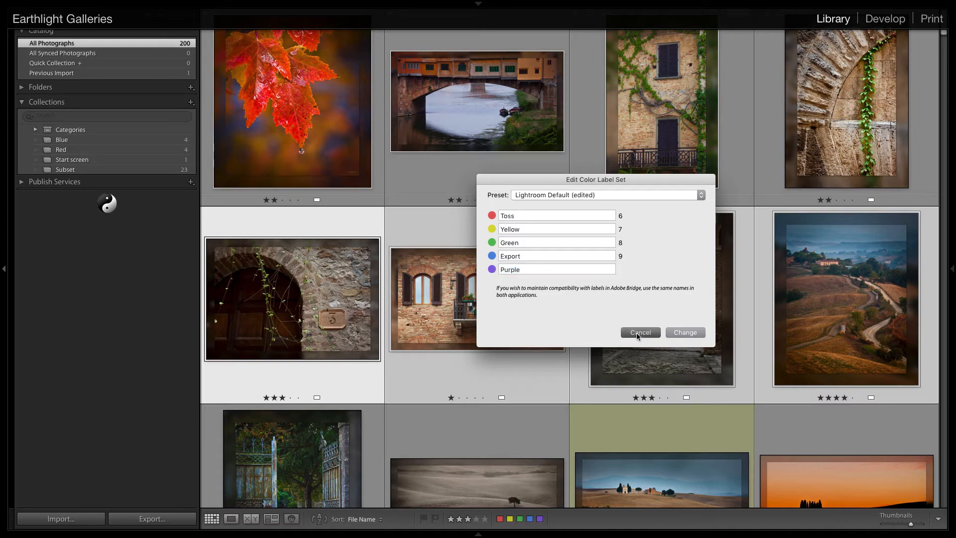
pyautogui.click(639, 333)
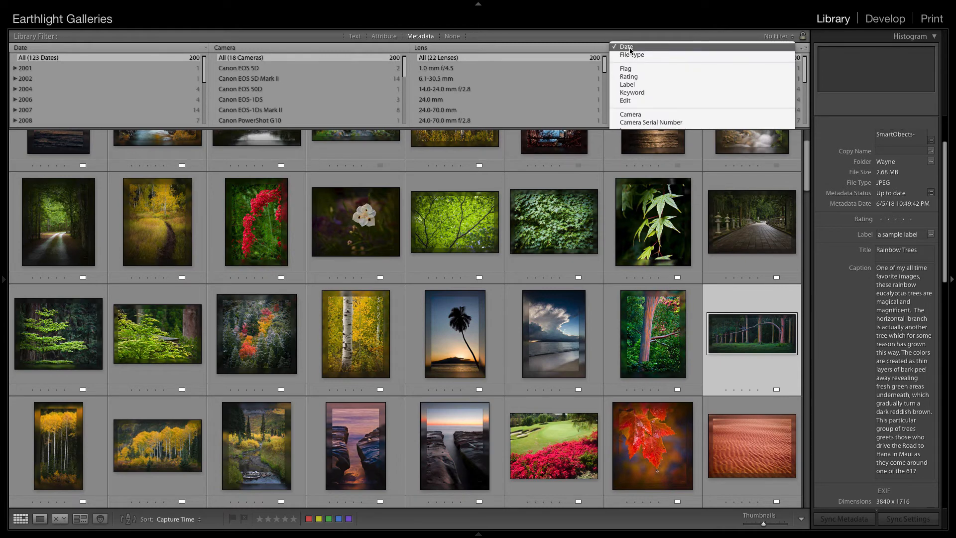
# Step: Filter by each colour label (Blue, Green, Purple, Red), select all and reapply the label under its new name
pyautogui.click(626, 84)
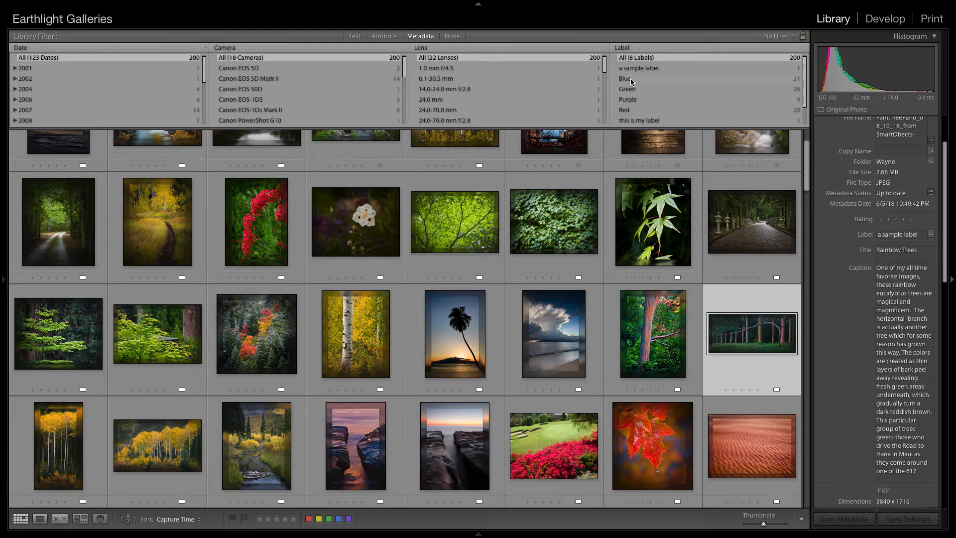
pyautogui.press('cmd+a')
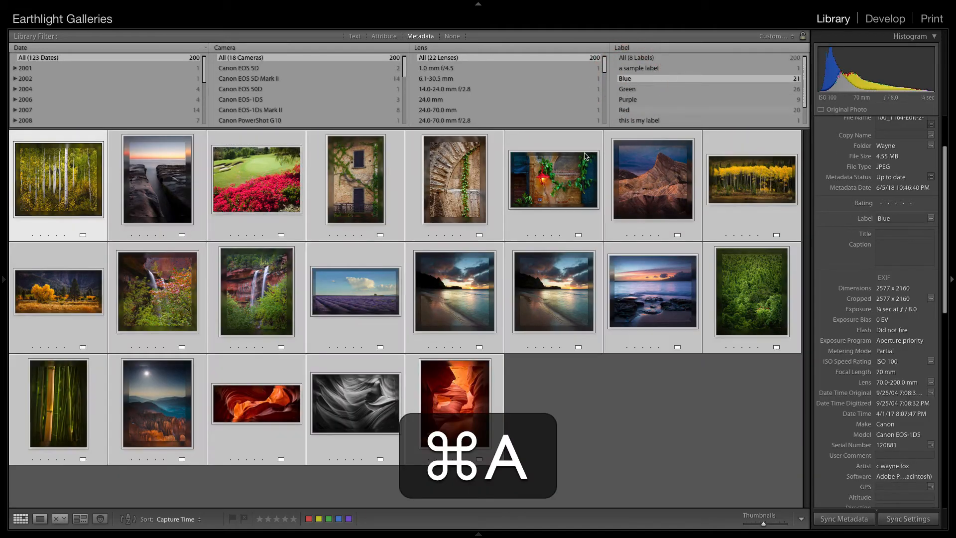
pyautogui.press('cmd+a')
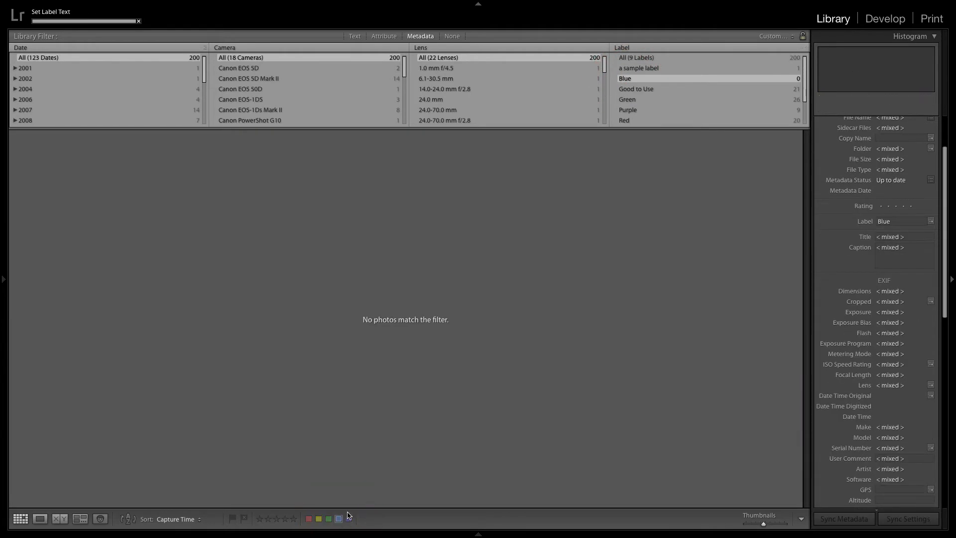
pyautogui.click(627, 100)
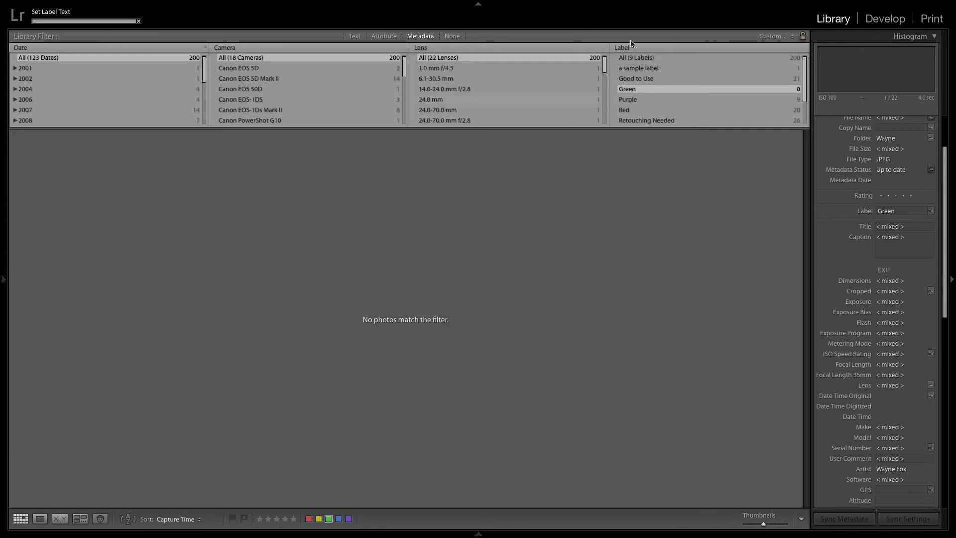
pyautogui.click(628, 100)
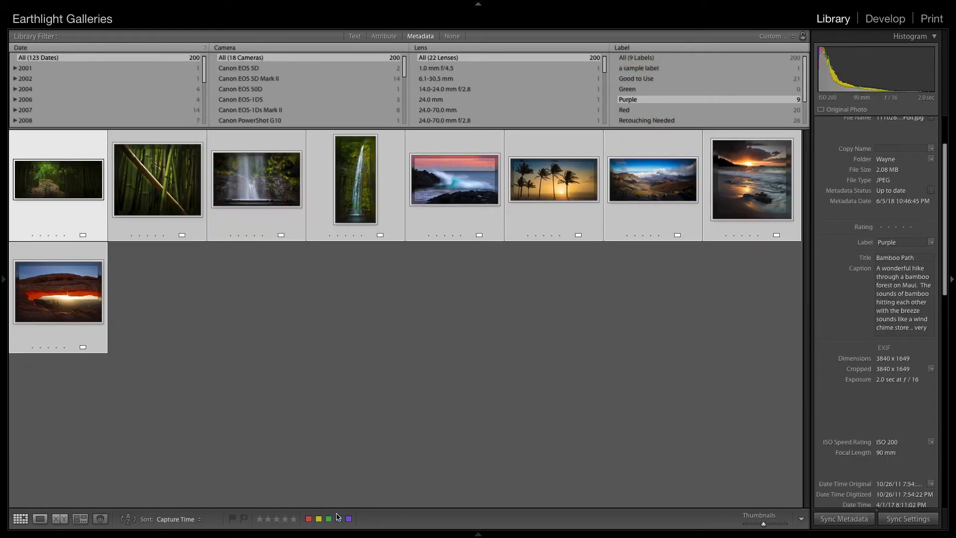
pyautogui.click(628, 89)
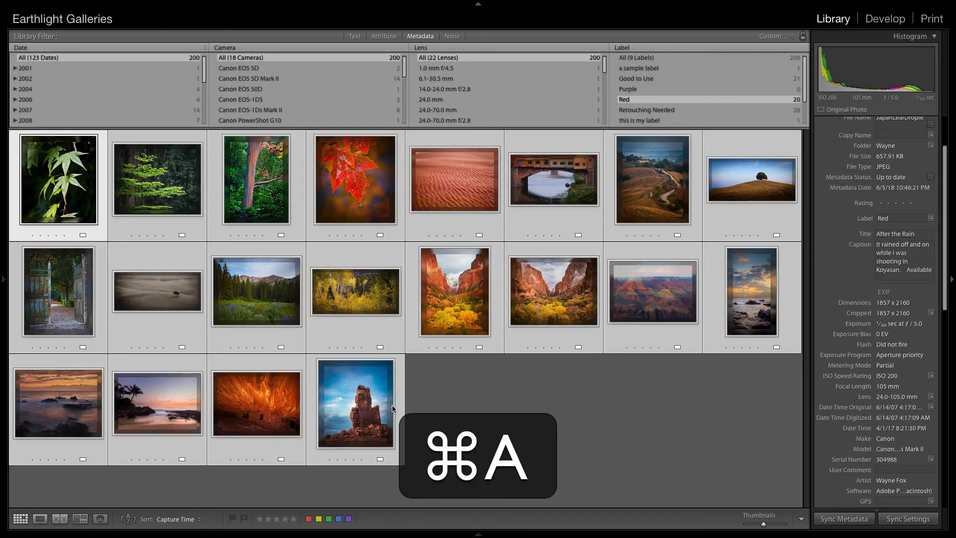
pyautogui.press('cmd+a')
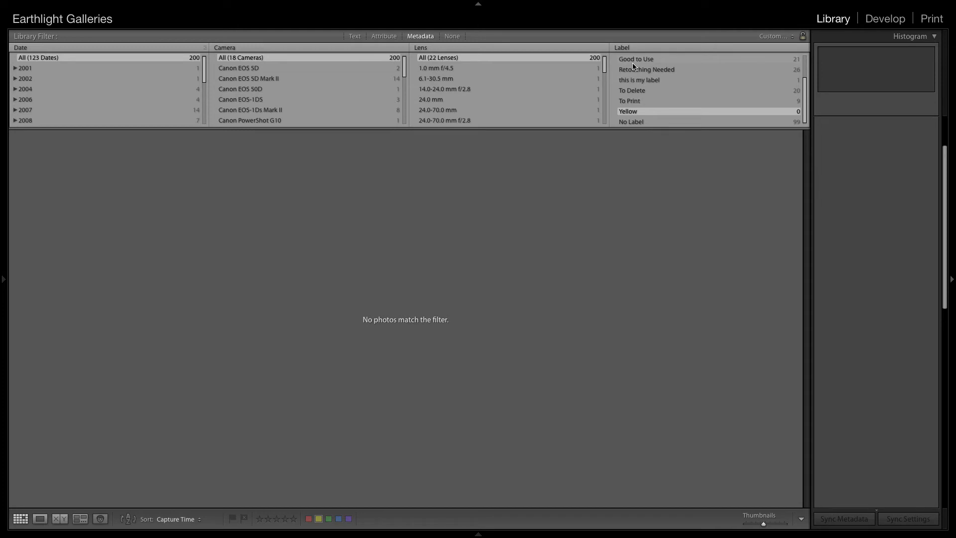
pyautogui.moveTo(648, 98)
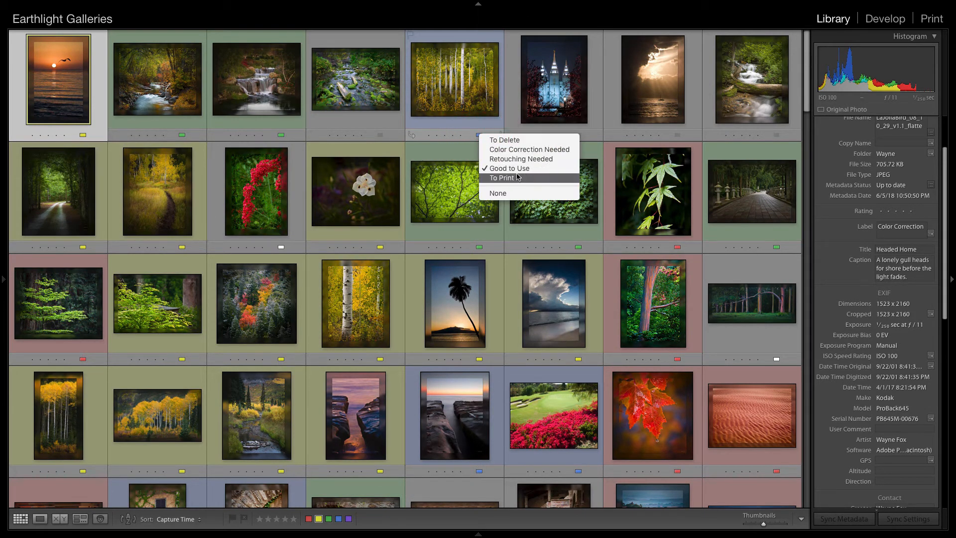
pyautogui.moveTo(507, 168)
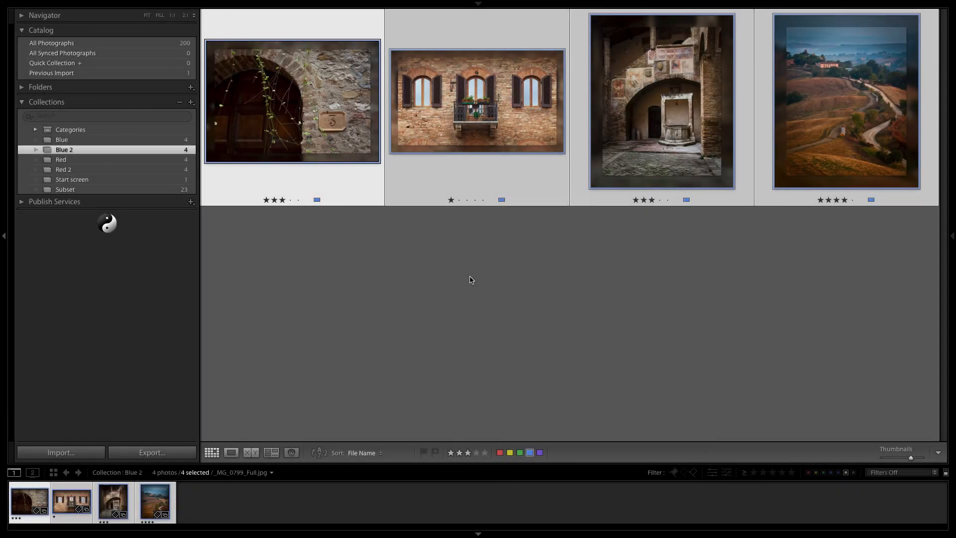
pyautogui.moveTo(91, 40)
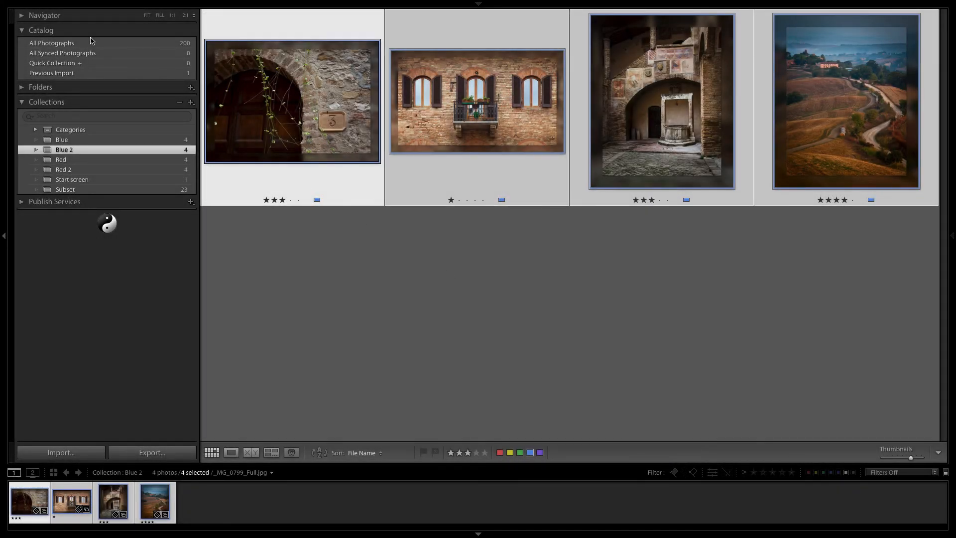
# Step: Show all photographs, give the selected row a yellow label, then select only the balcony window photo
pyautogui.click(51, 43)
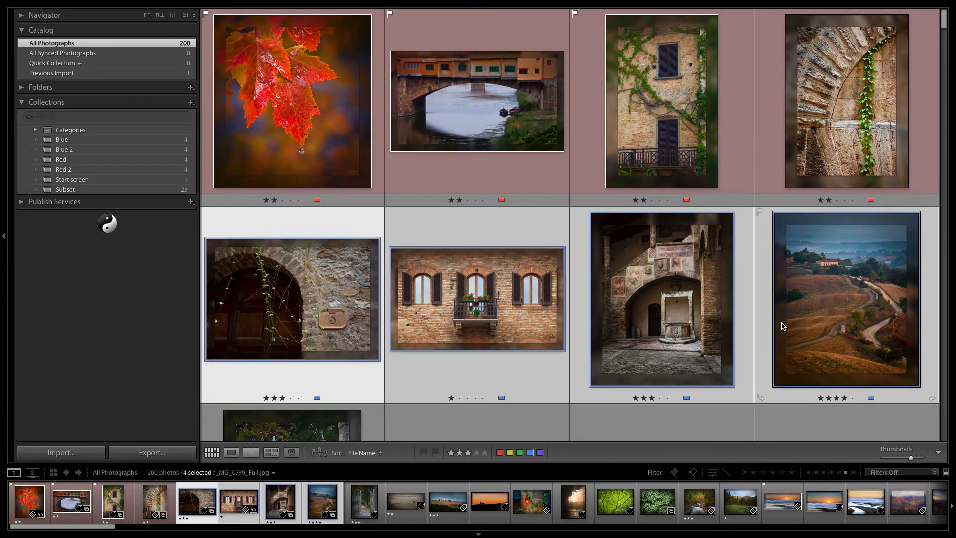
pyautogui.click(509, 452)
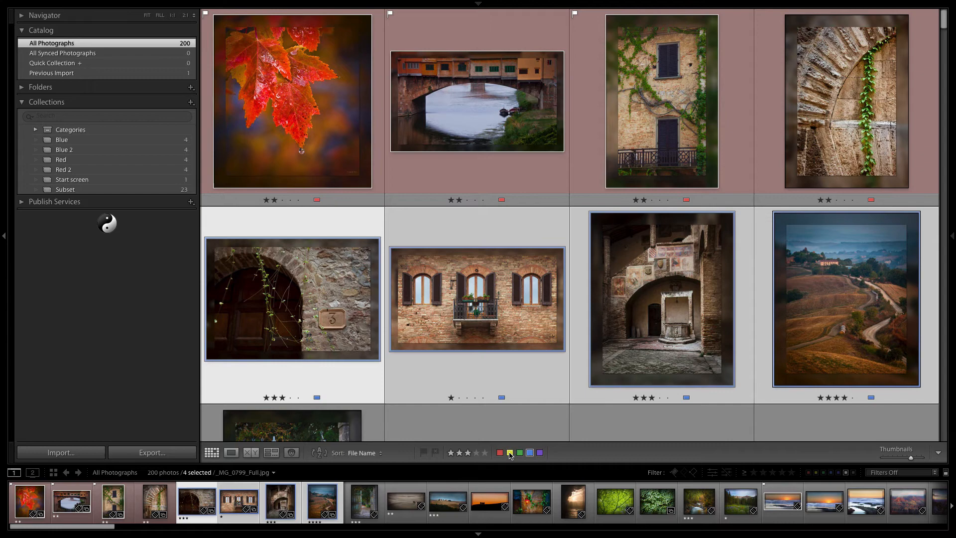
pyautogui.click(510, 452)
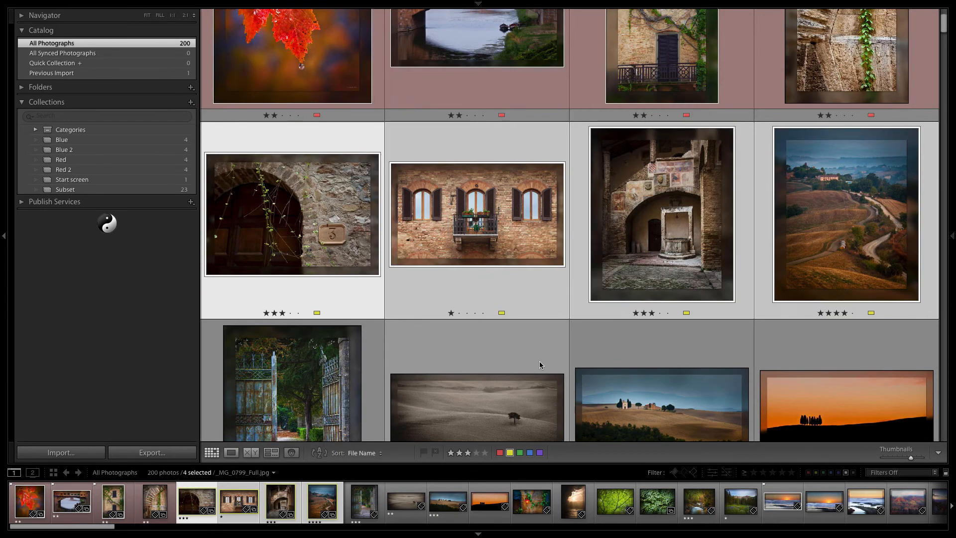
pyautogui.scroll(-3)
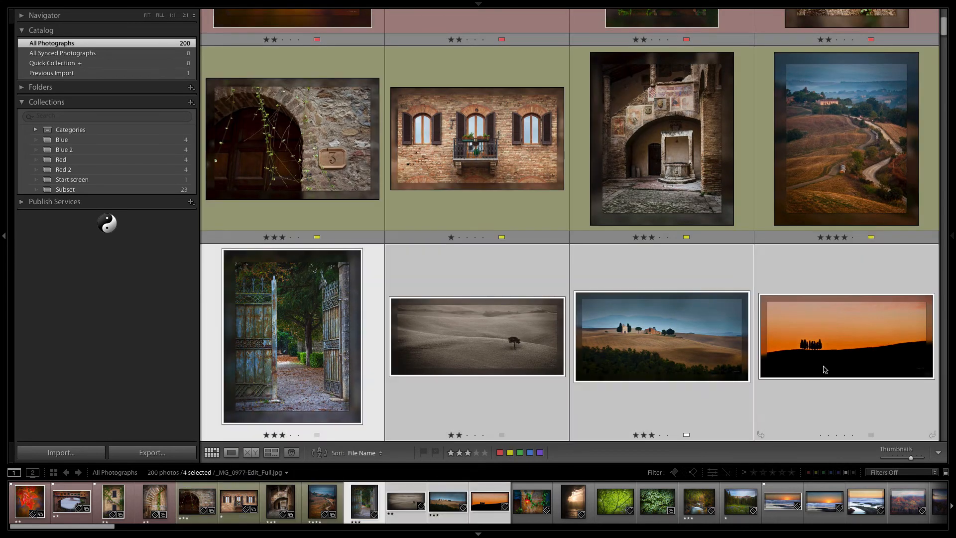
pyautogui.scroll(-3)
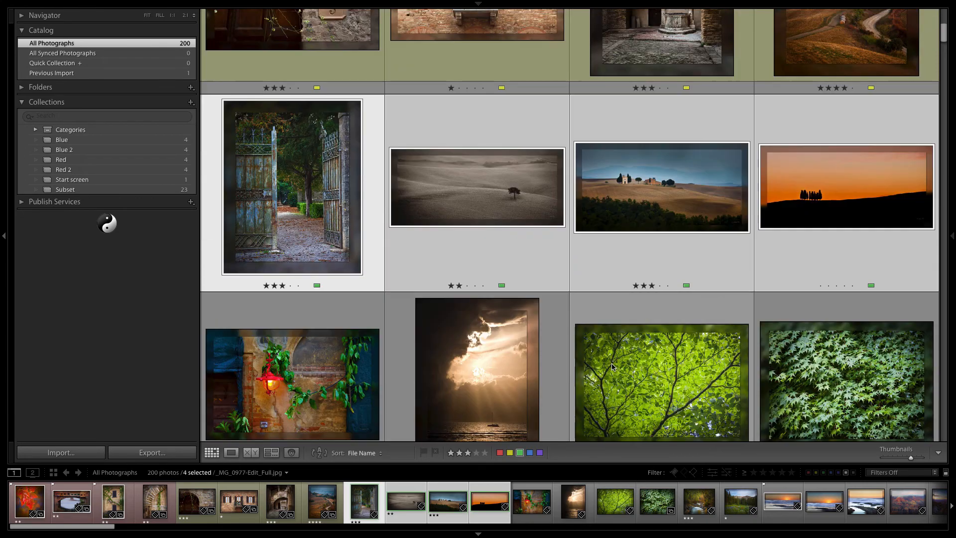
pyautogui.scroll(-3)
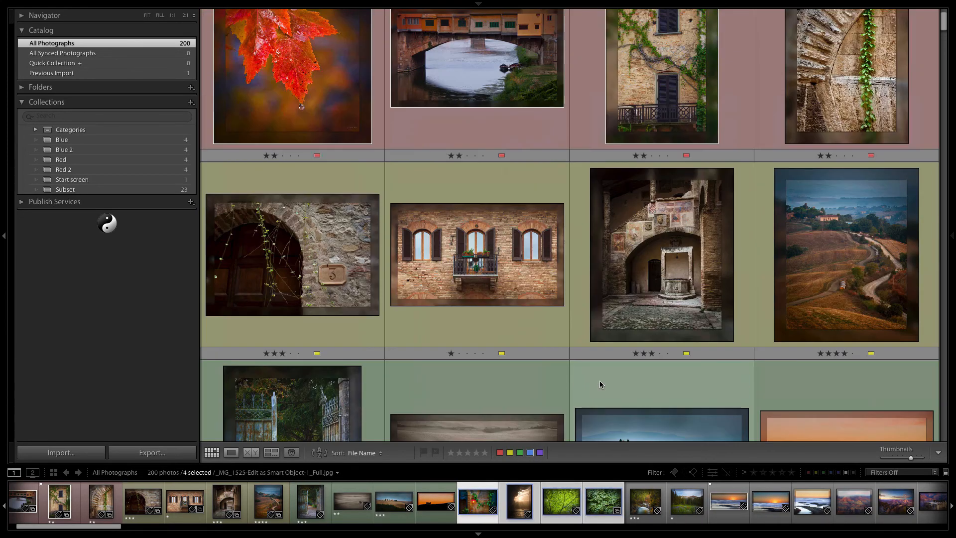
pyautogui.scroll(3)
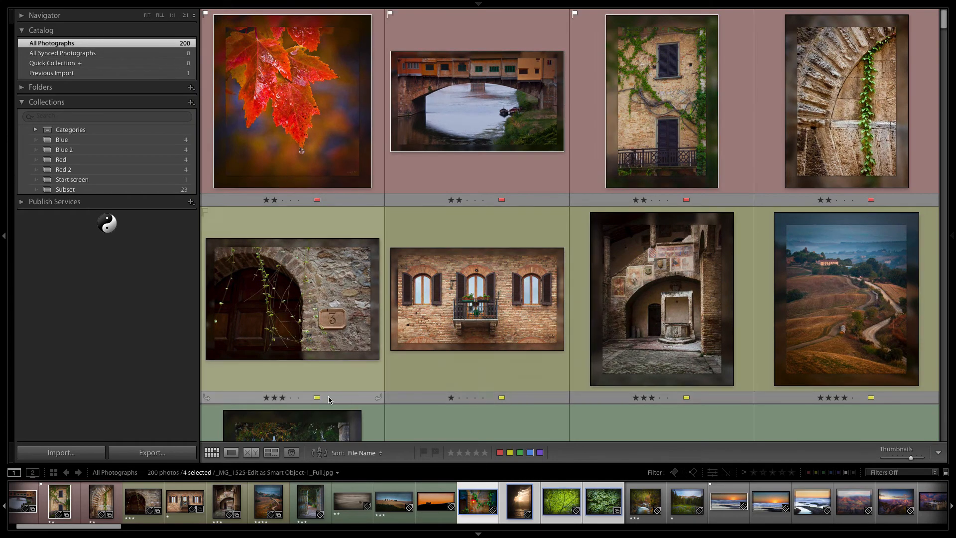
pyautogui.click(315, 398)
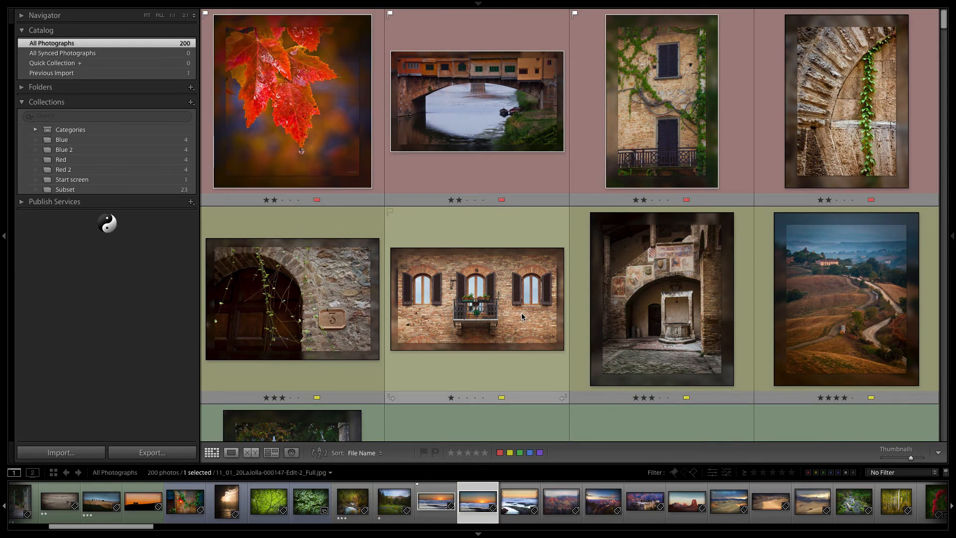
pyautogui.moveTo(448, 267)
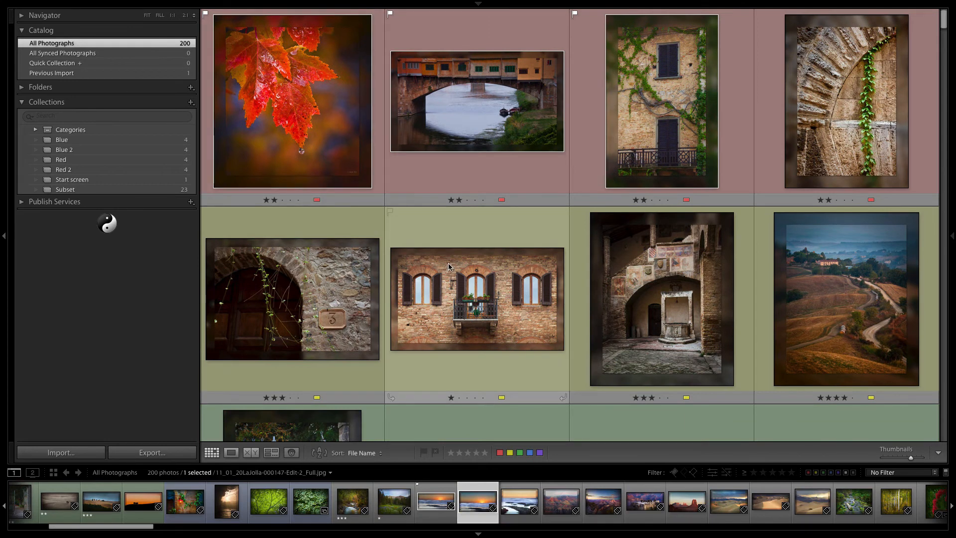
pyautogui.moveTo(508, 296)
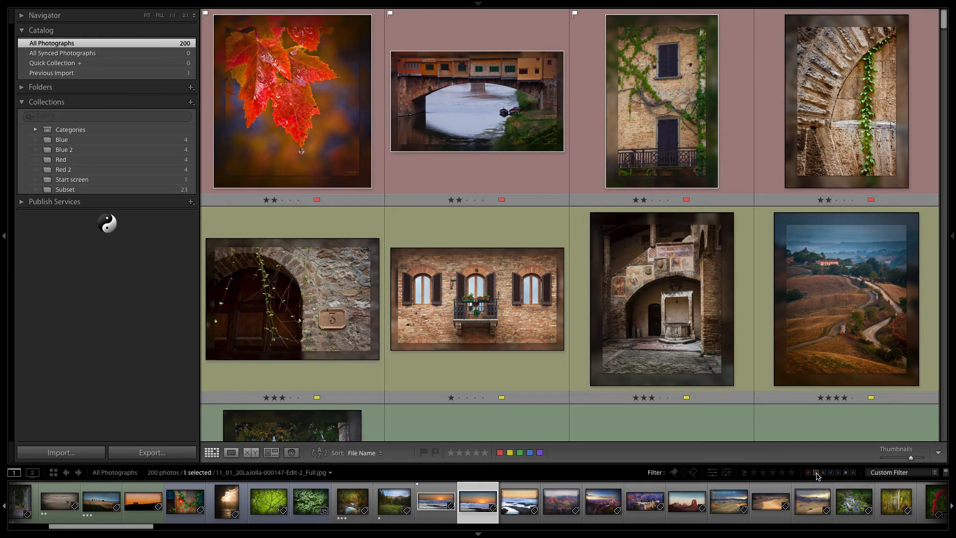
# Step: Filter to yellow-labelled photos and relabel the balcony facade blue and the courtyard well green
pyautogui.click(817, 472)
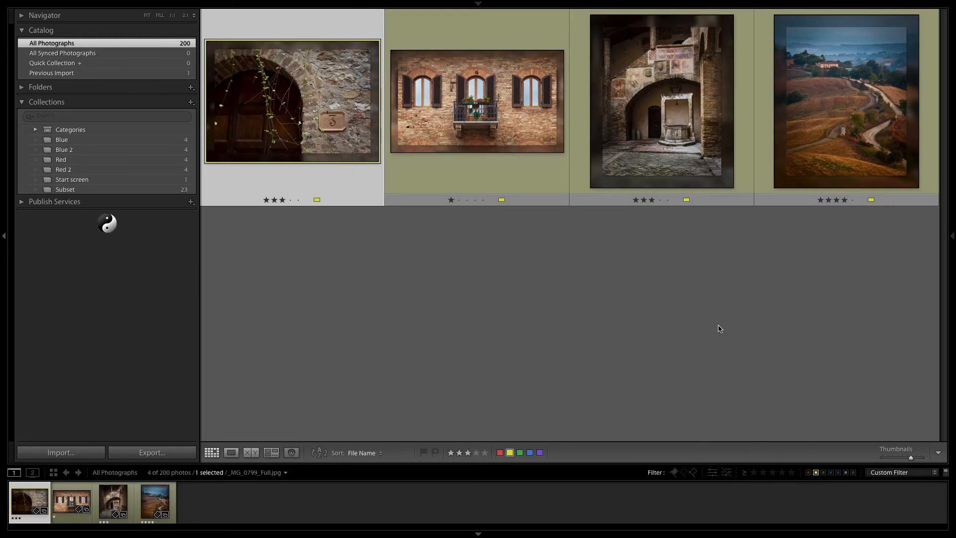
pyautogui.moveTo(721, 297)
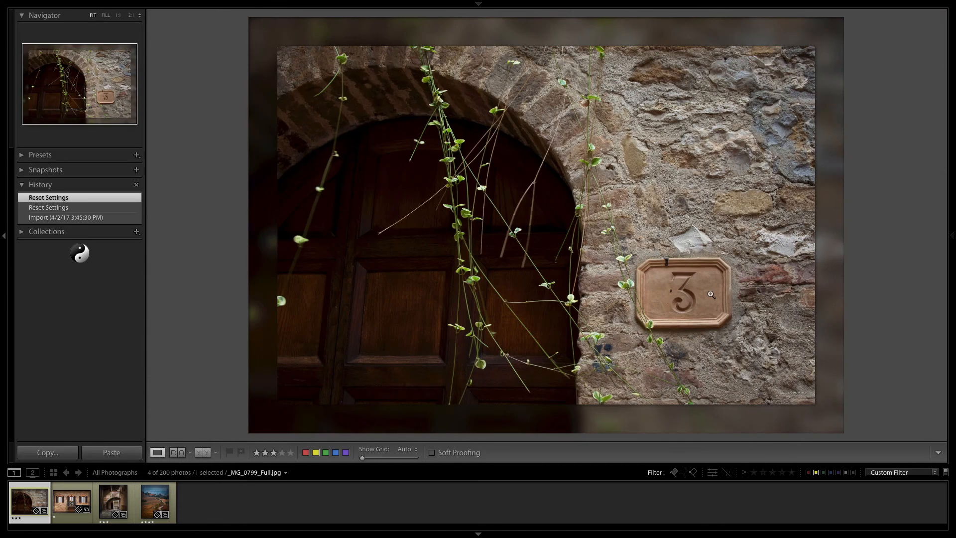
pyautogui.moveTo(555, 287)
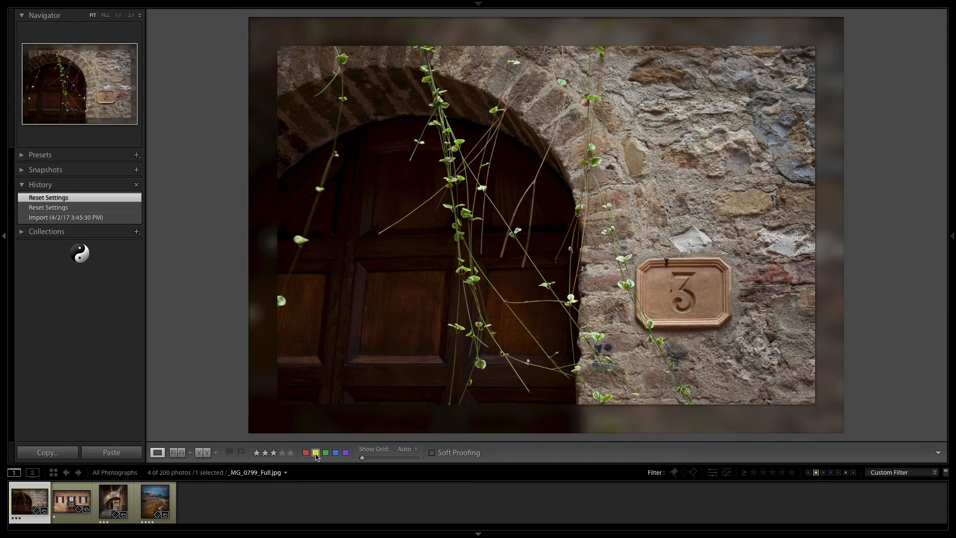
pyautogui.moveTo(325, 452)
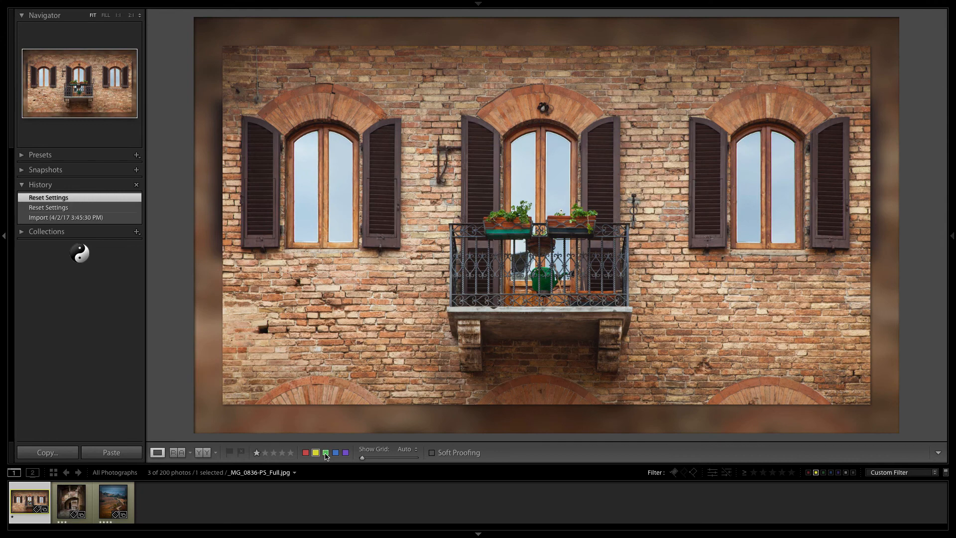
pyautogui.moveTo(325, 452)
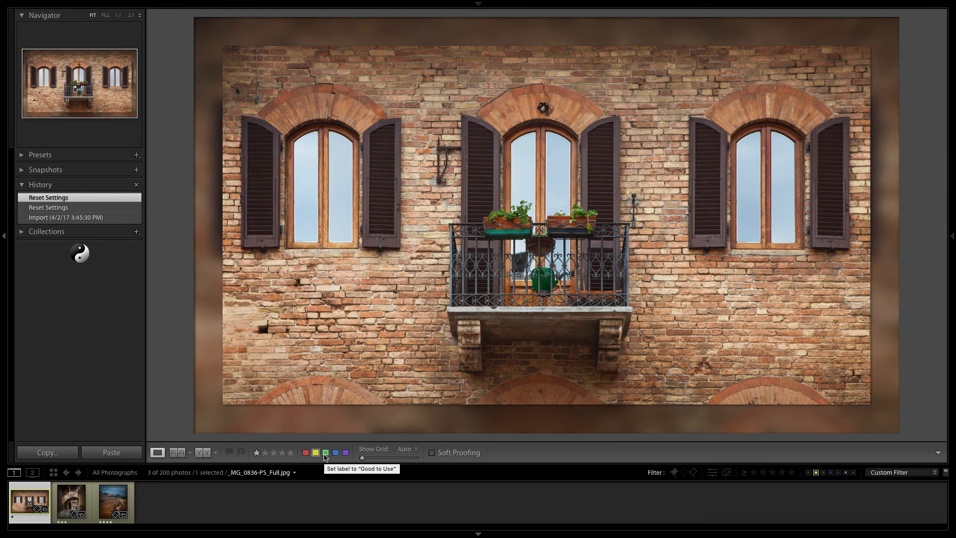
pyautogui.moveTo(336, 452)
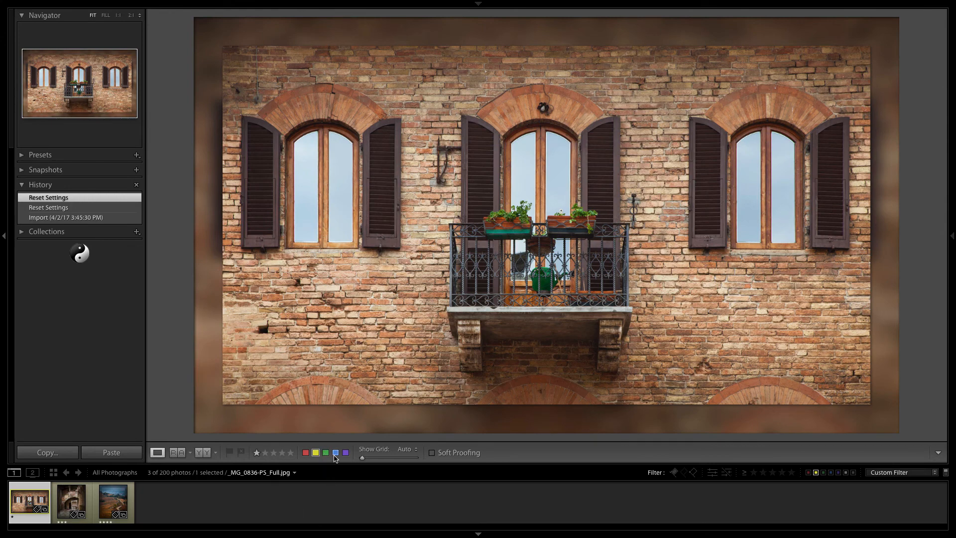
pyautogui.click(71, 501)
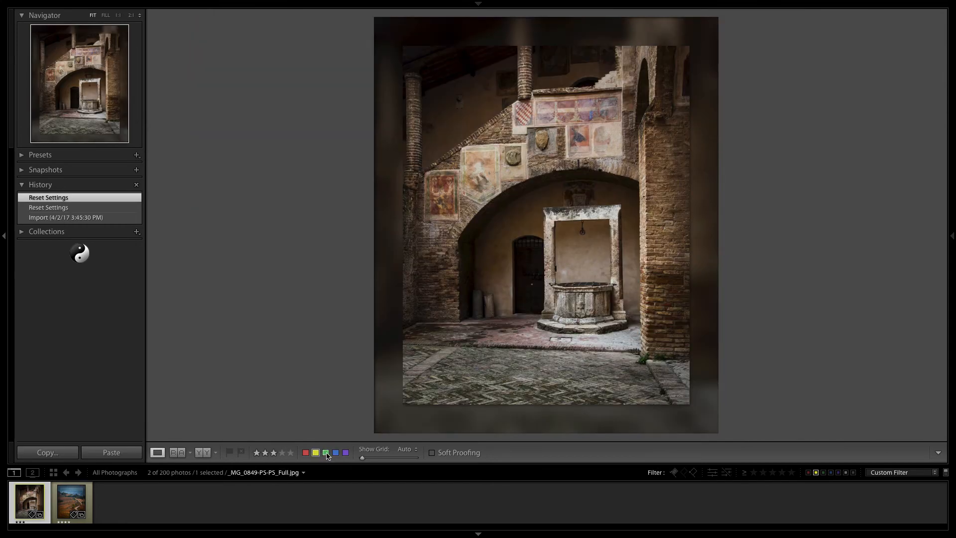
pyautogui.click(72, 501)
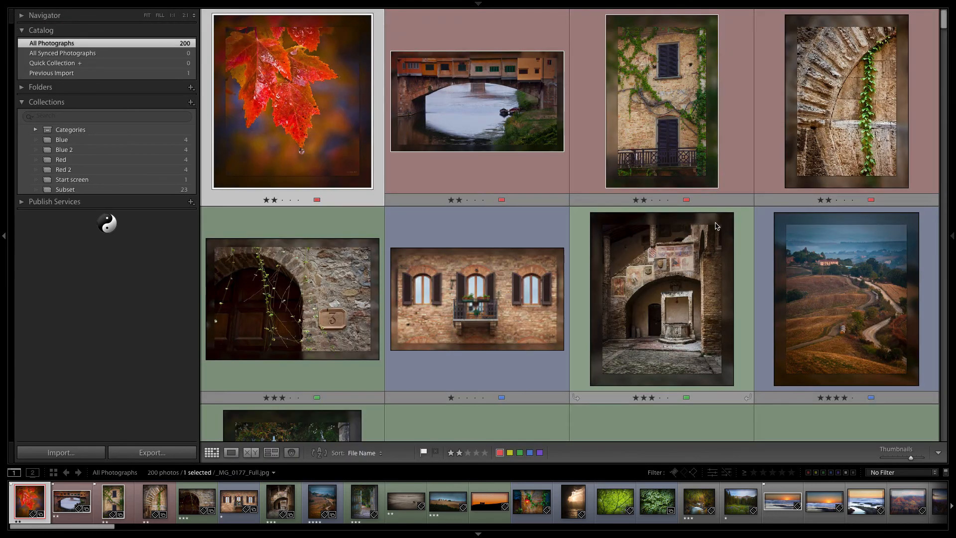
# Step: Relabel the balcony facade and sunlit branches photos green and the ivy leaves photo purple
pyautogui.scroll(-3)
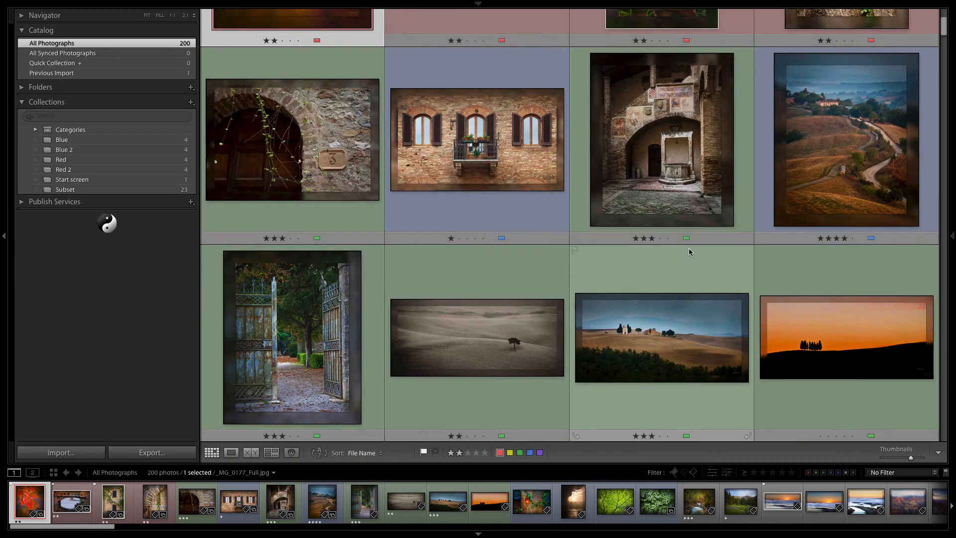
pyautogui.moveTo(845, 350)
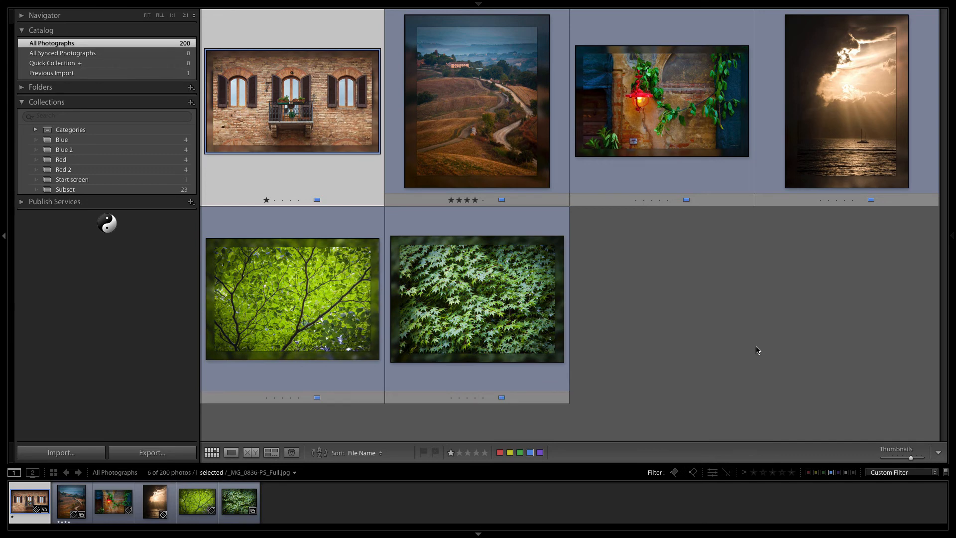
pyautogui.moveTo(278, 121)
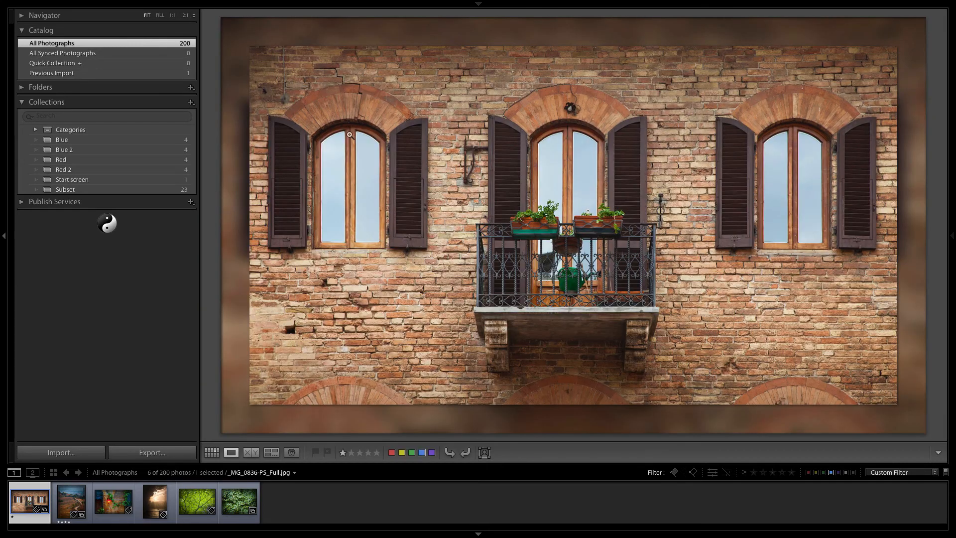
pyautogui.moveTo(399, 151)
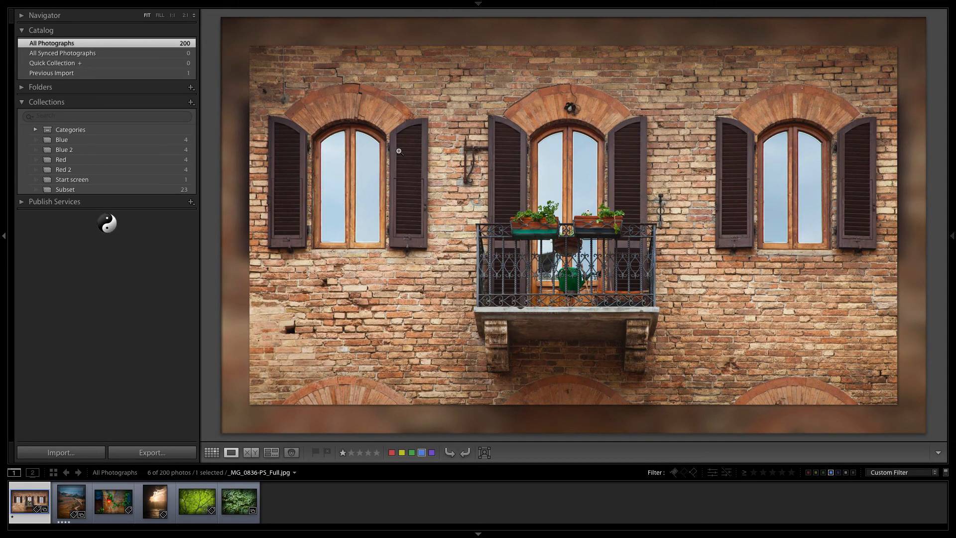
pyautogui.click(211, 452)
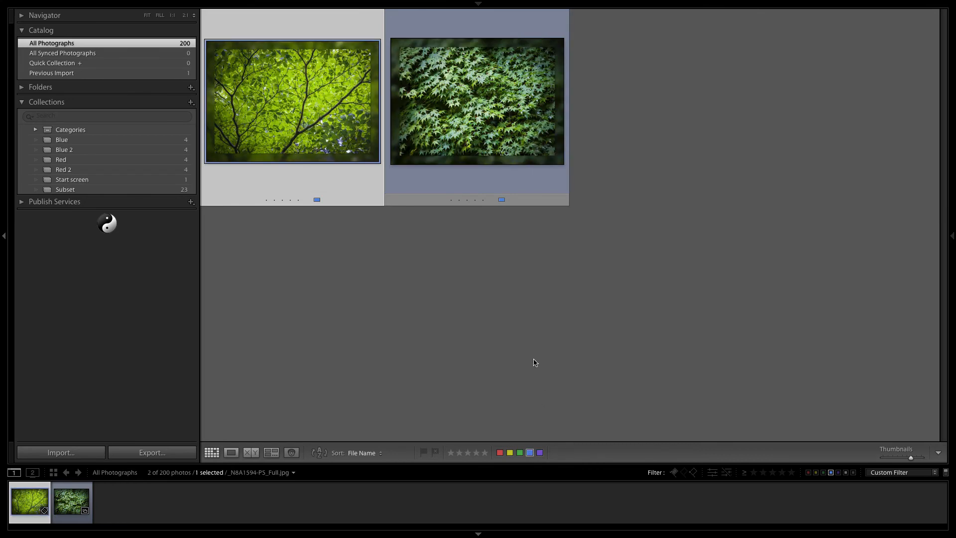
pyautogui.click(71, 501)
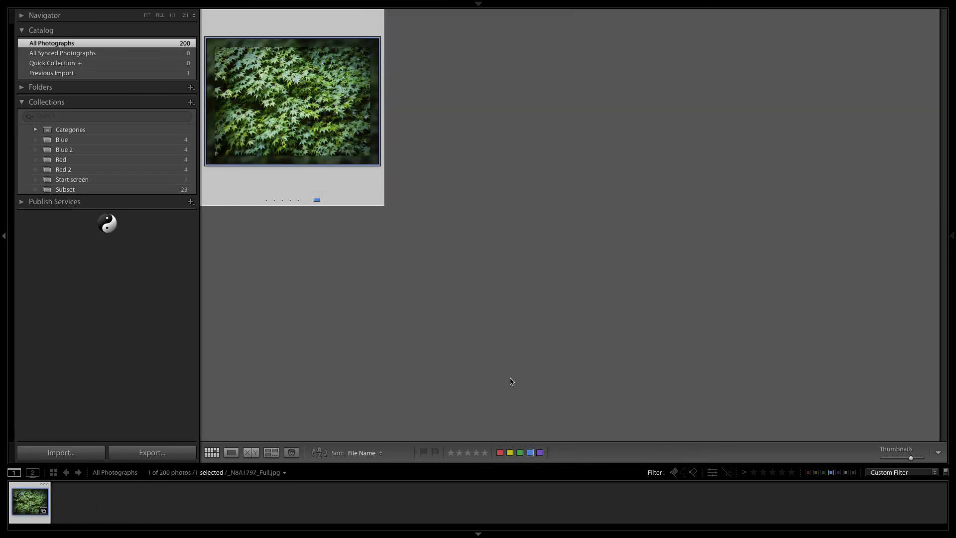
pyautogui.click(539, 452)
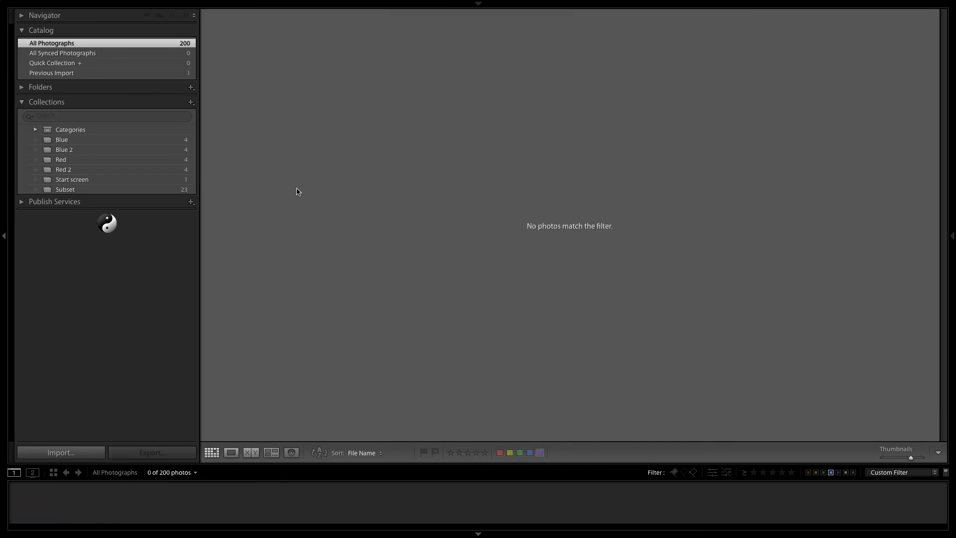
pyautogui.moveTo(788, 431)
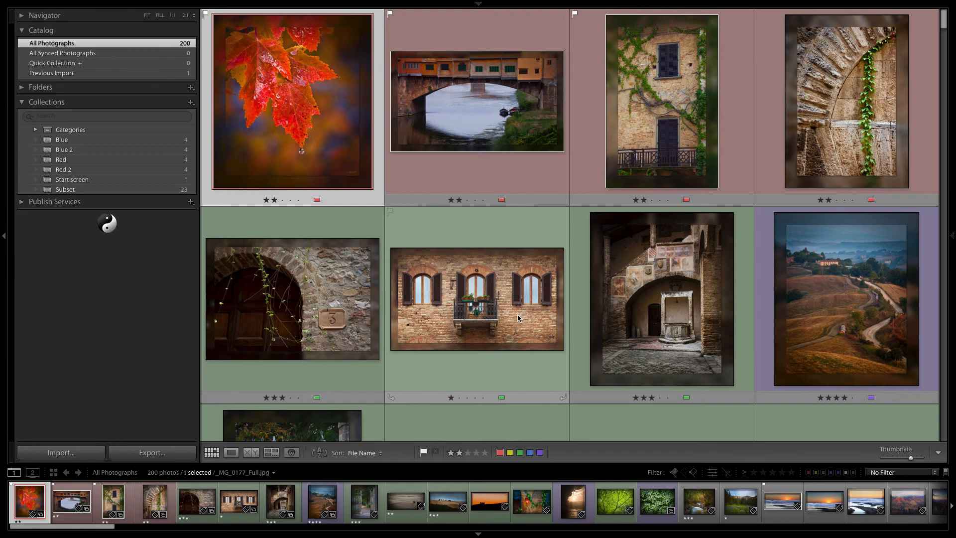
# Step: Scroll through the unfiltered grid of 200 photos to review their red, green and purple labels
pyautogui.scroll(-3)
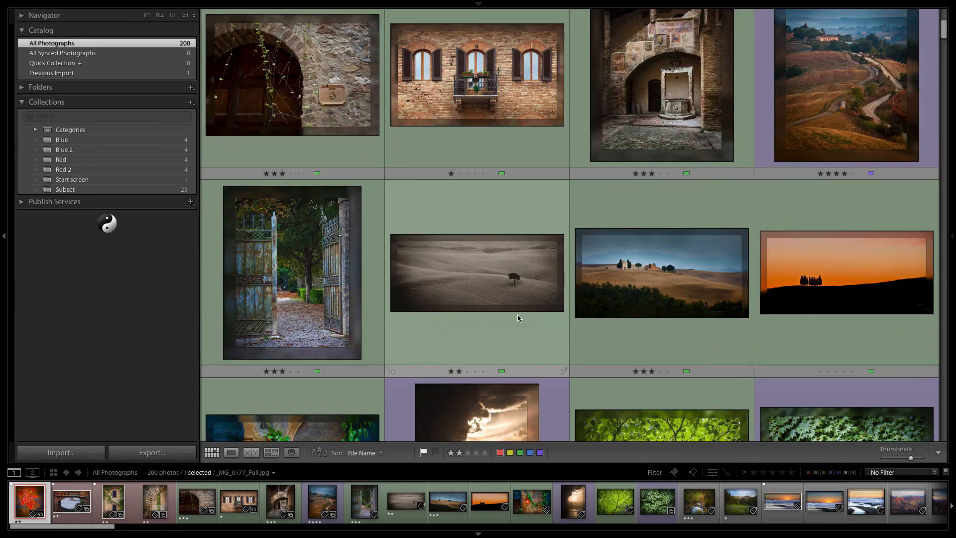
pyautogui.scroll(-3)
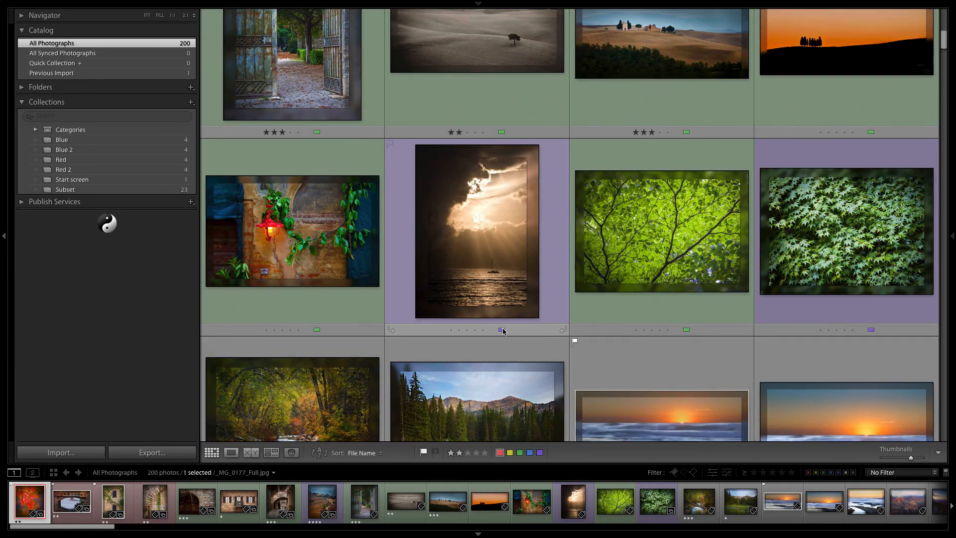
pyautogui.scroll(3)
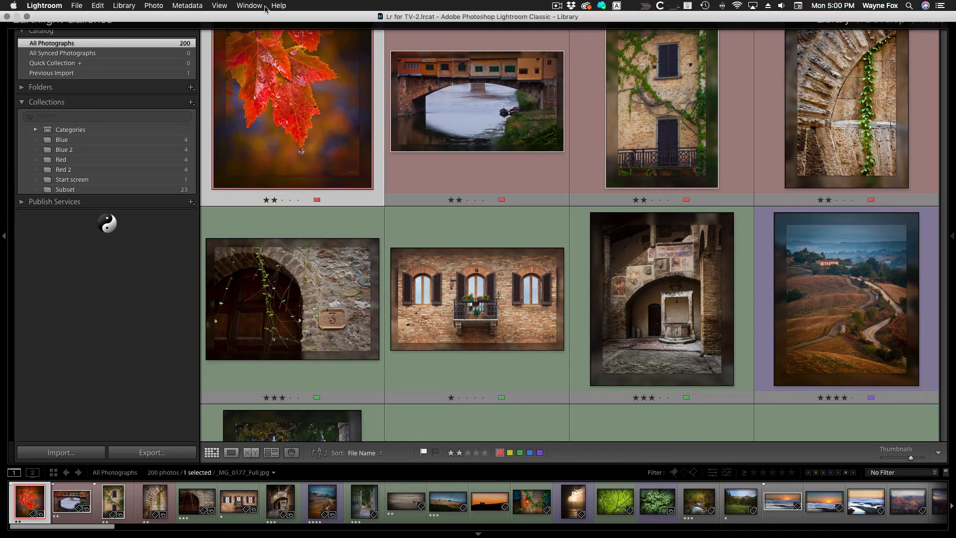
# Step: Save the current colour label names as a new preset named Portrait Workflow
pyautogui.click(187, 6)
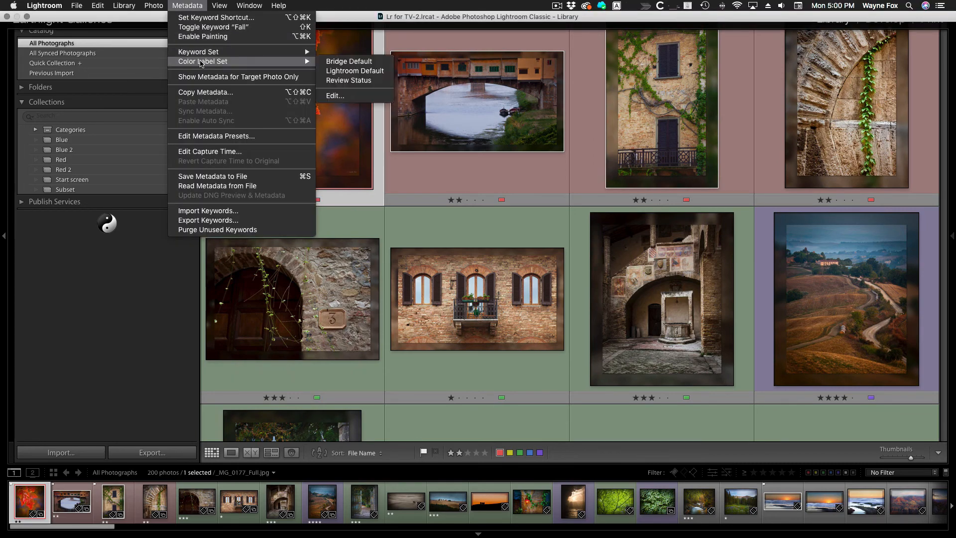
pyautogui.moveTo(334, 96)
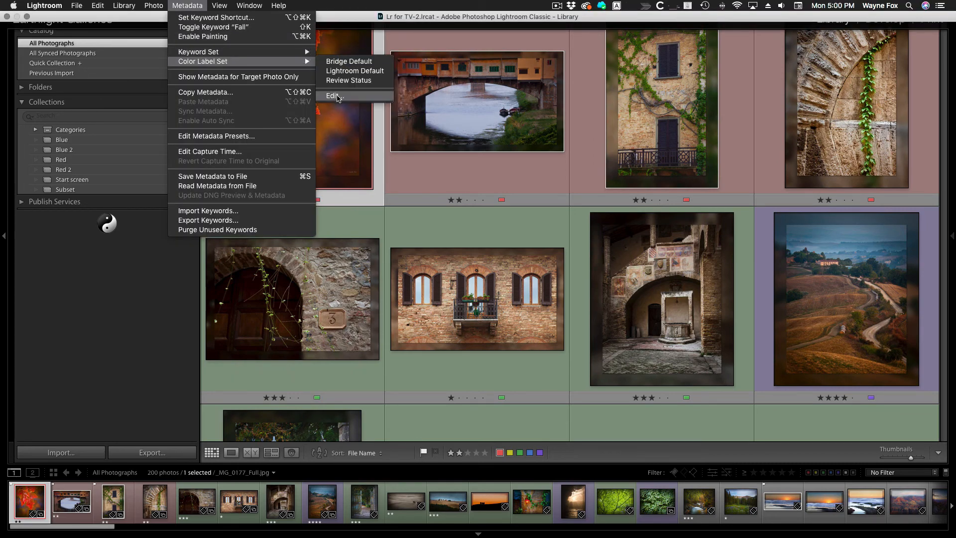
pyautogui.click(332, 96)
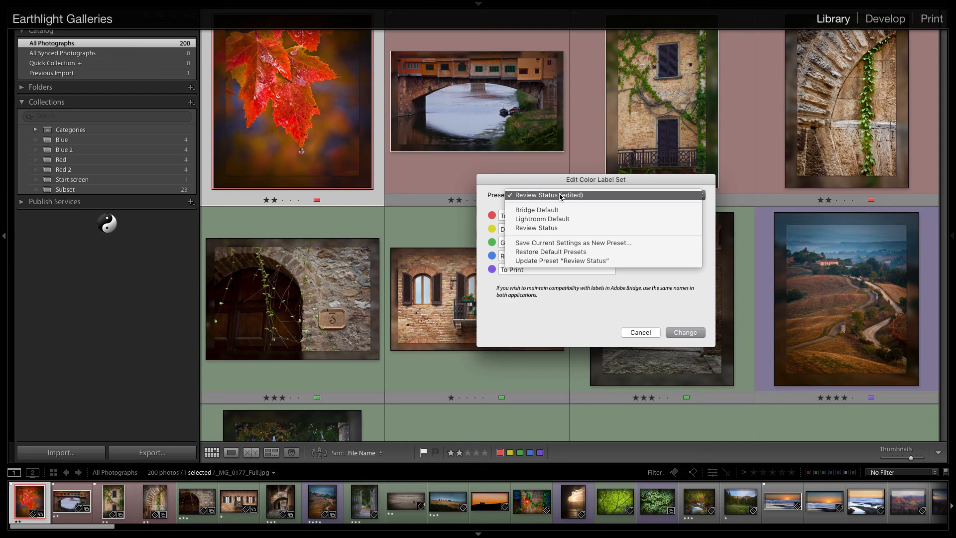
pyautogui.moveTo(557, 243)
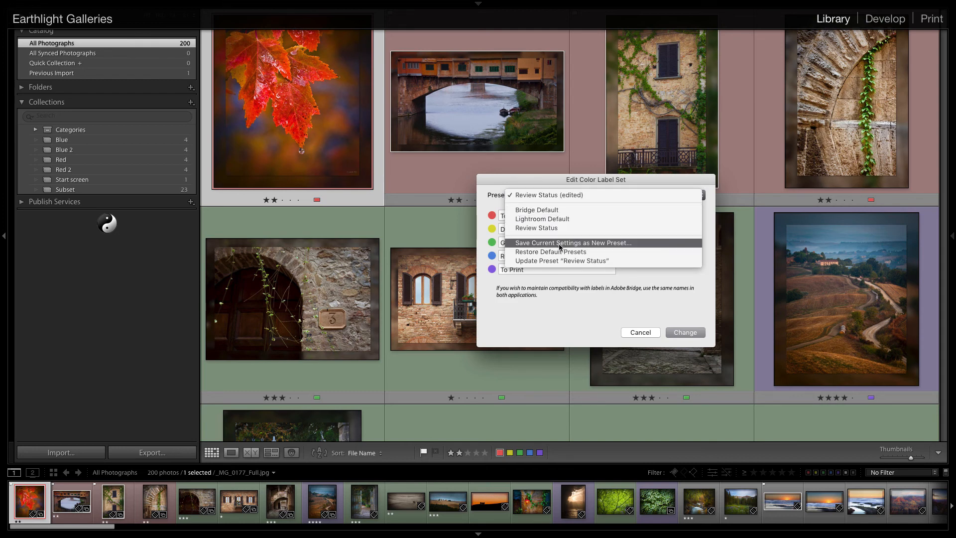
pyautogui.click(571, 243)
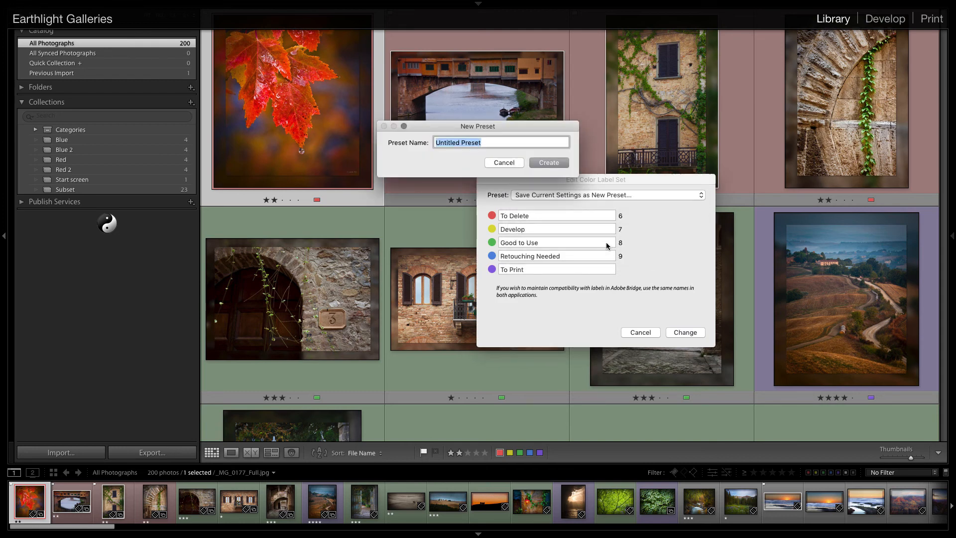
pyautogui.write('Portrait Workflo')
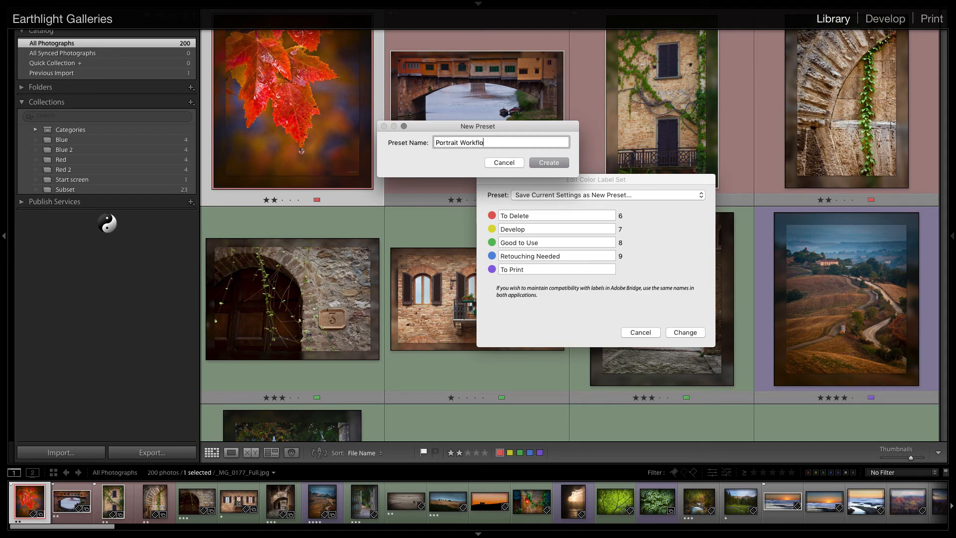
pyautogui.click(548, 162)
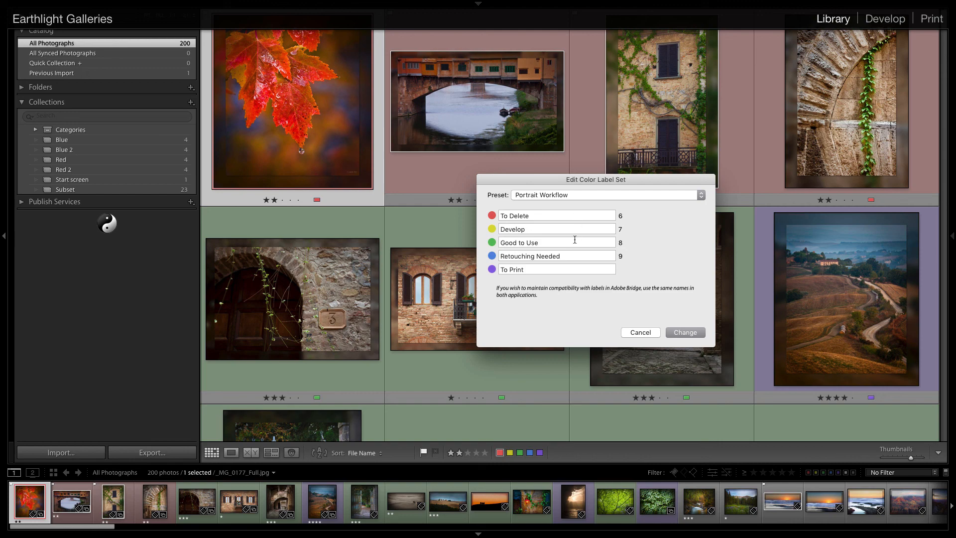
pyautogui.moveTo(652, 304)
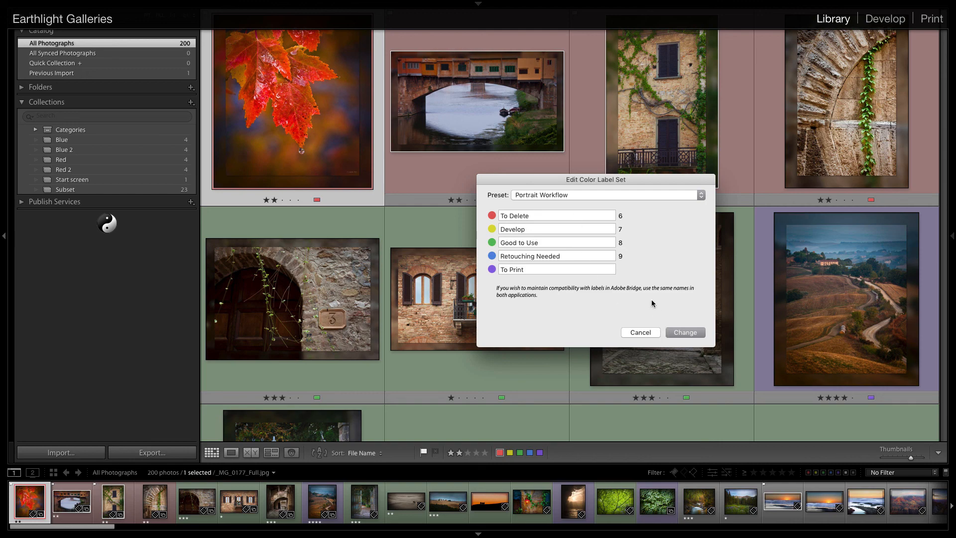